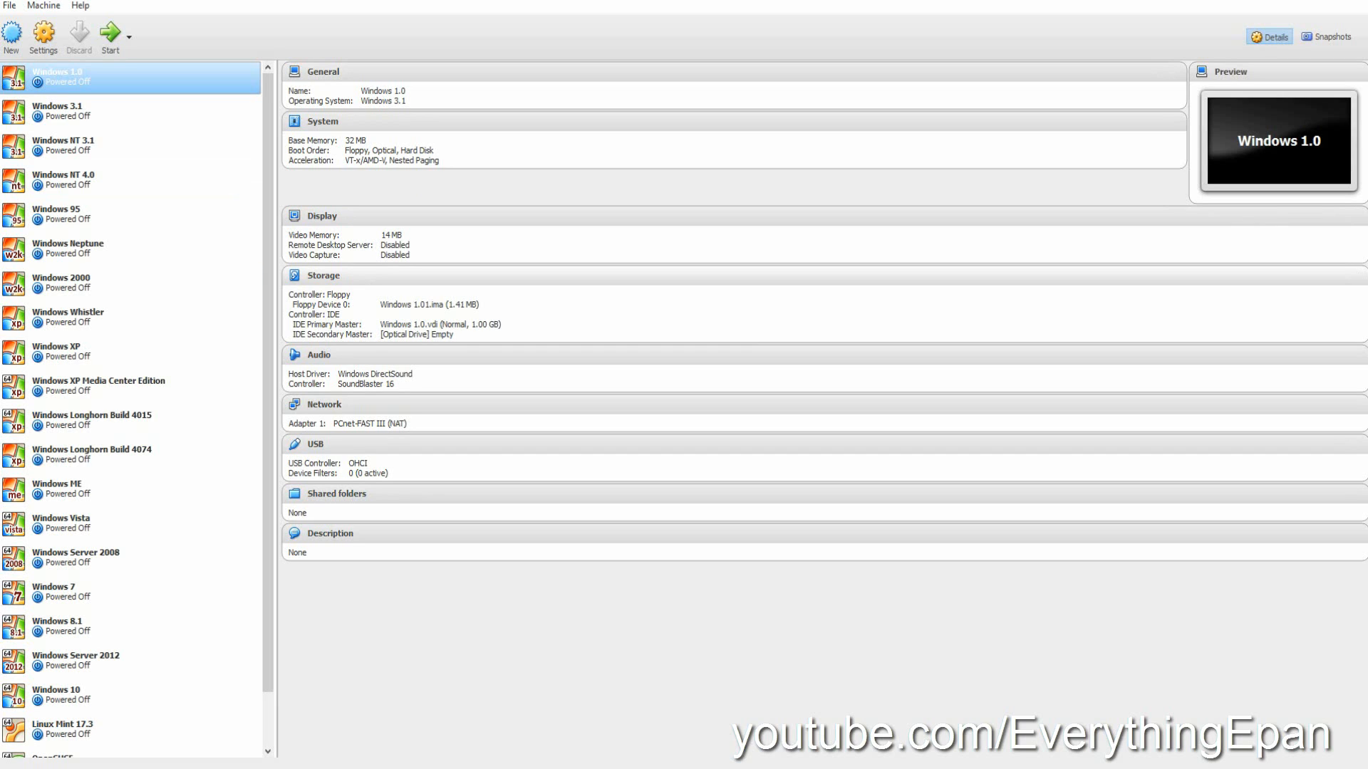
Create a new VM named Windows NT 3.51, version Windows 3.1, keeping 32 MB memory.
{"action": "left_click", "coordinate": [13, 29]}
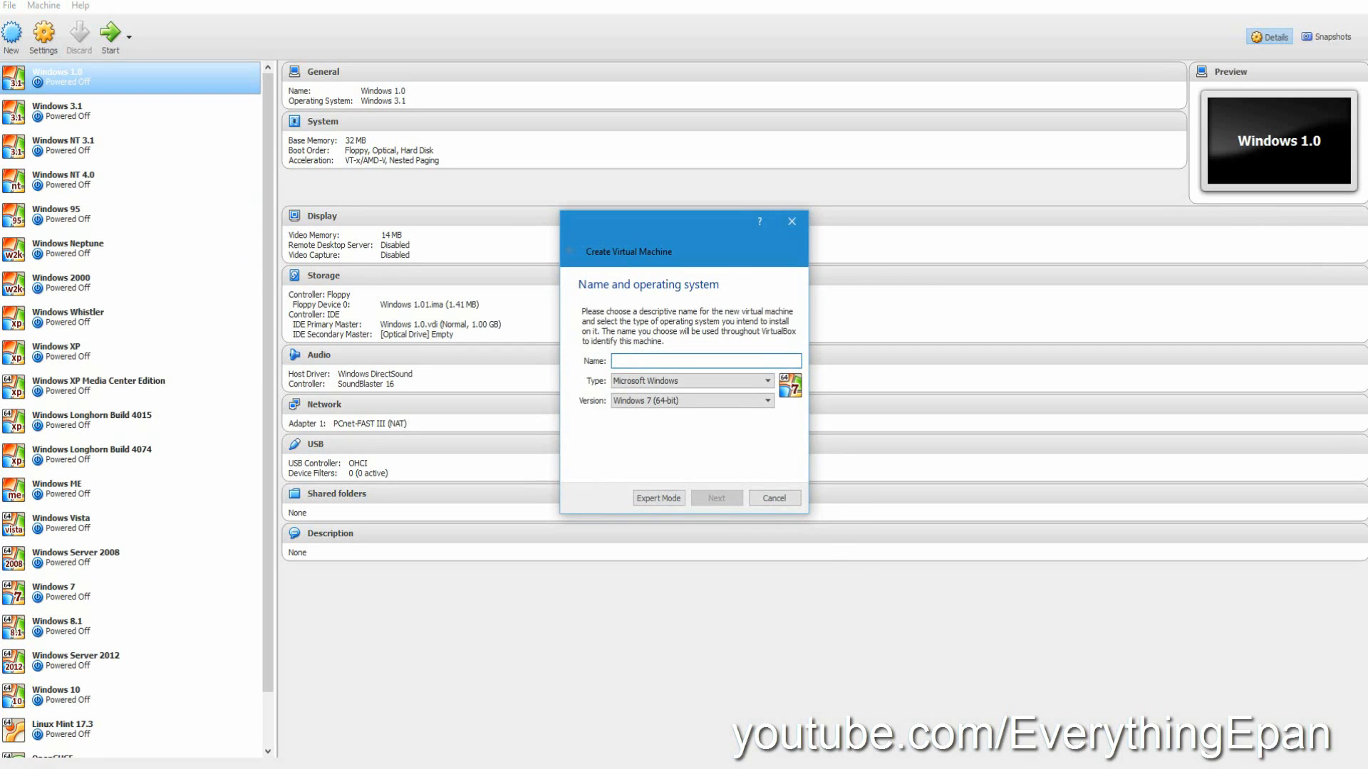
{"action": "type", "text": "Windows NT 3"}
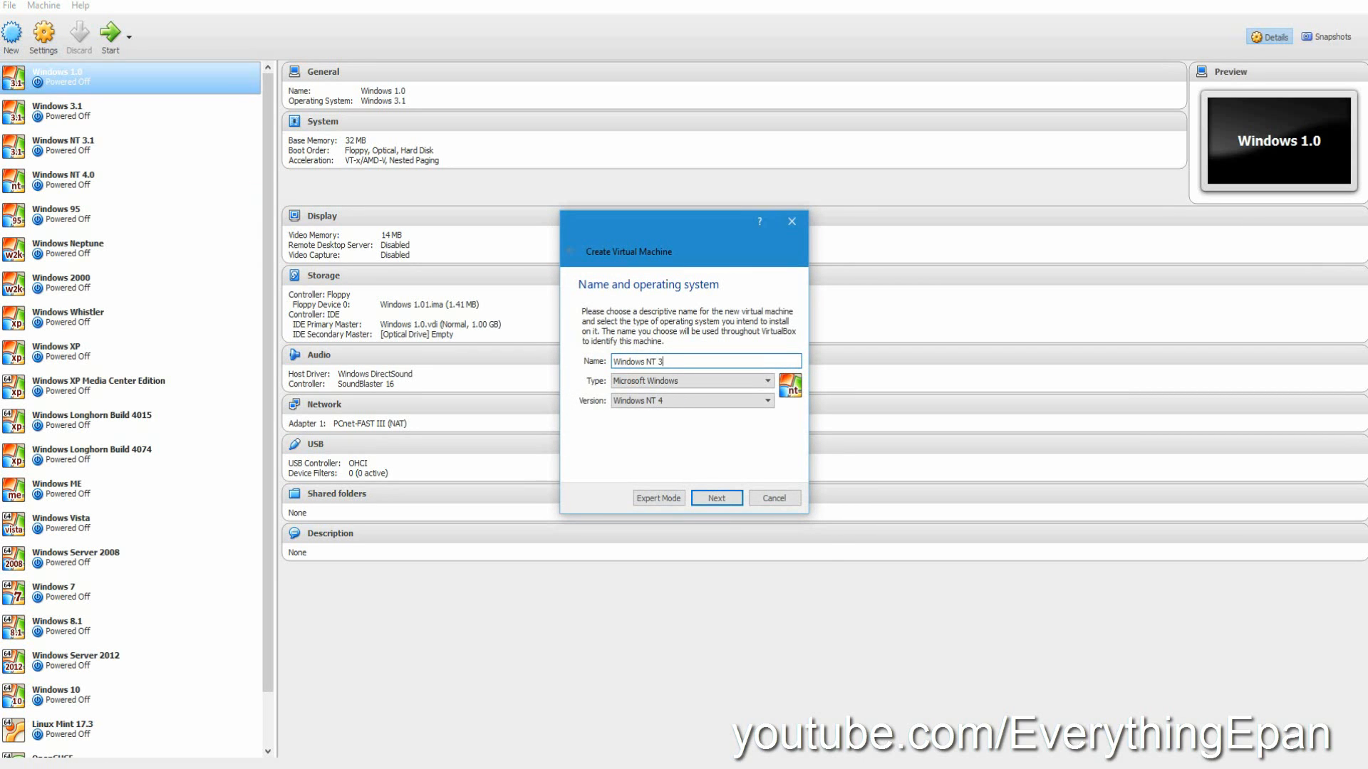
{"action": "type", "text": ".51"}
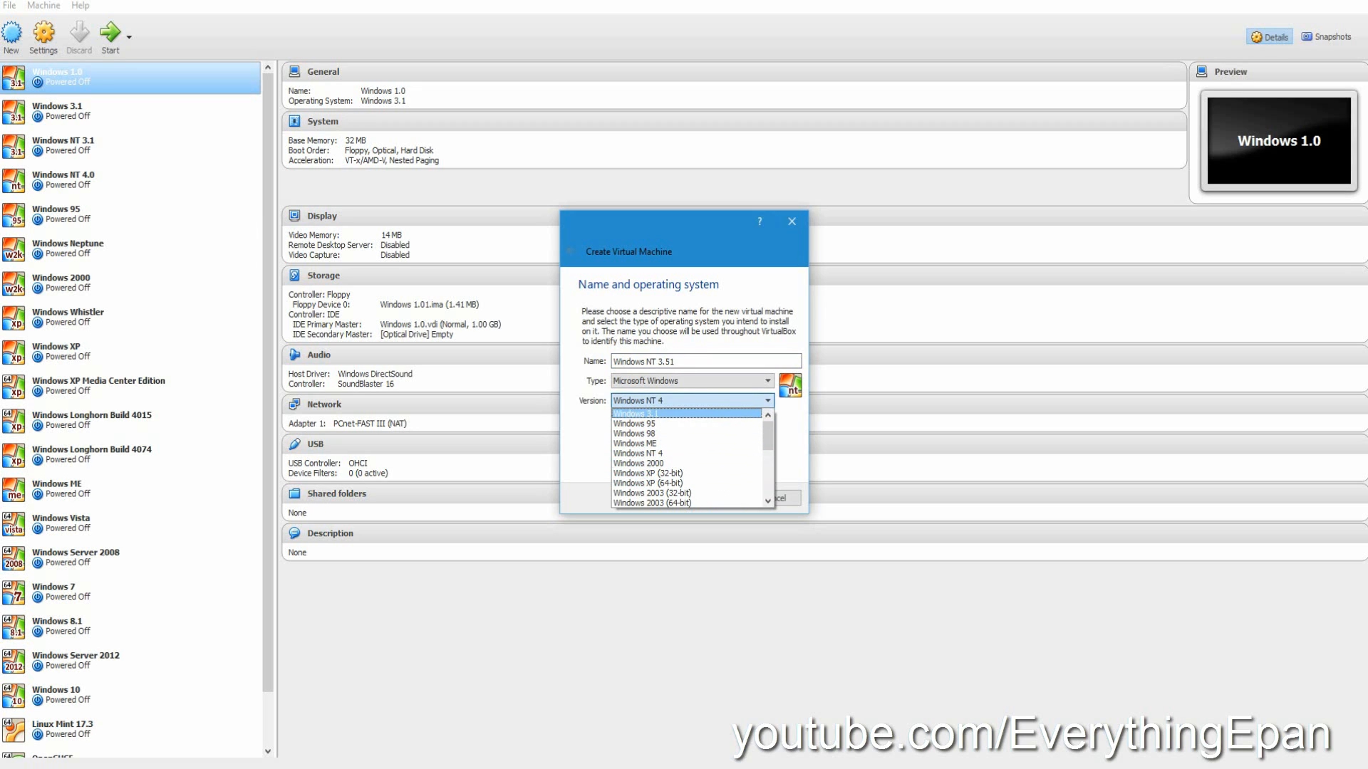
{"action": "left_click", "coordinate": [637, 414]}
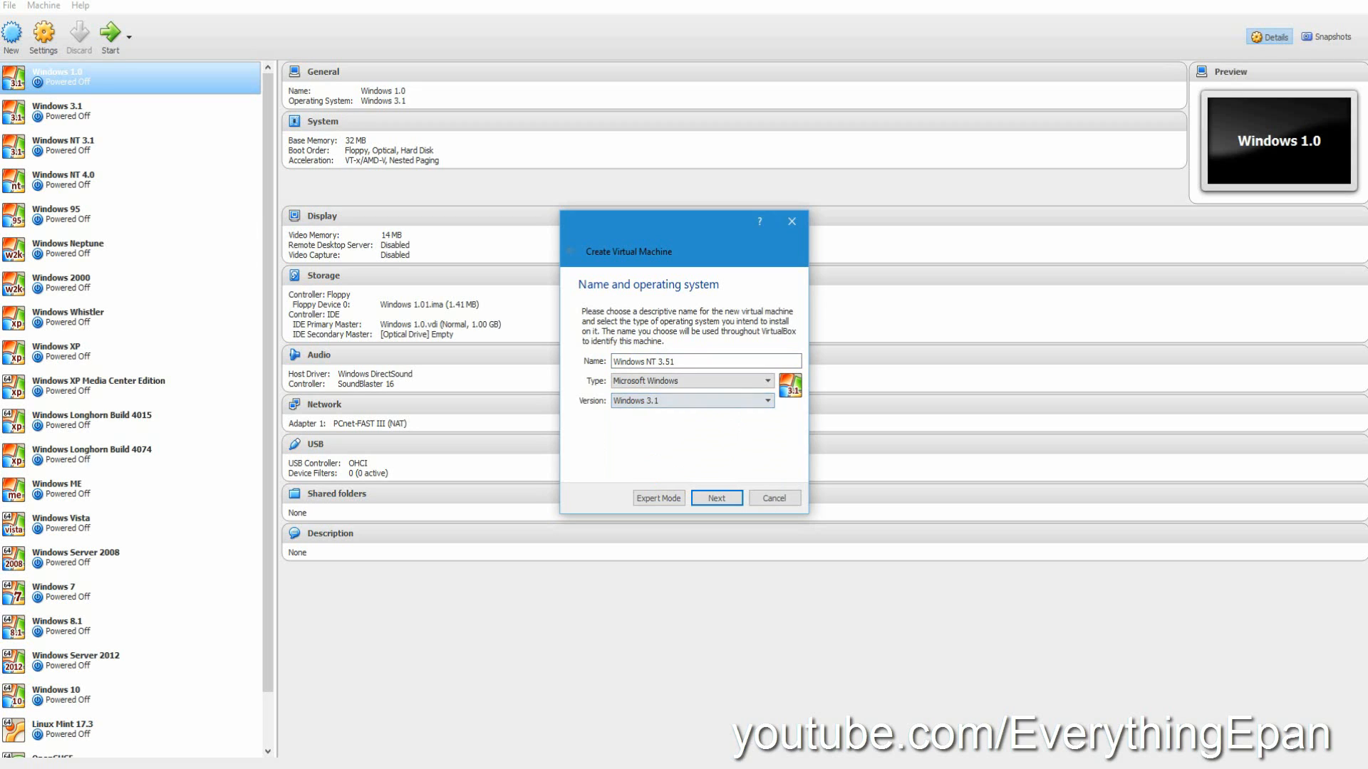
{"action": "left_click", "coordinate": [716, 497]}
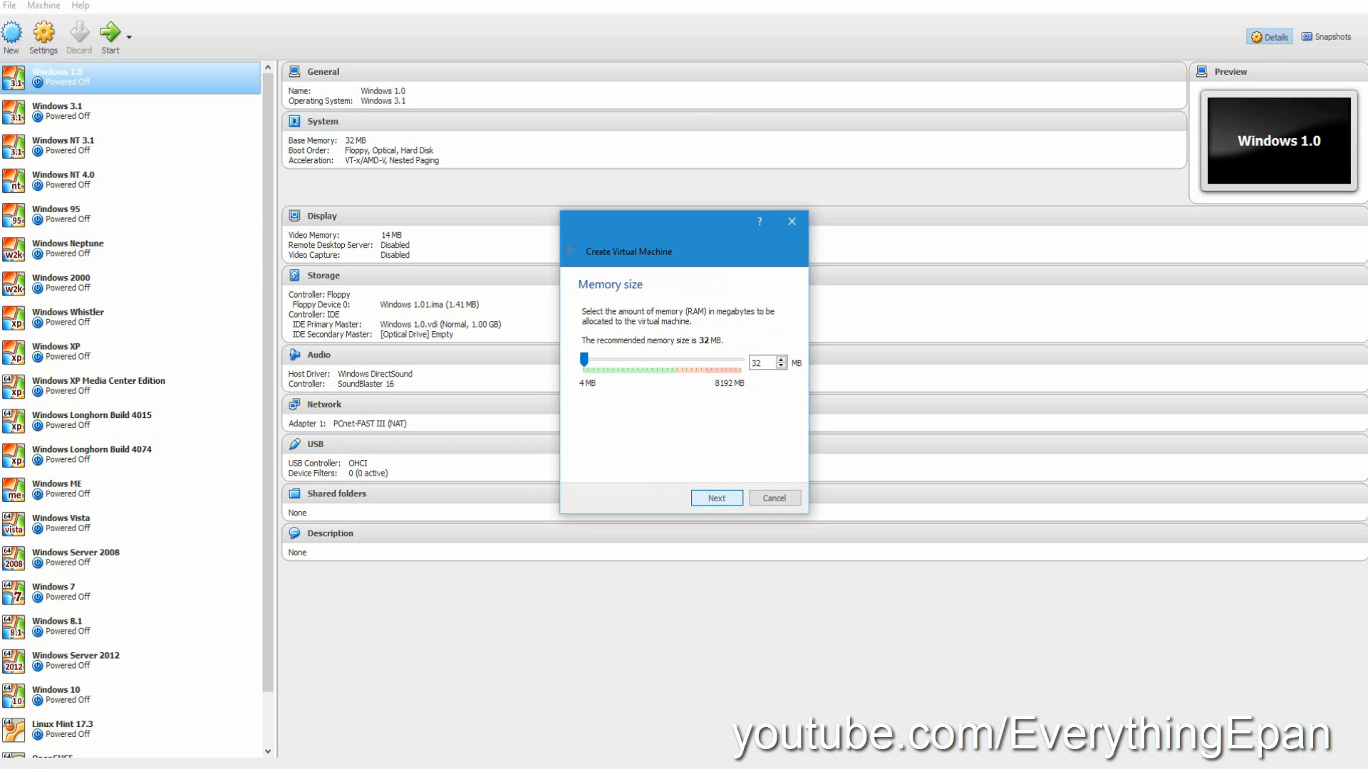
{"action": "left_click", "coordinate": [715, 497]}
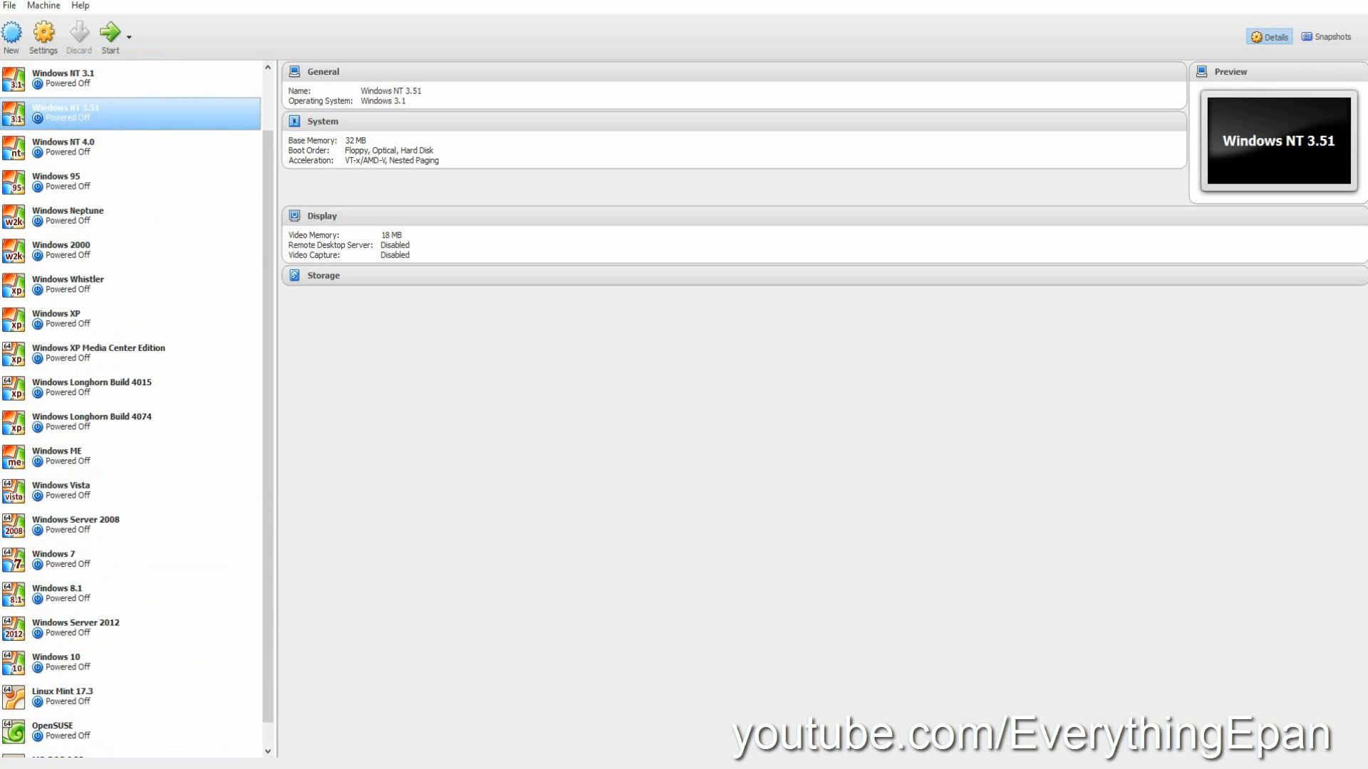
Attach the Disk01.img boot floppy to the machine's floppy drive in Storage settings.
{"action": "left_click", "coordinate": [44, 34]}
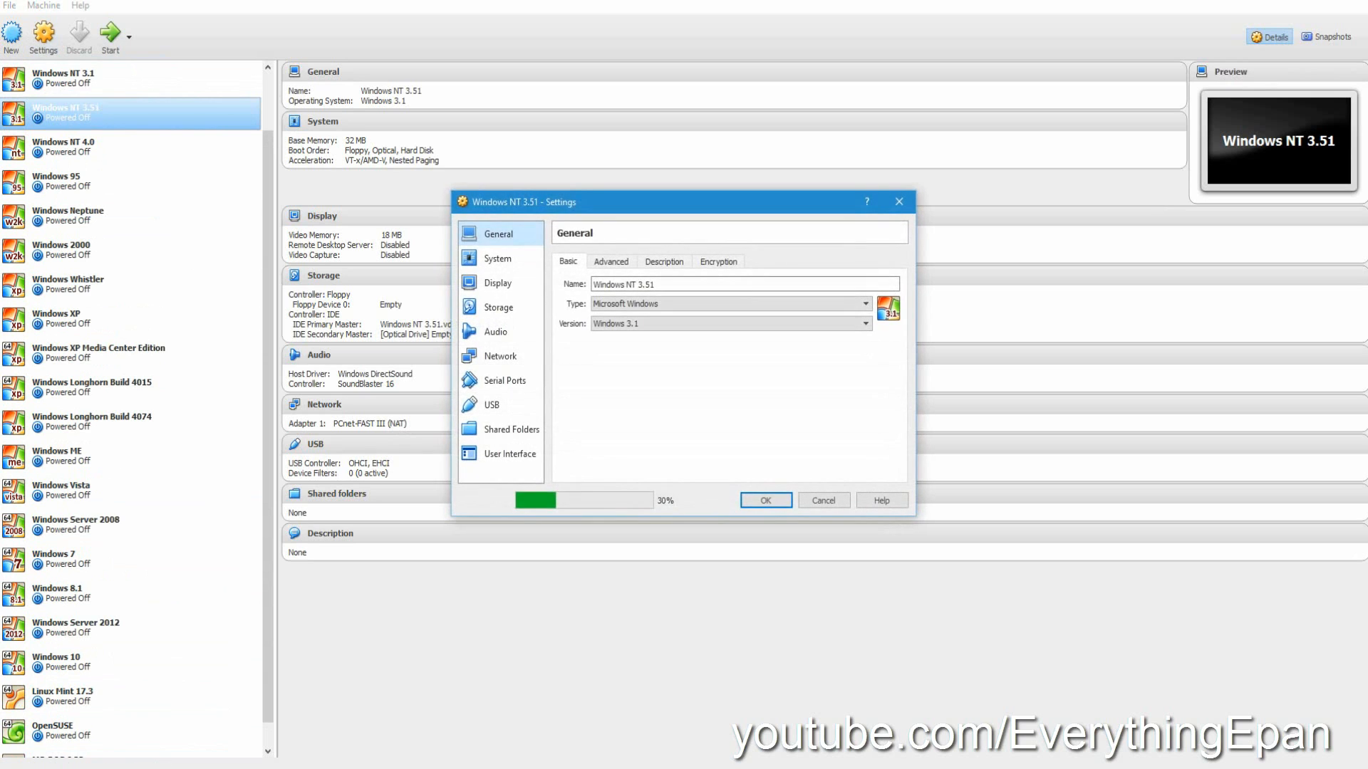
{"action": "left_click", "coordinate": [499, 306]}
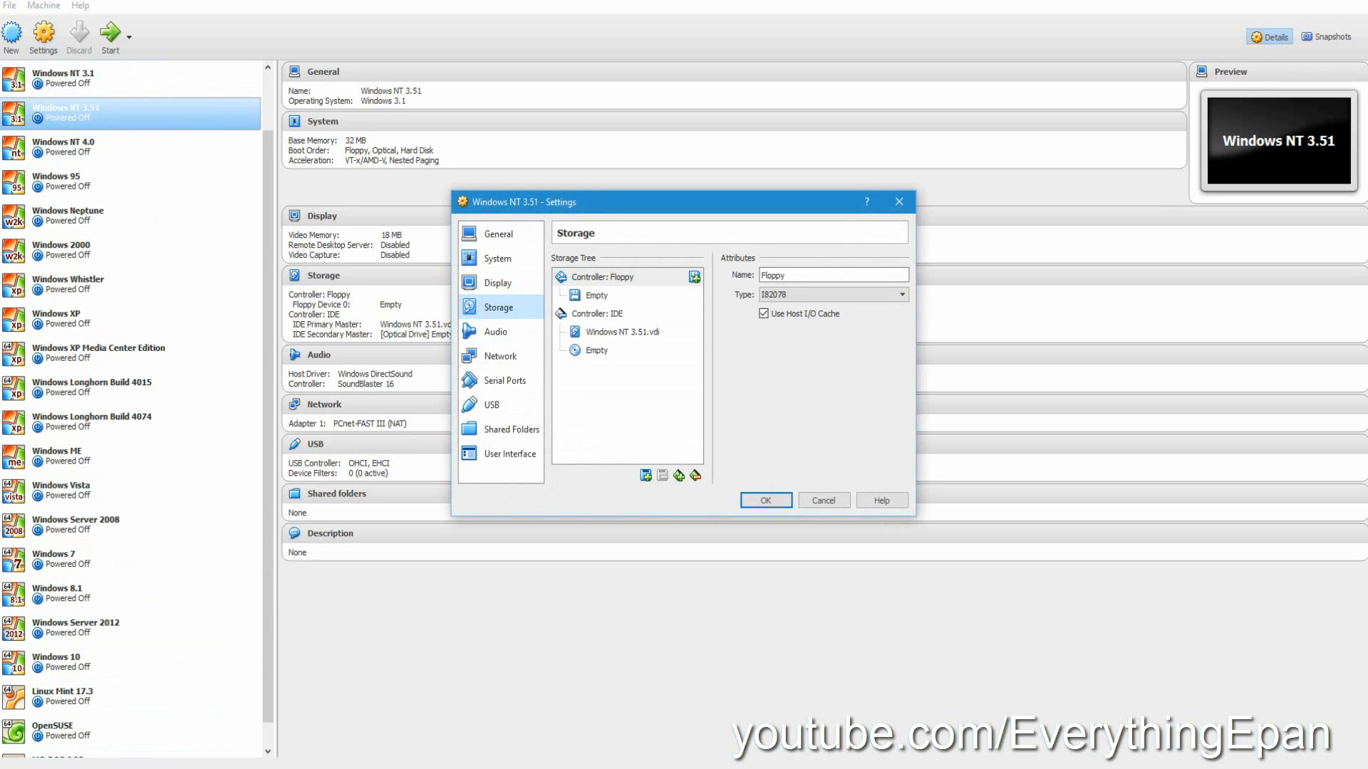
{"action": "left_click", "coordinate": [899, 275]}
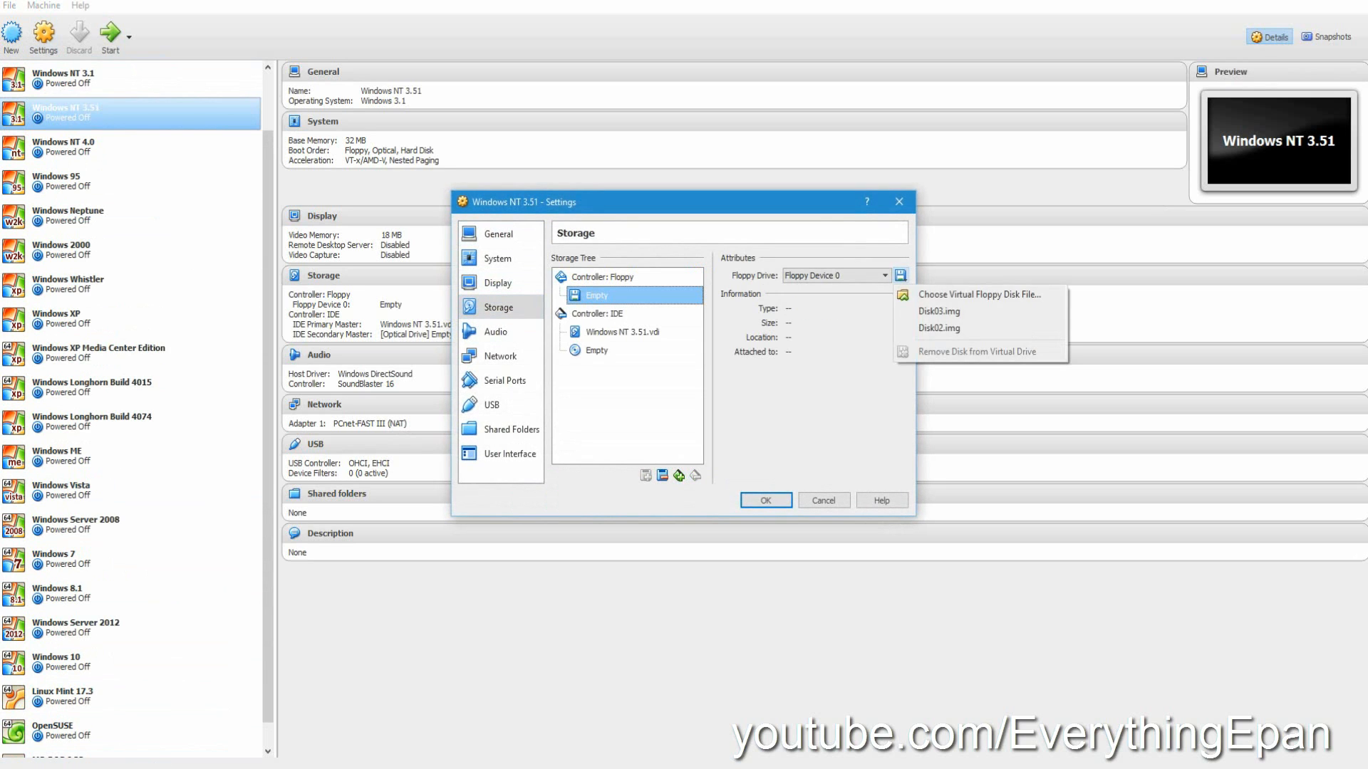
{"action": "left_click", "coordinate": [978, 294]}
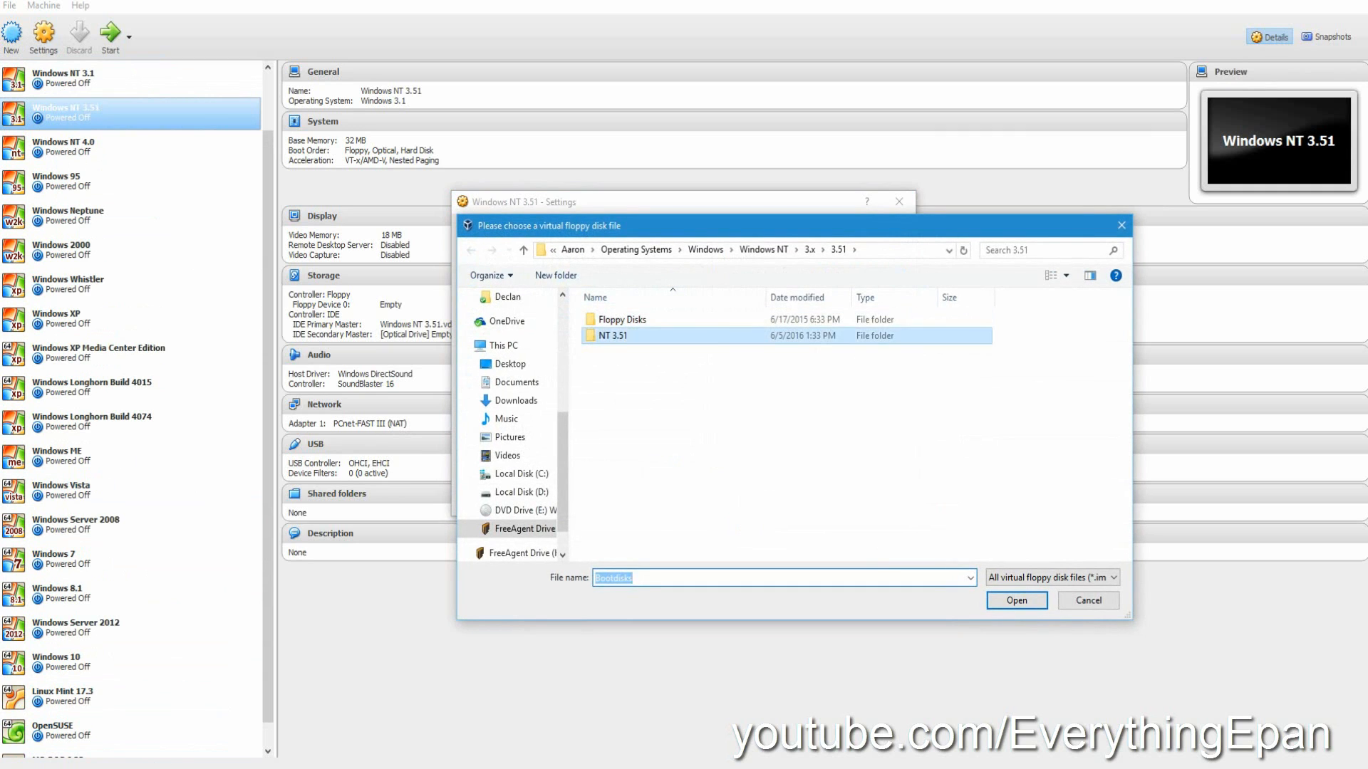
{"action": "double_click", "coordinate": [615, 336]}
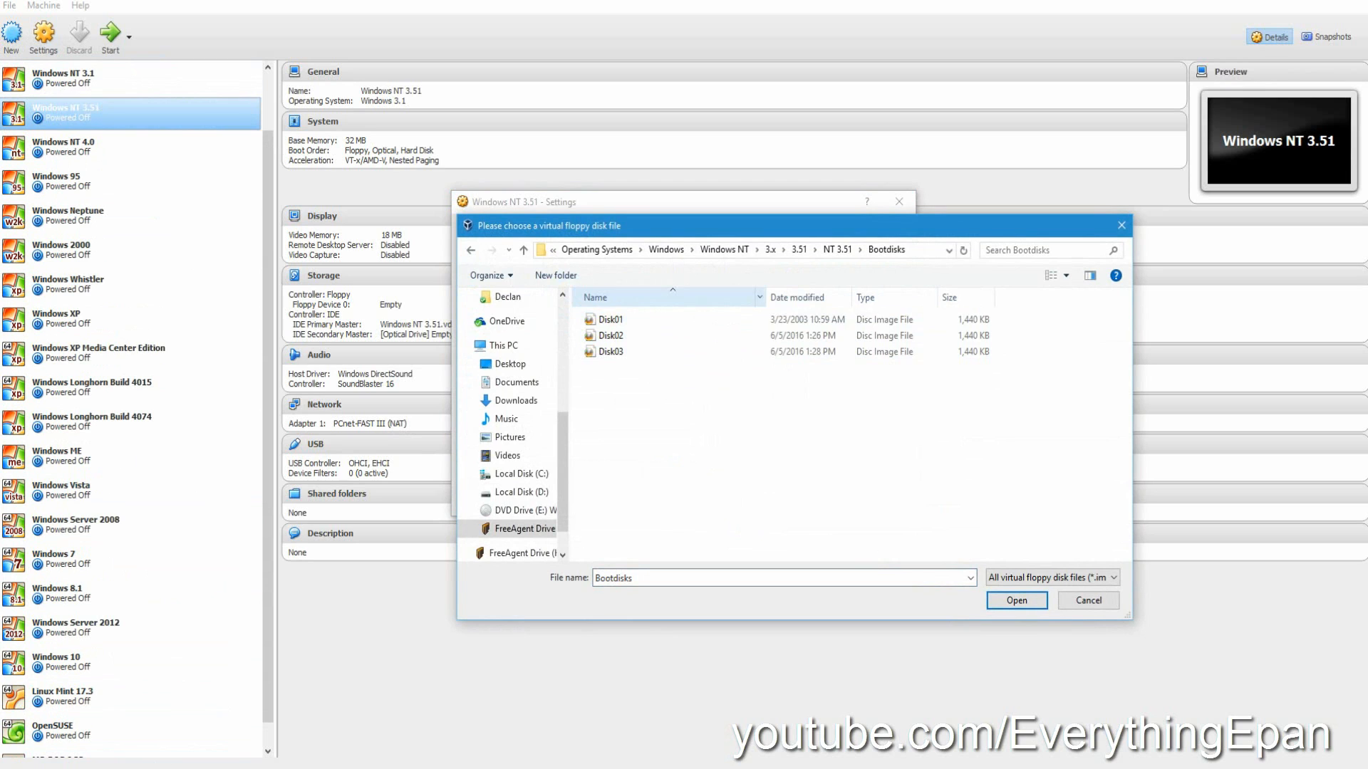
{"action": "left_click", "coordinate": [612, 319]}
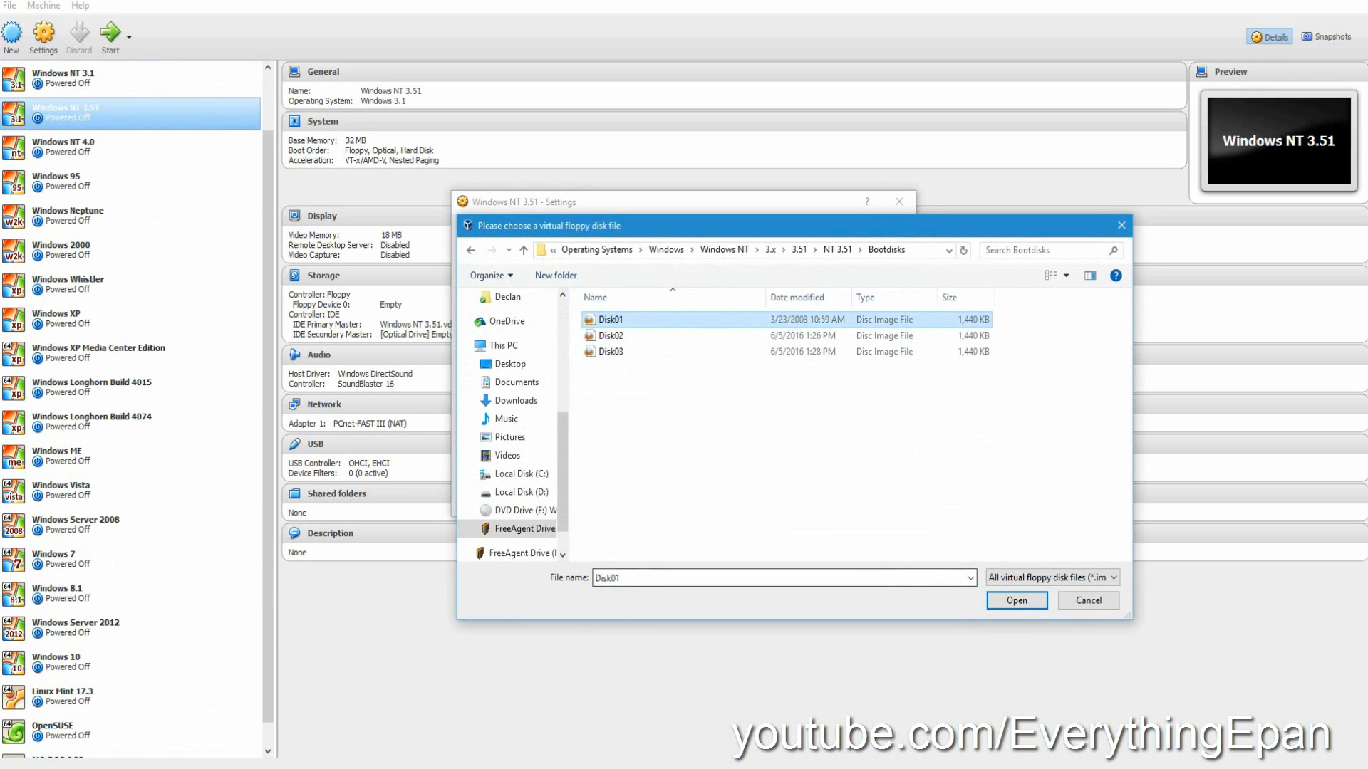
{"action": "left_click", "coordinate": [1016, 600]}
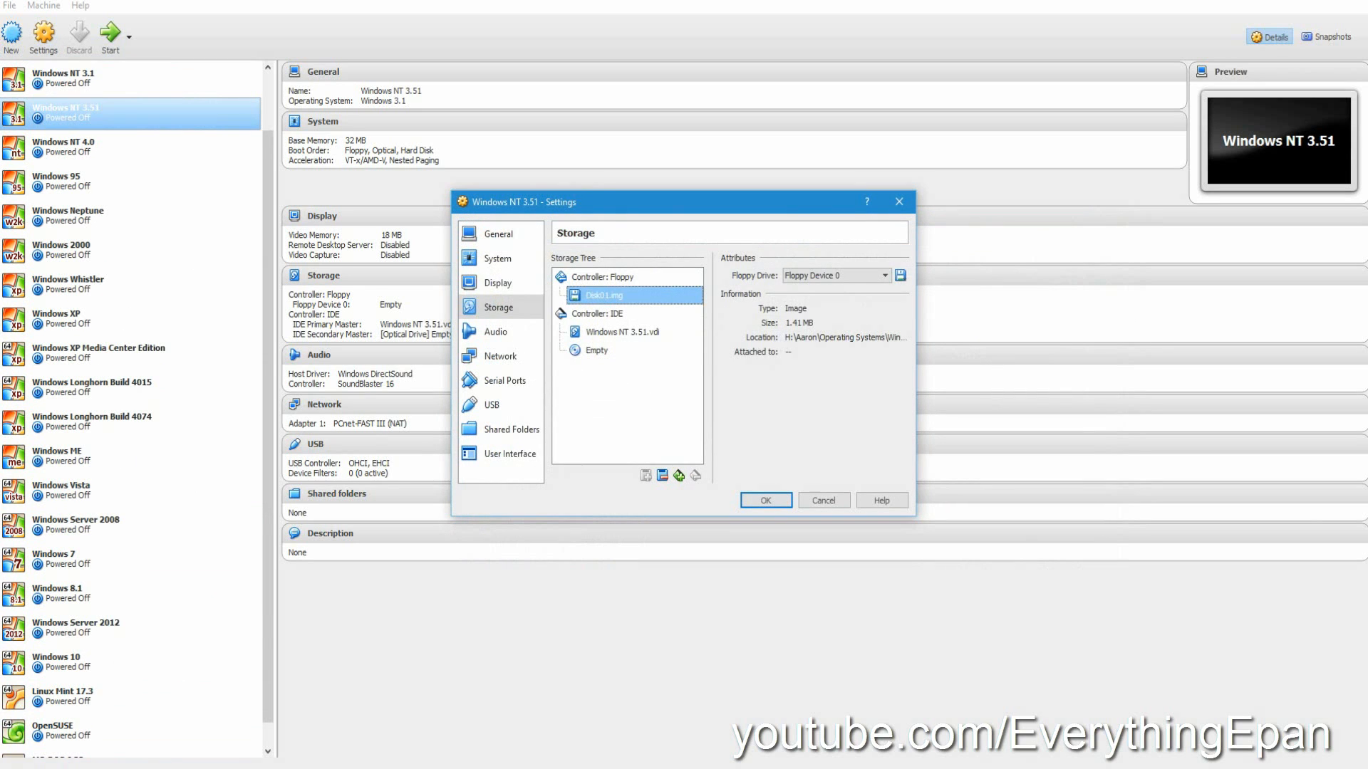
Attach en_winnt_3.51.wks.iso to the optical drive and save the storage settings.
{"action": "left_click", "coordinate": [595, 350]}
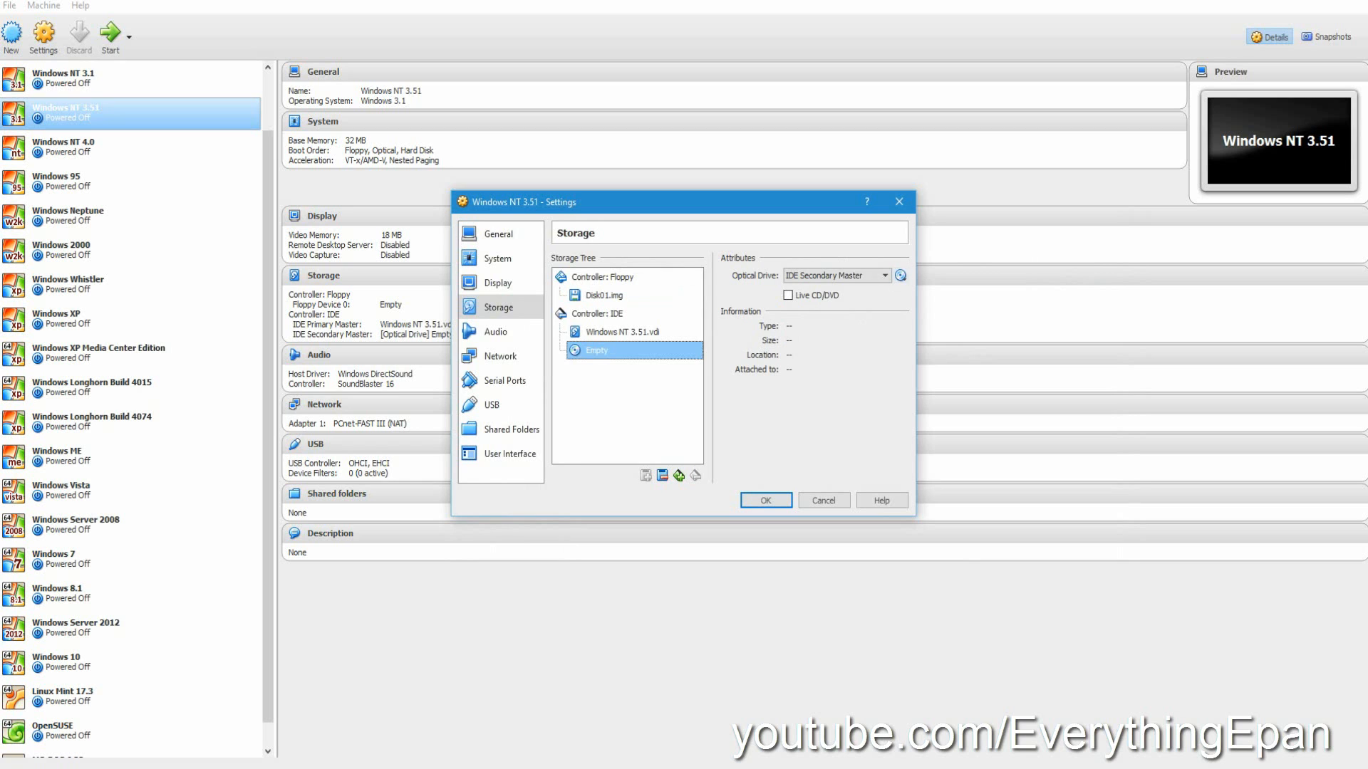
{"action": "left_click", "coordinate": [899, 275]}
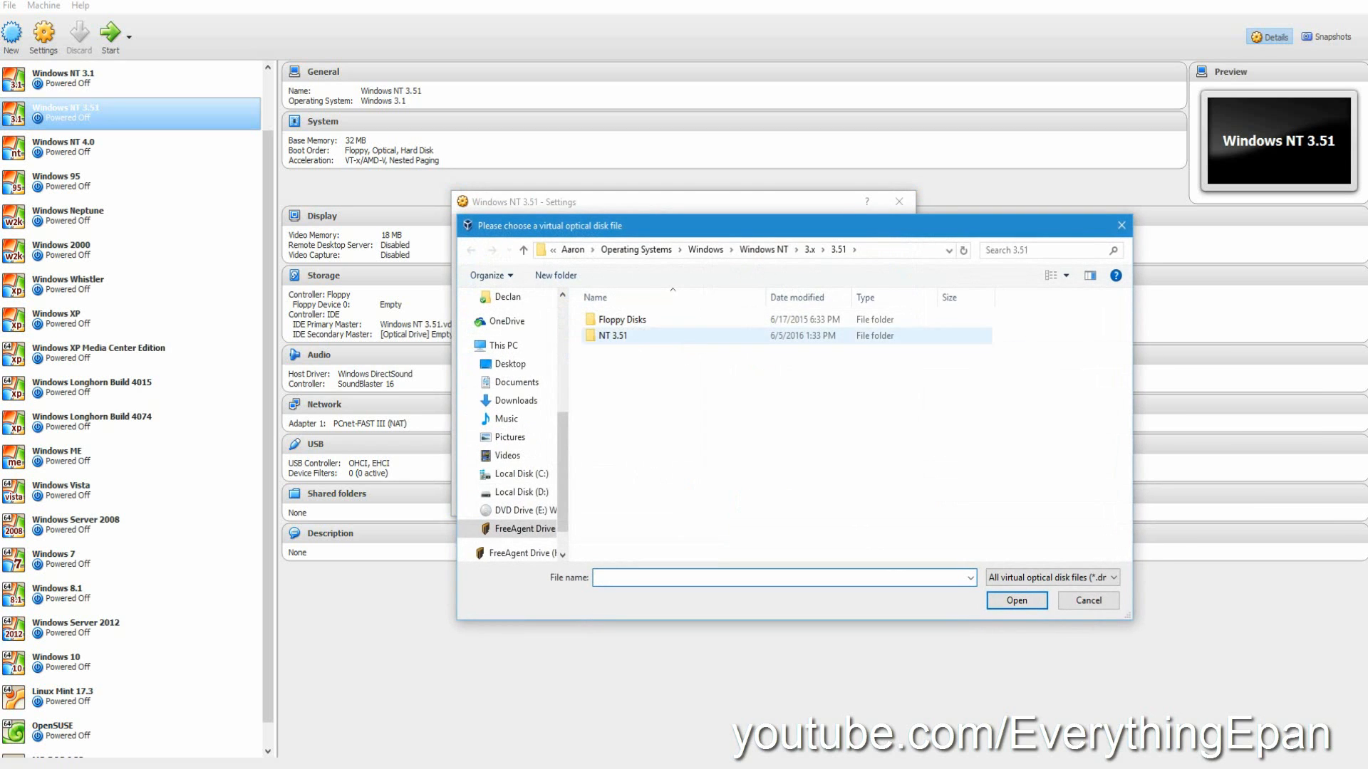
{"action": "double_click", "coordinate": [611, 335]}
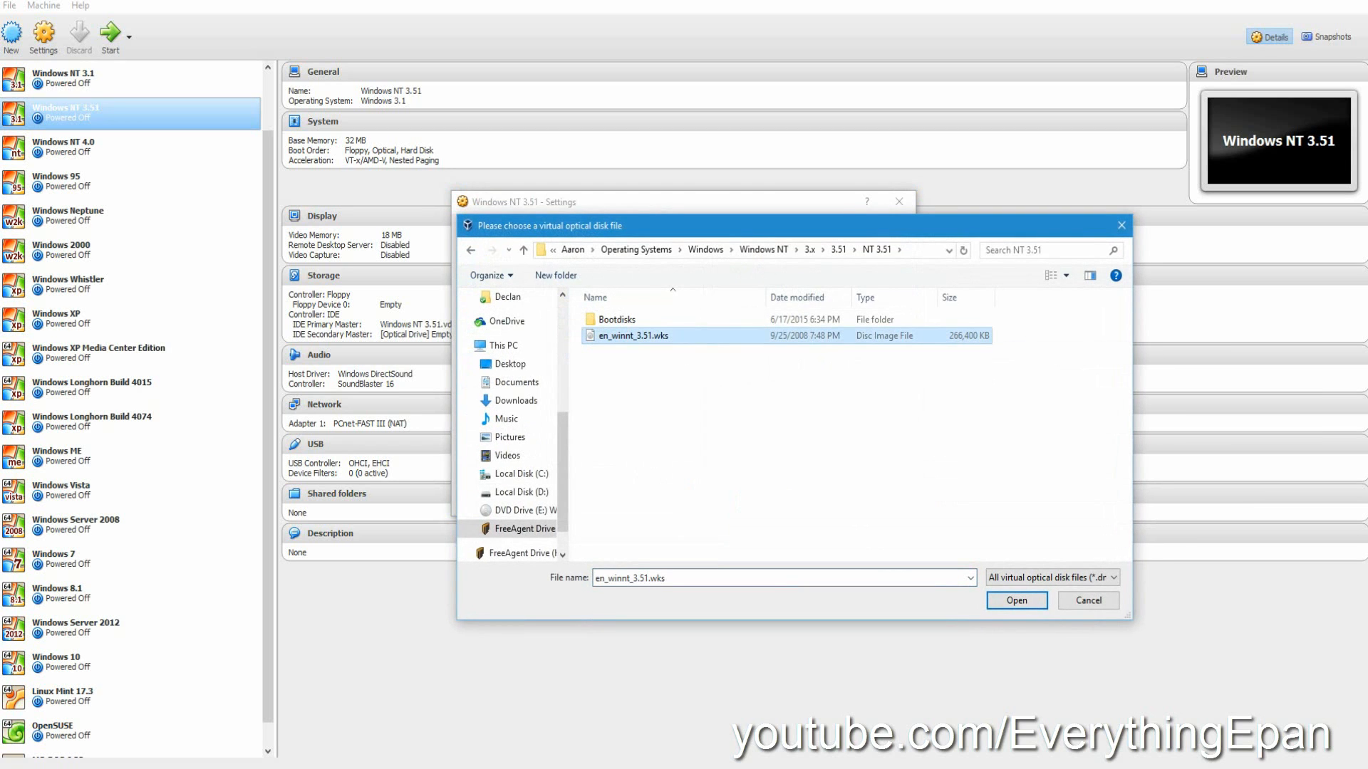
{"action": "left_click", "coordinate": [1016, 600]}
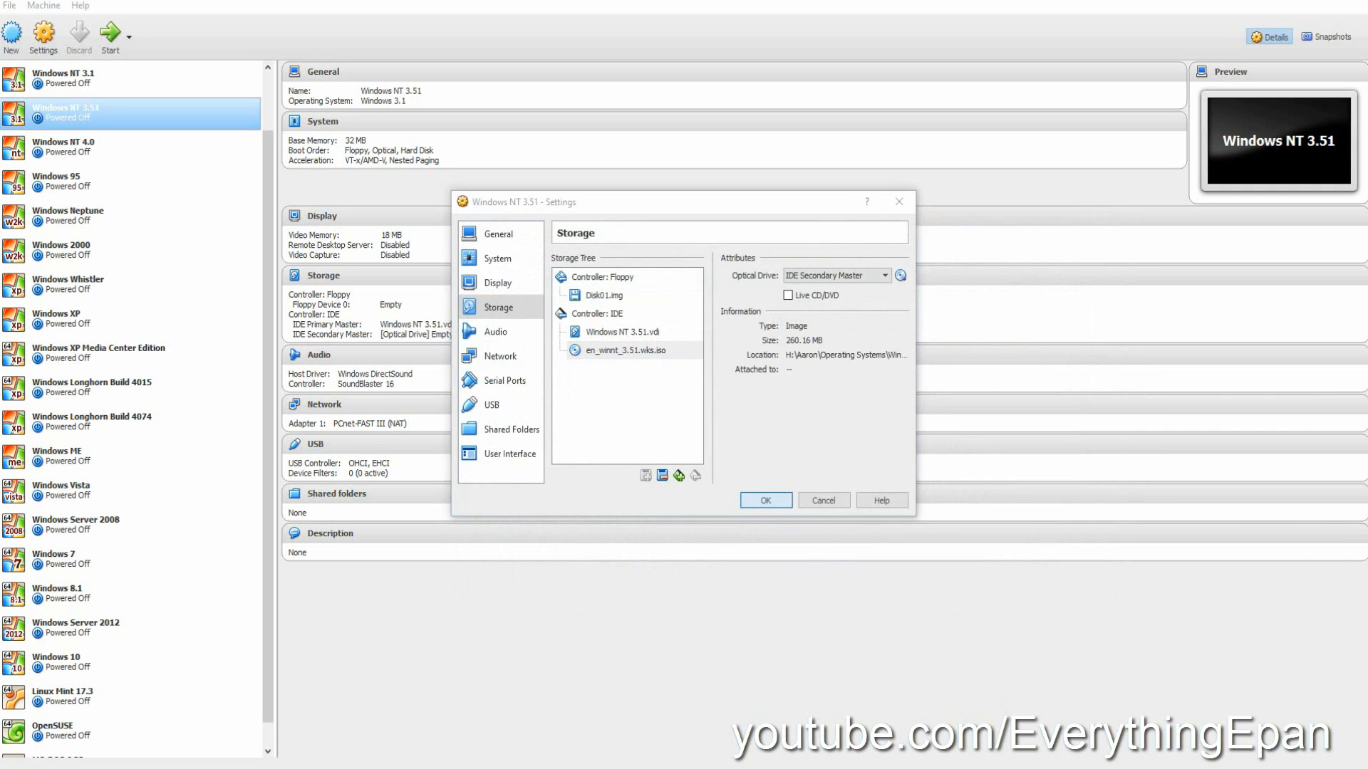
{"action": "left_click", "coordinate": [765, 501]}
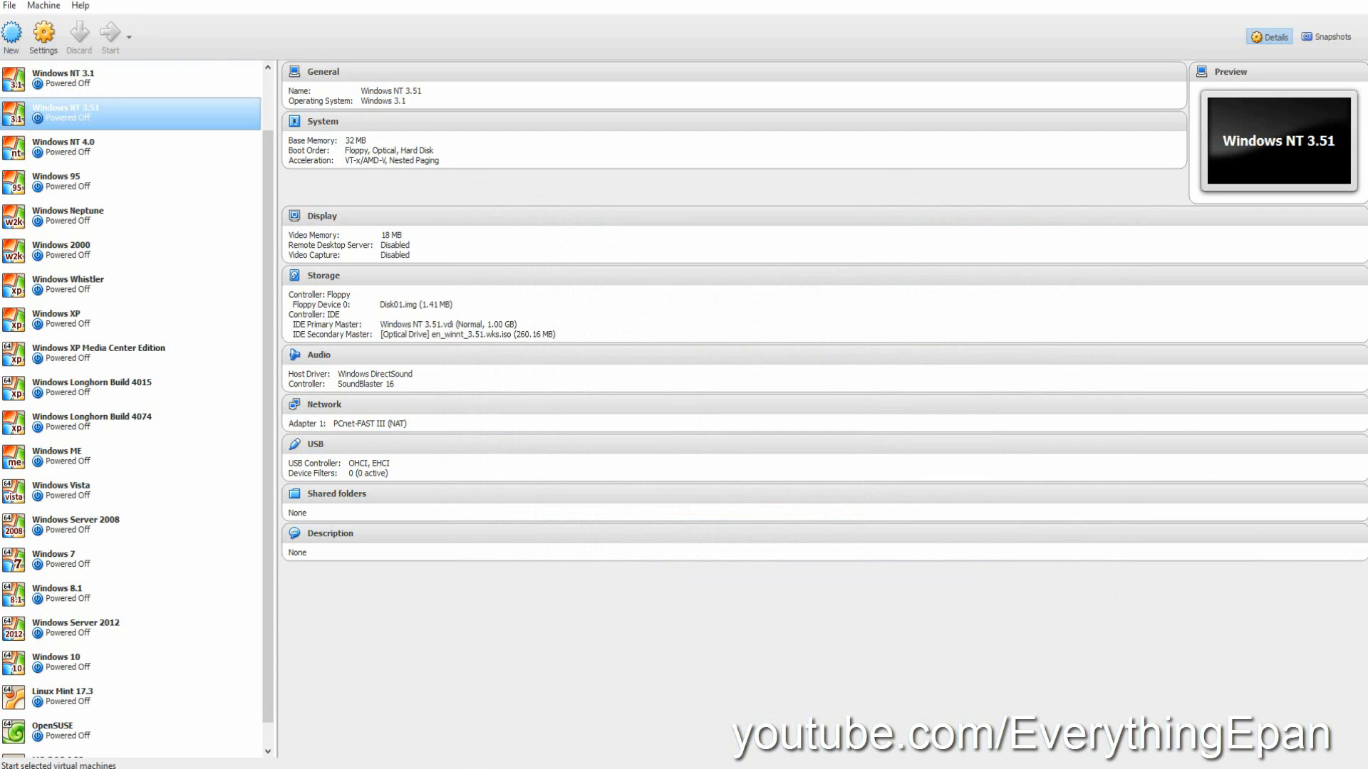
Power on the VM and continue NT Setup with disk 2, choosing Express Setup.
{"action": "left_click", "coordinate": [108, 38]}
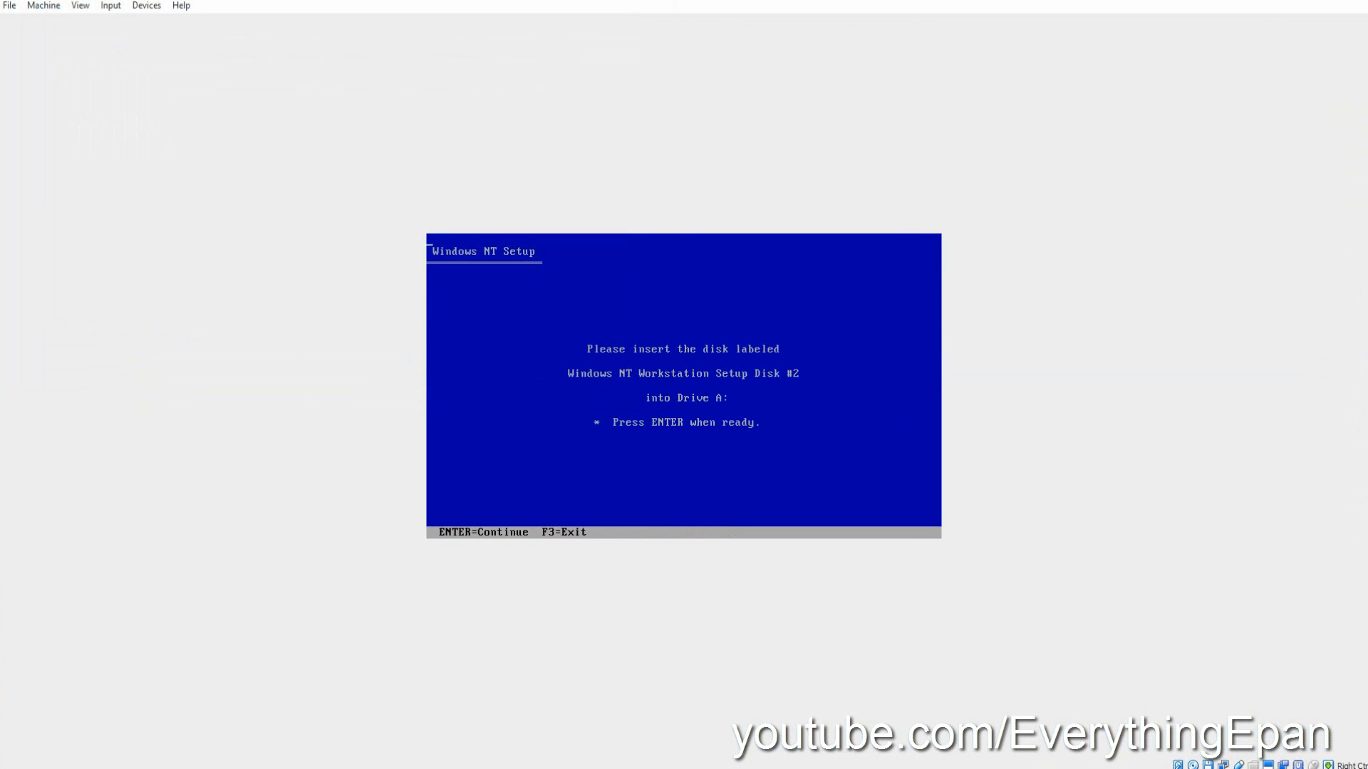
{"action": "key", "text": "enter"}
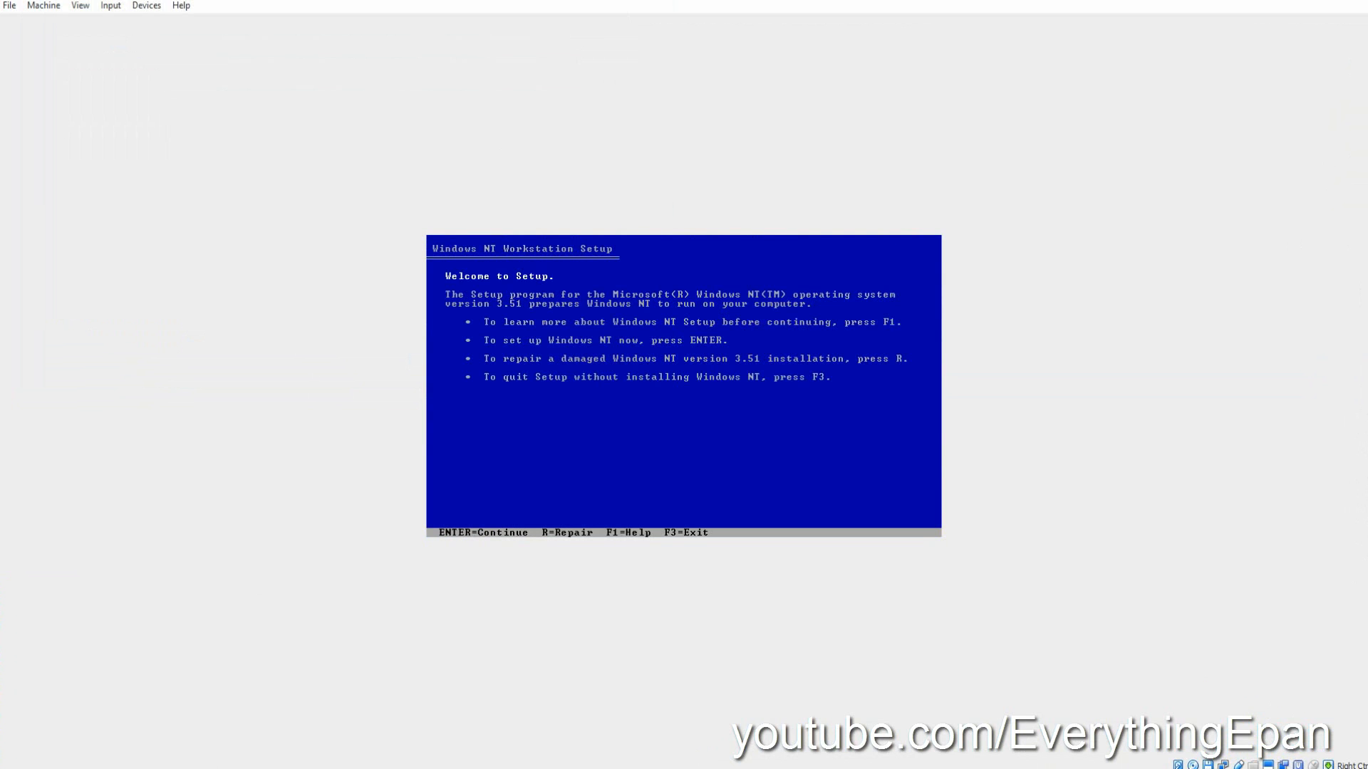
{"action": "key", "text": "enter"}
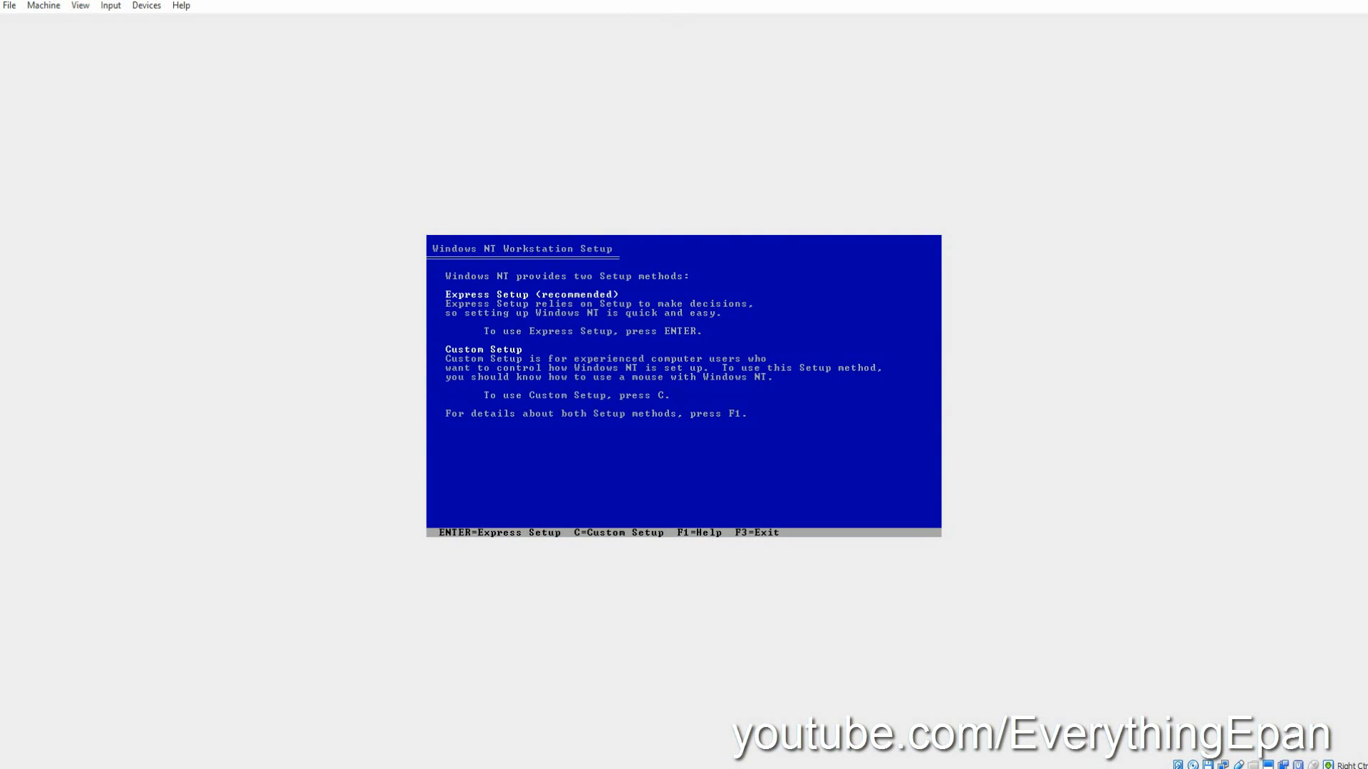
{"action": "key", "text": "enter"}
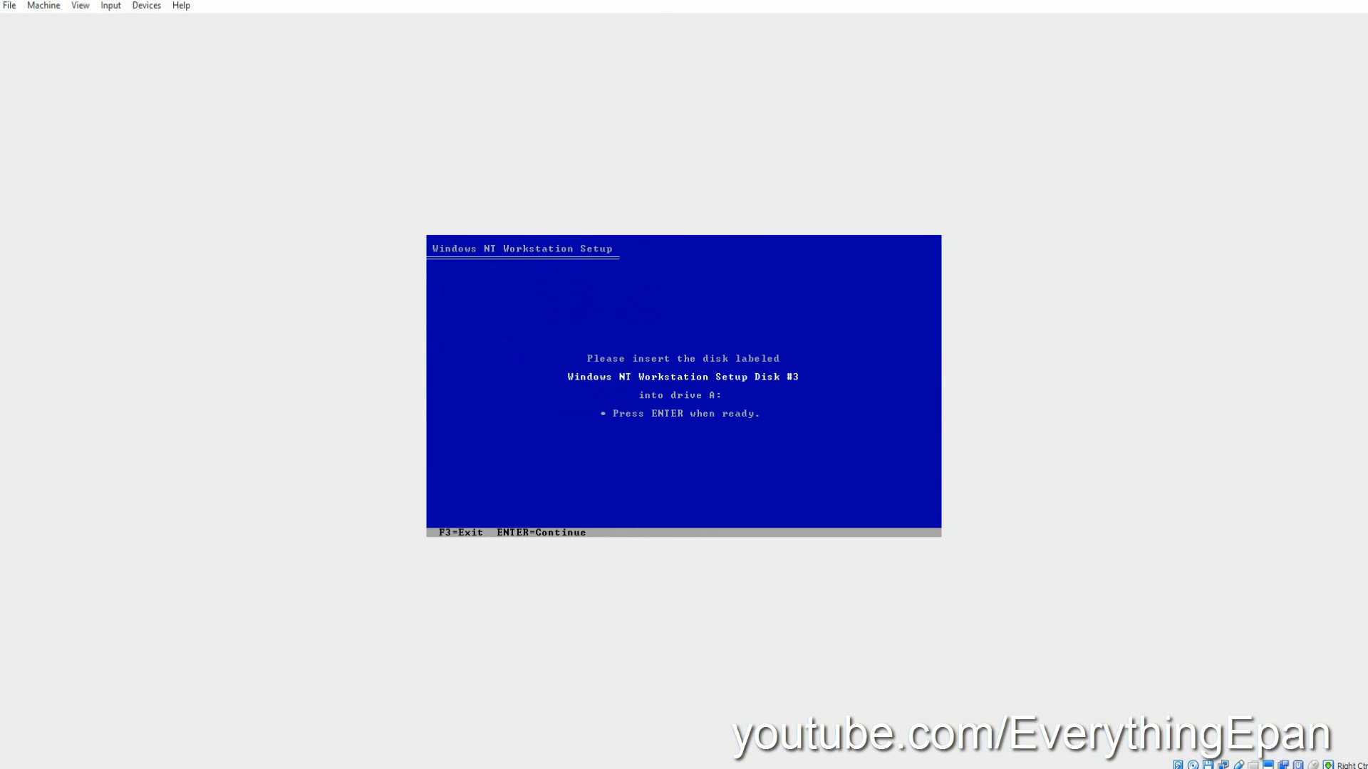
Insert the Disk03 floppy image so Setup proceeds to mass storage detection.
{"action": "left_click", "coordinate": [1209, 765]}
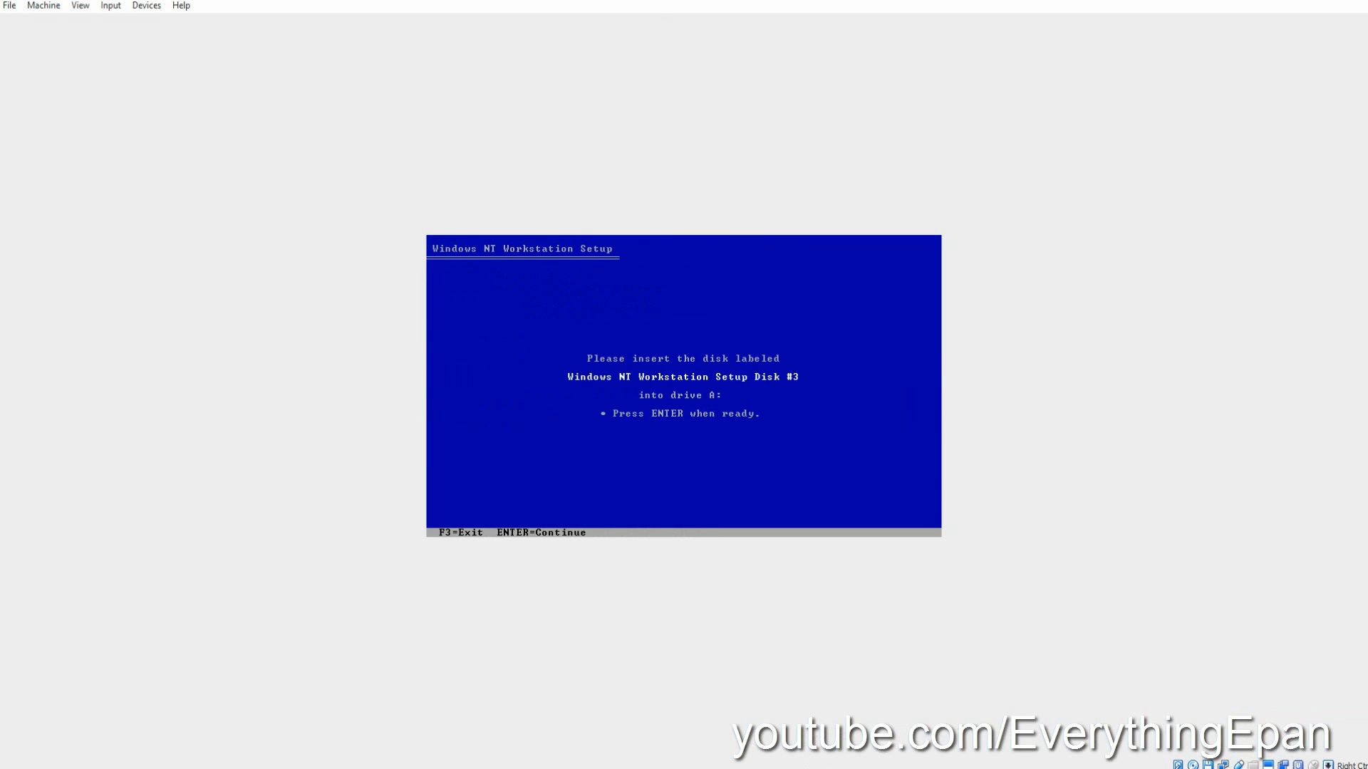
{"action": "left_click", "coordinate": [157, 135]}
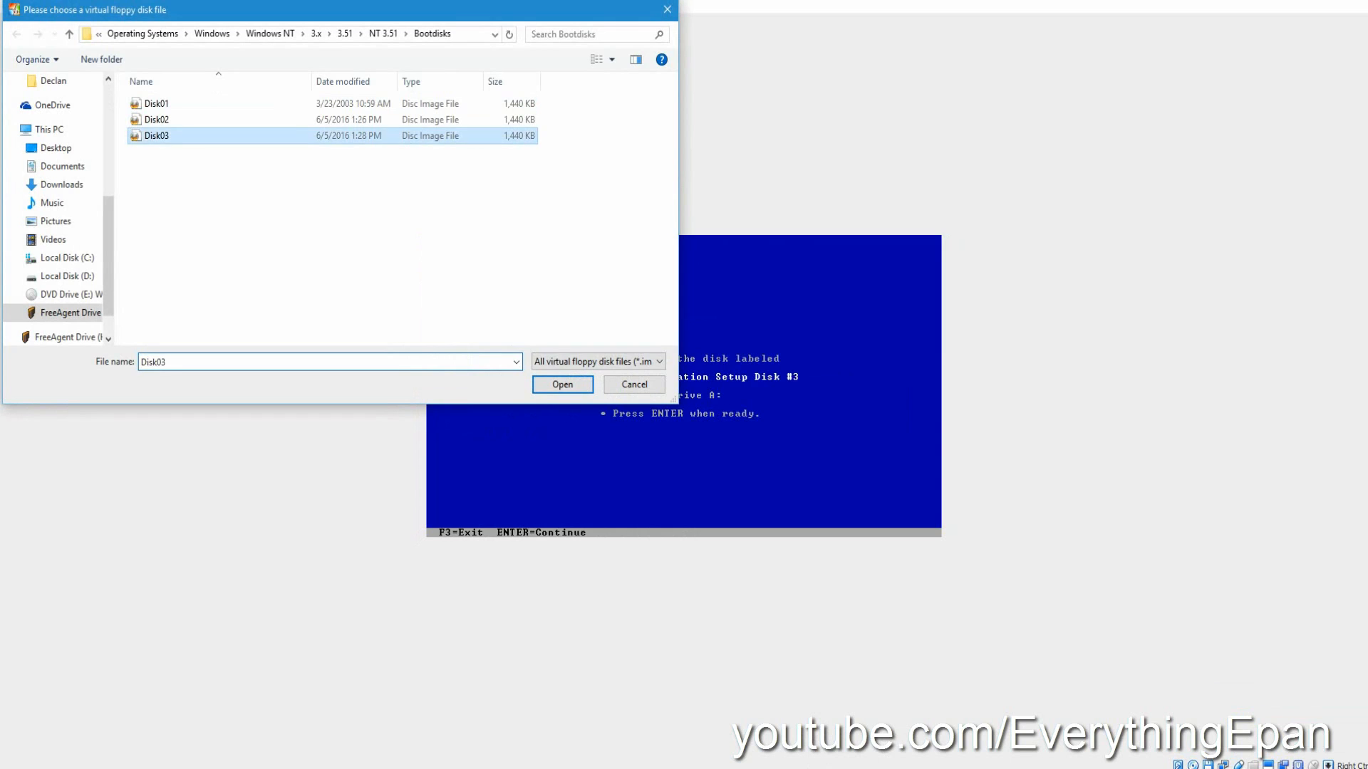
{"action": "left_click", "coordinate": [561, 383]}
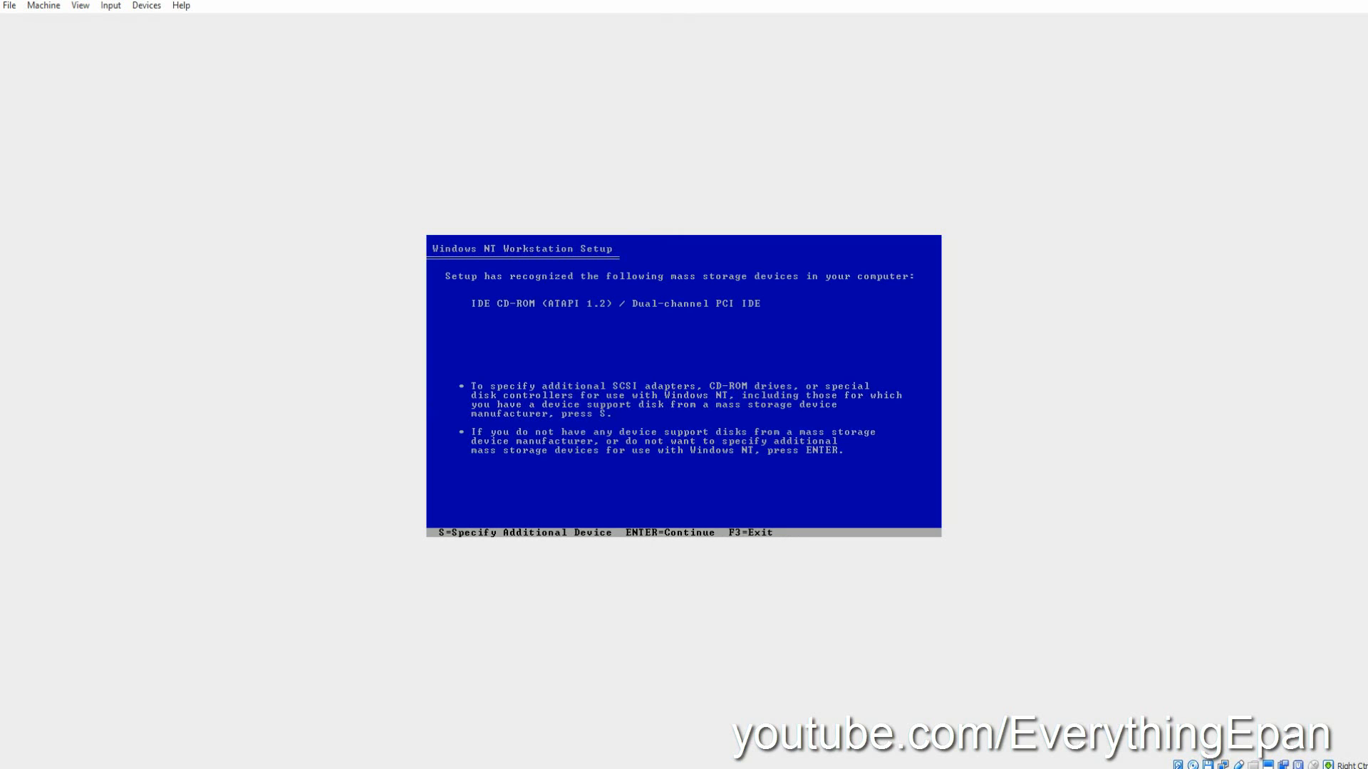
Install from CD-ROM onto the new disk formatted as FAT into \WINNT35, reaching the restart prompt.
{"action": "key", "text": "enter"}
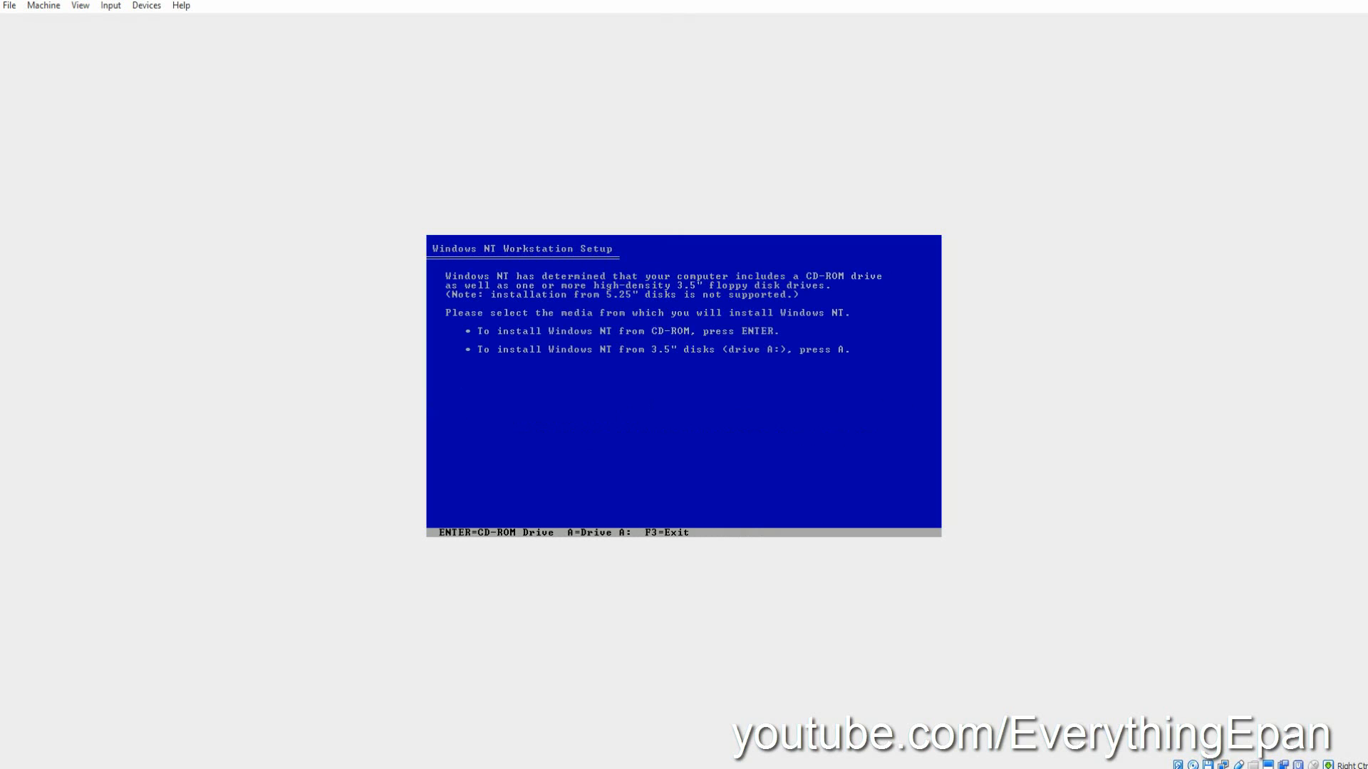
{"action": "key", "text": "enter"}
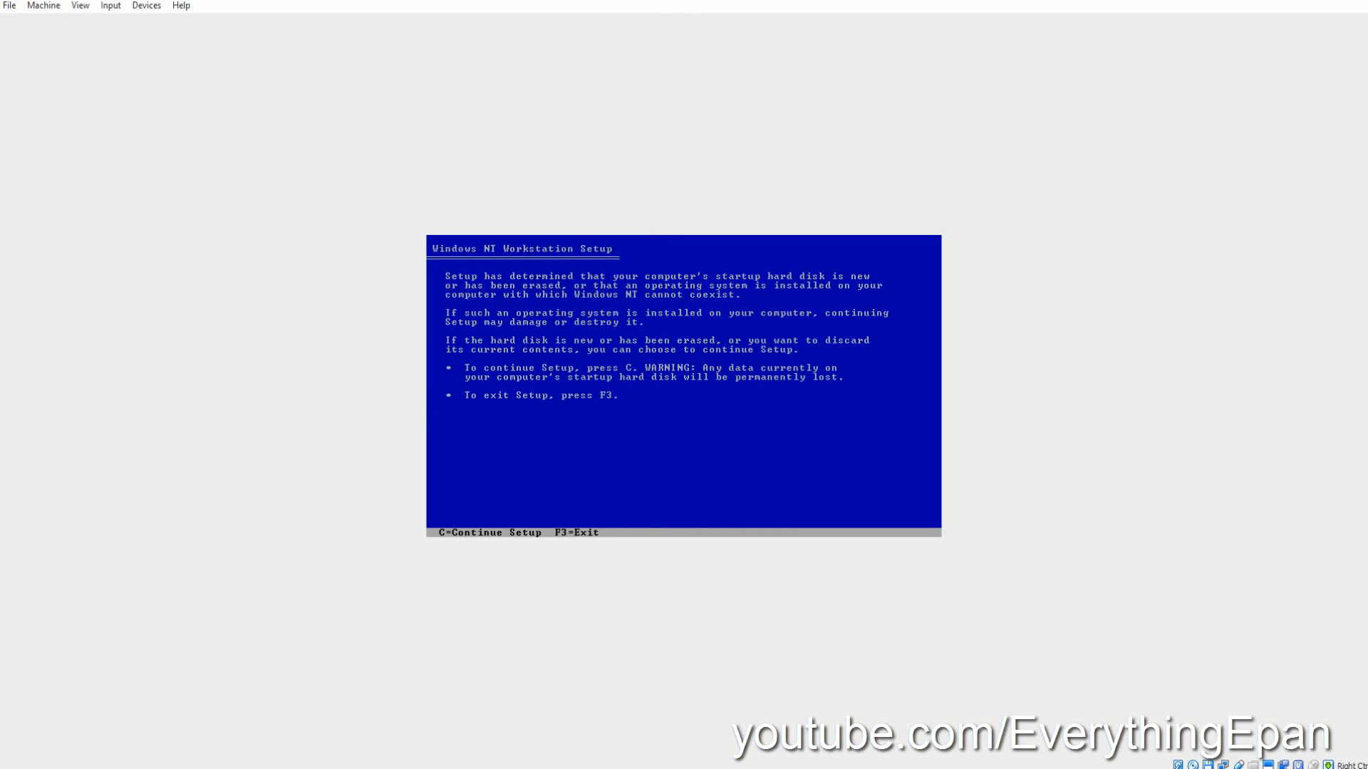
{"action": "key", "text": "c"}
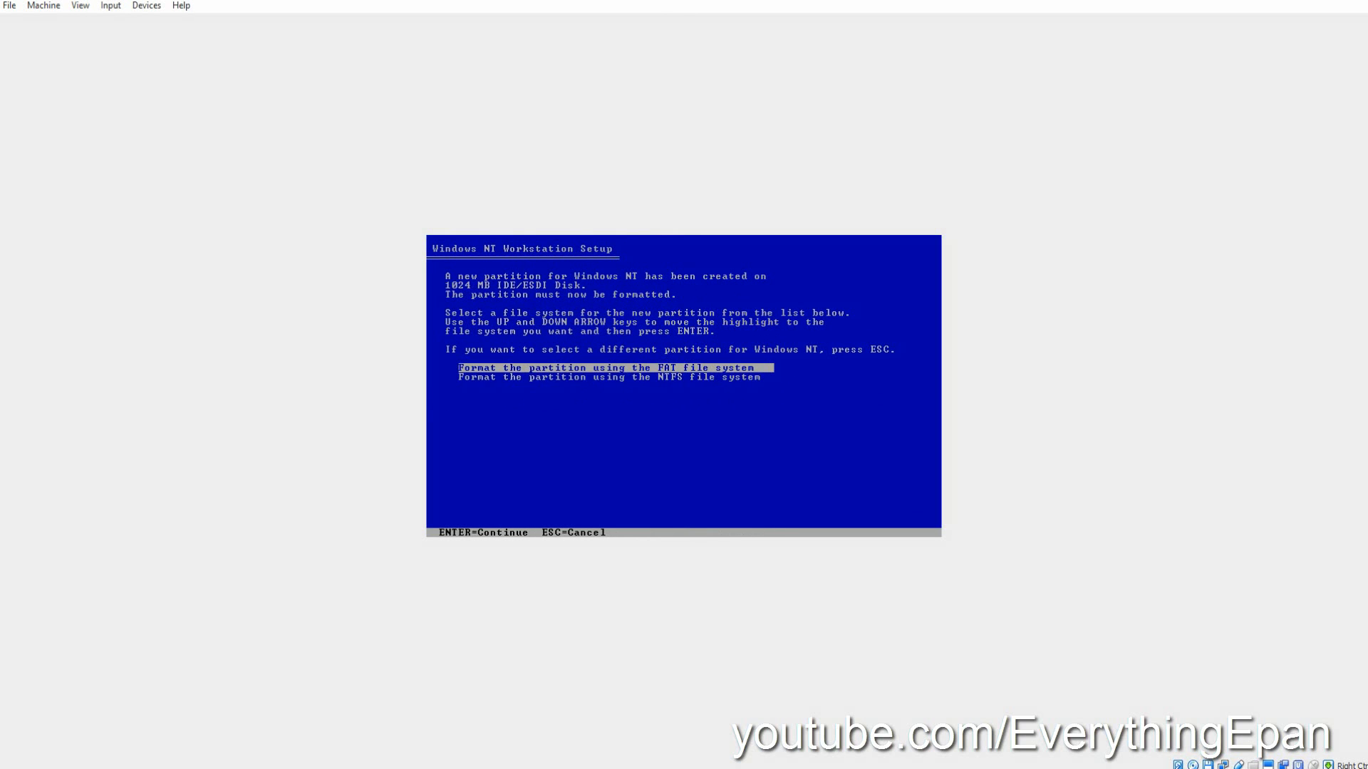
{"action": "key", "text": "Down"}
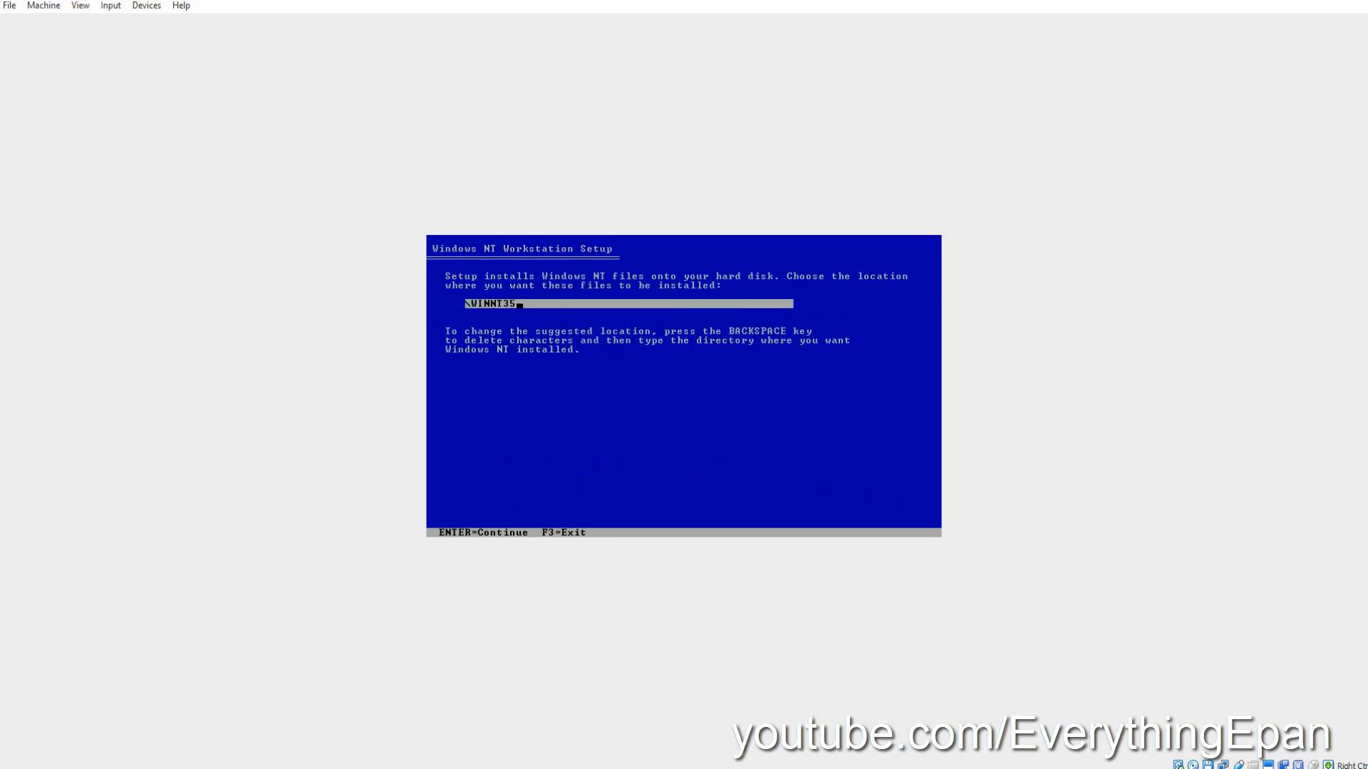
{"action": "key", "text": "enter"}
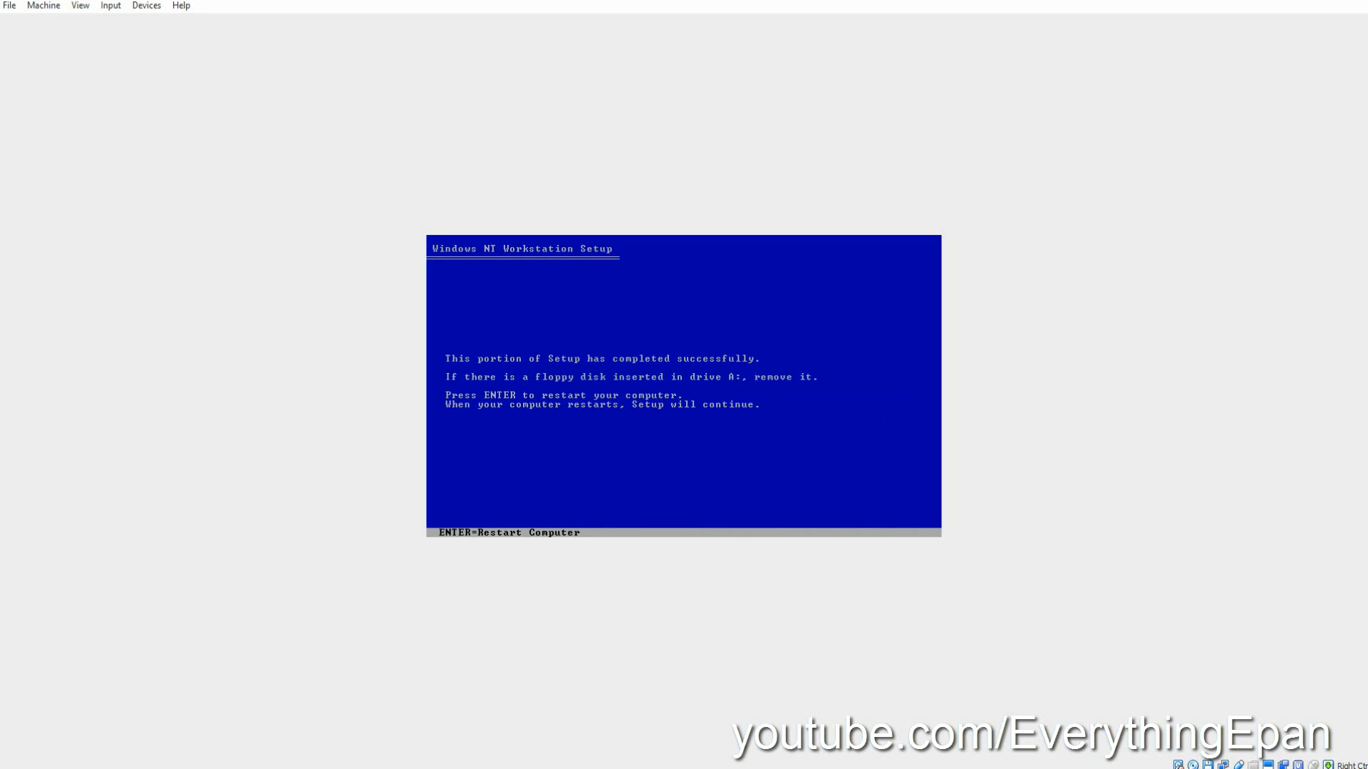
{"action": "left_click", "coordinate": [1210, 763]}
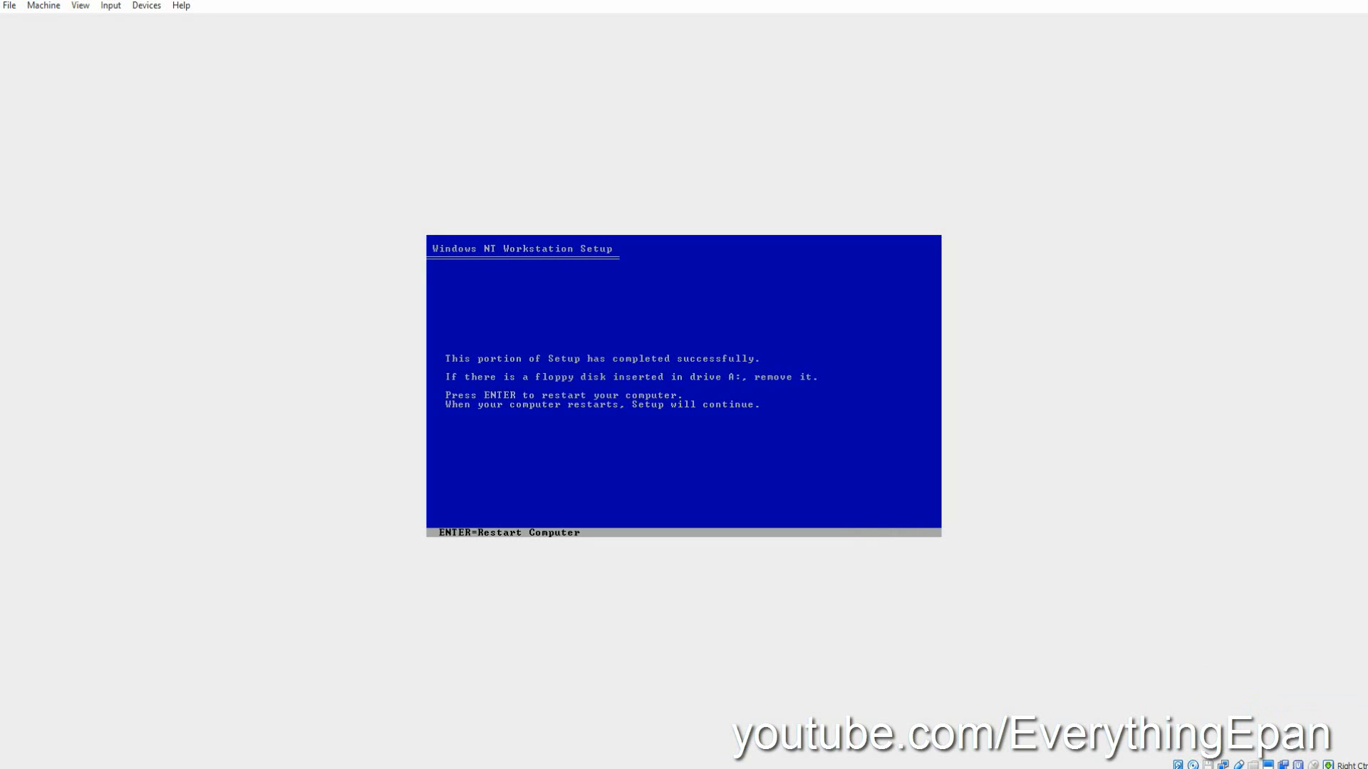
Restart into graphical Setup and enter the registered owner name, confirming it.
{"action": "left_click", "coordinate": [1209, 764]}
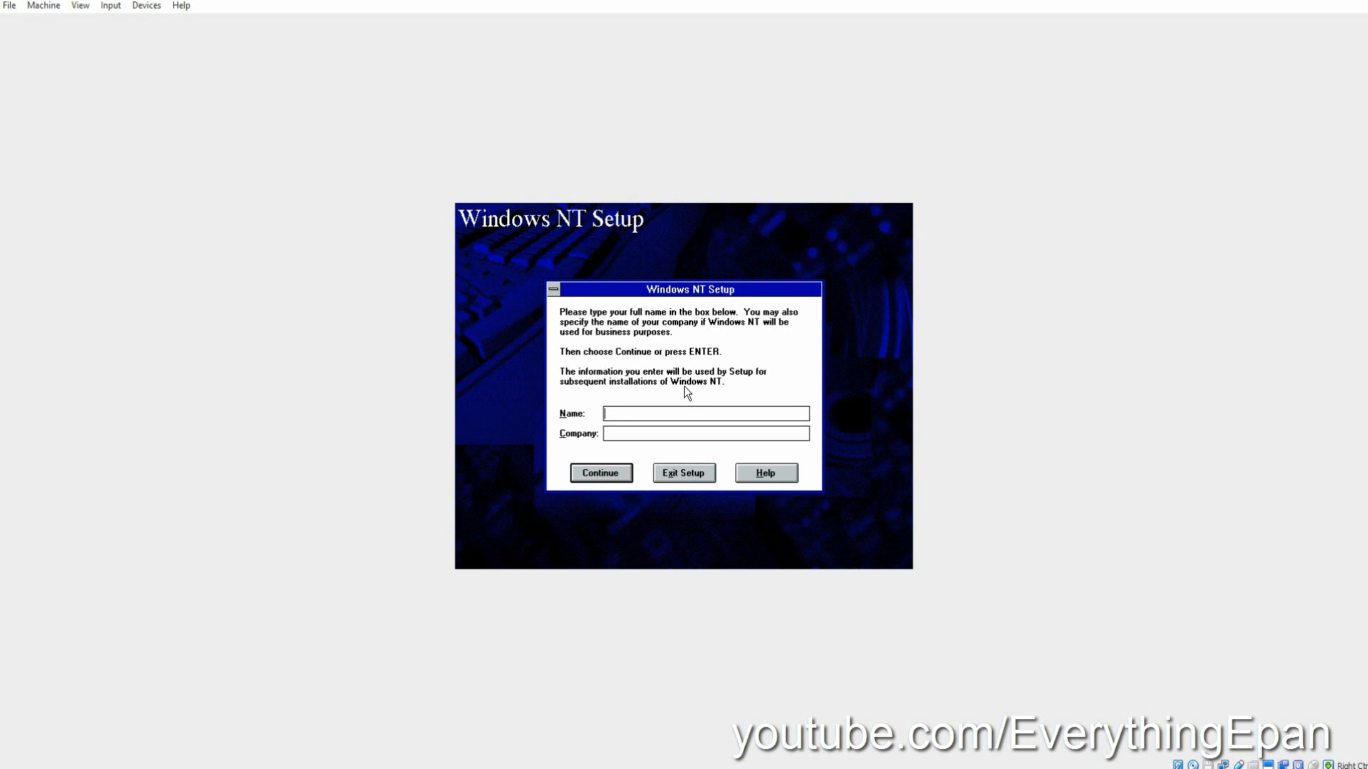
{"action": "left_click", "coordinate": [707, 413]}
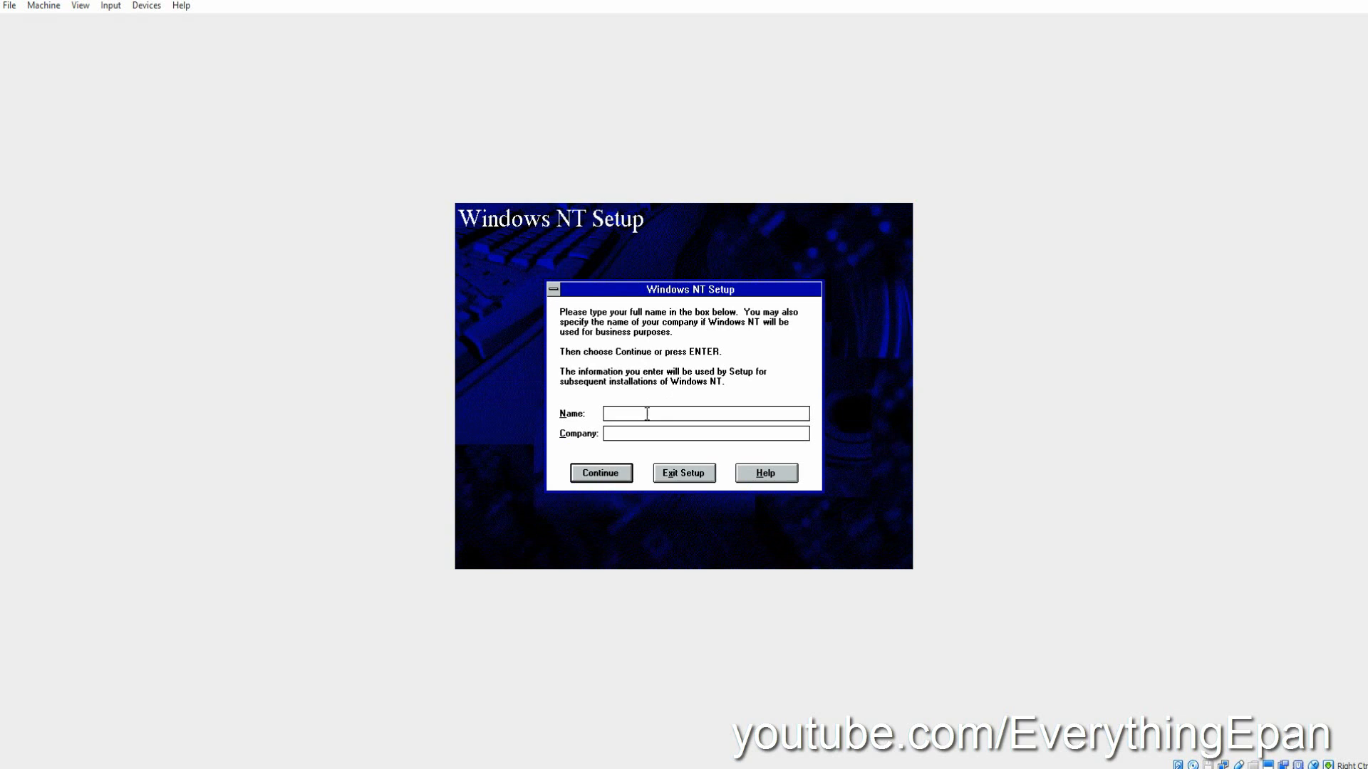
{"action": "type", "text": "EverythingEpan"}
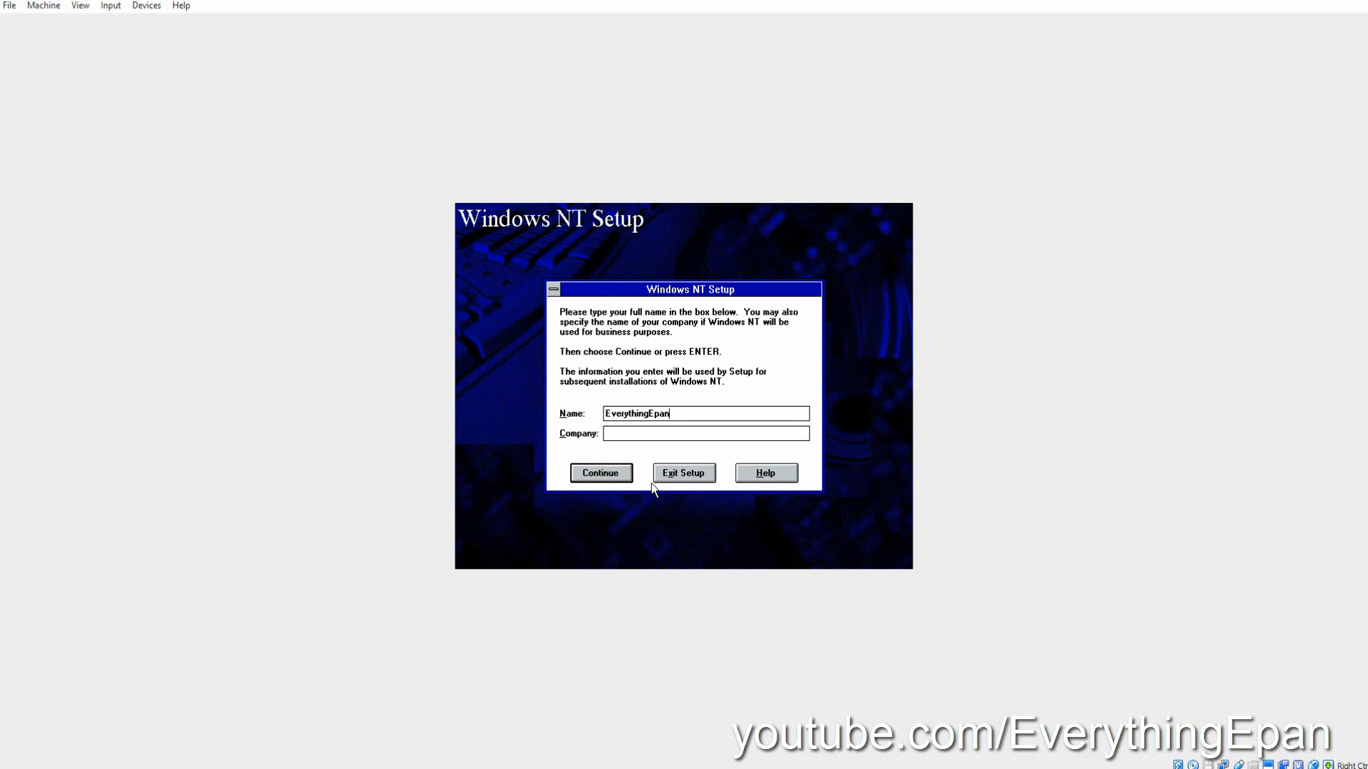
{"action": "left_click", "coordinate": [600, 473]}
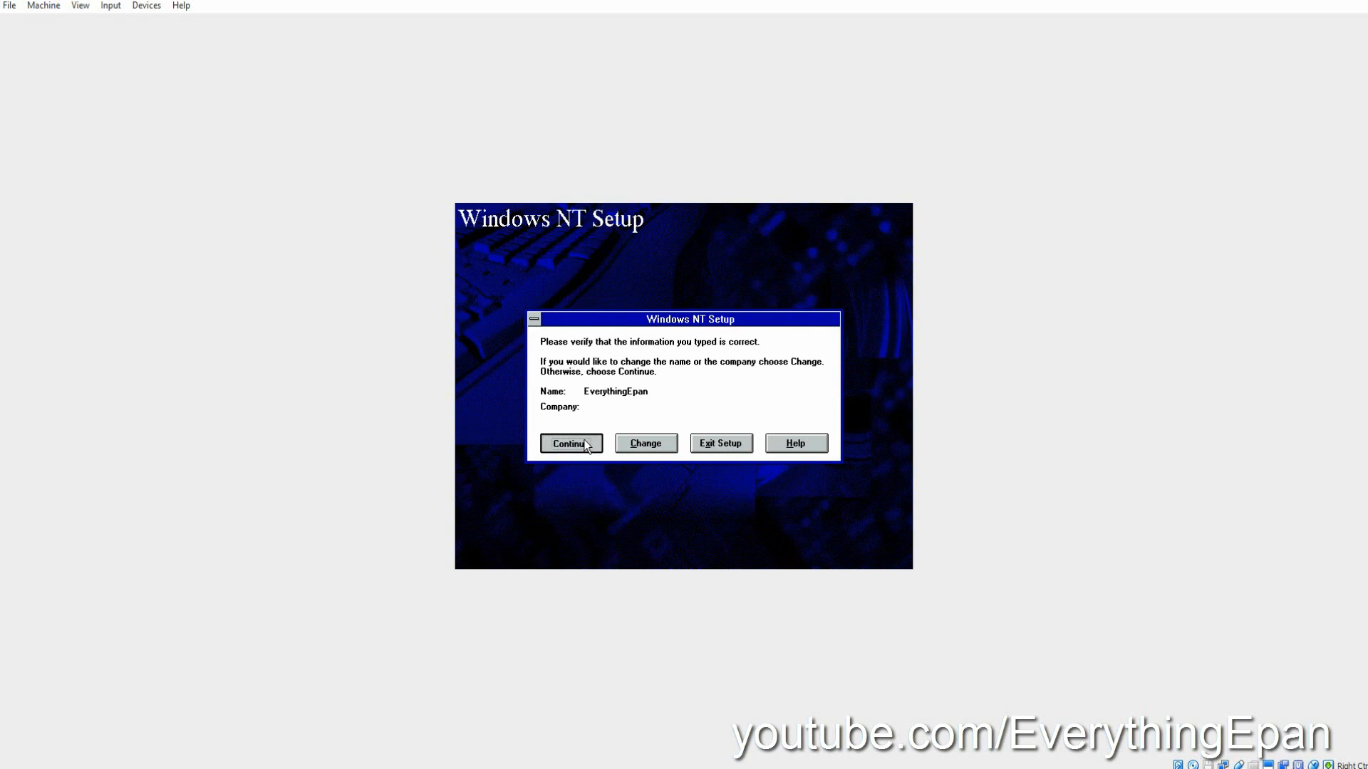
{"action": "left_click", "coordinate": [570, 445]}
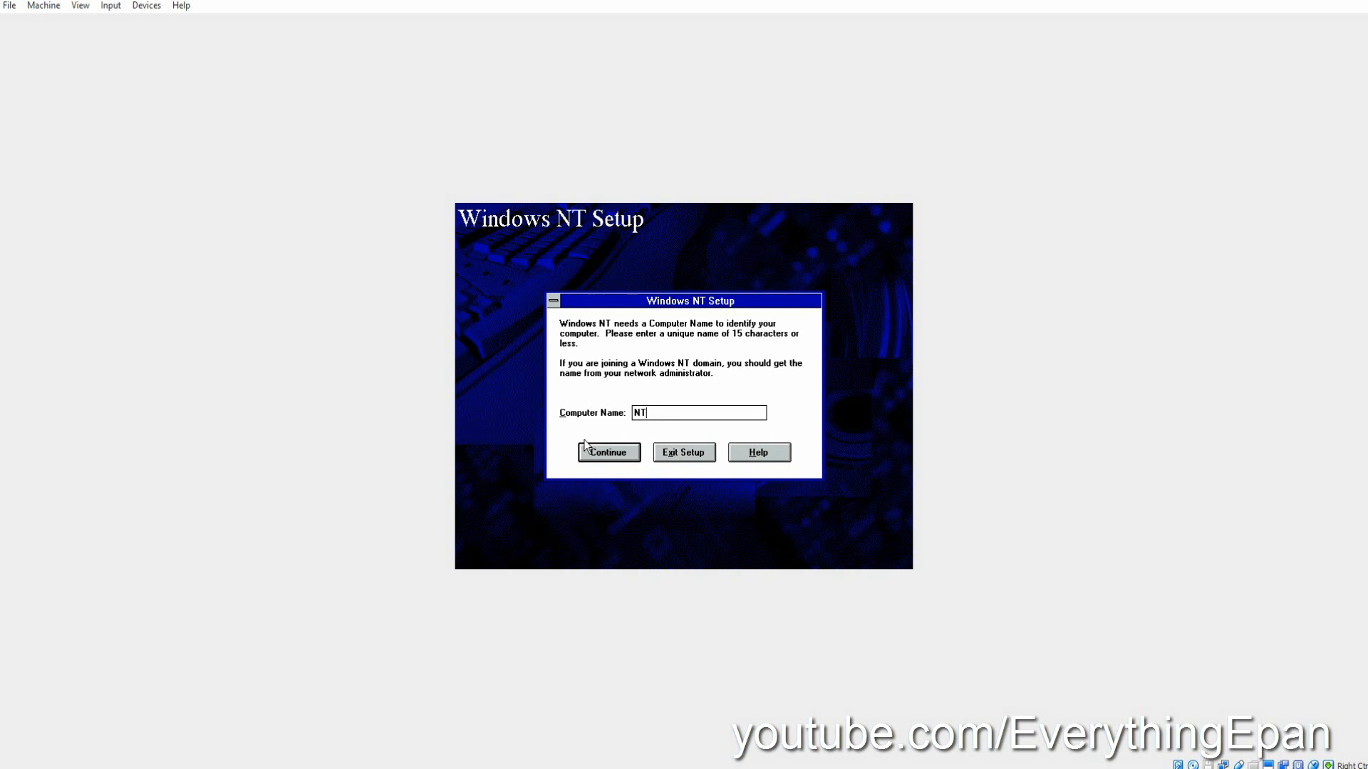
Set the computer name to NT351 and accept the English (United States) locale.
{"action": "type", "text": "351"}
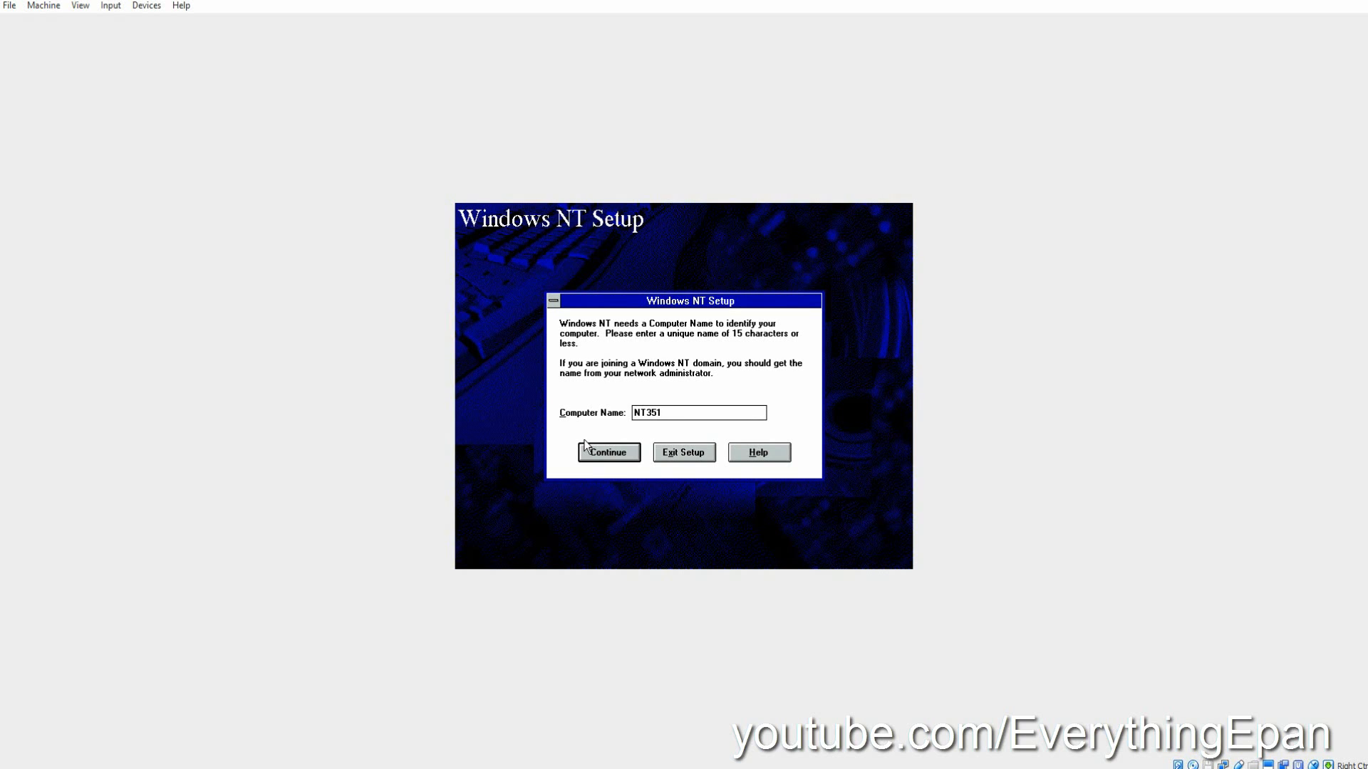
{"action": "left_click", "coordinate": [607, 452]}
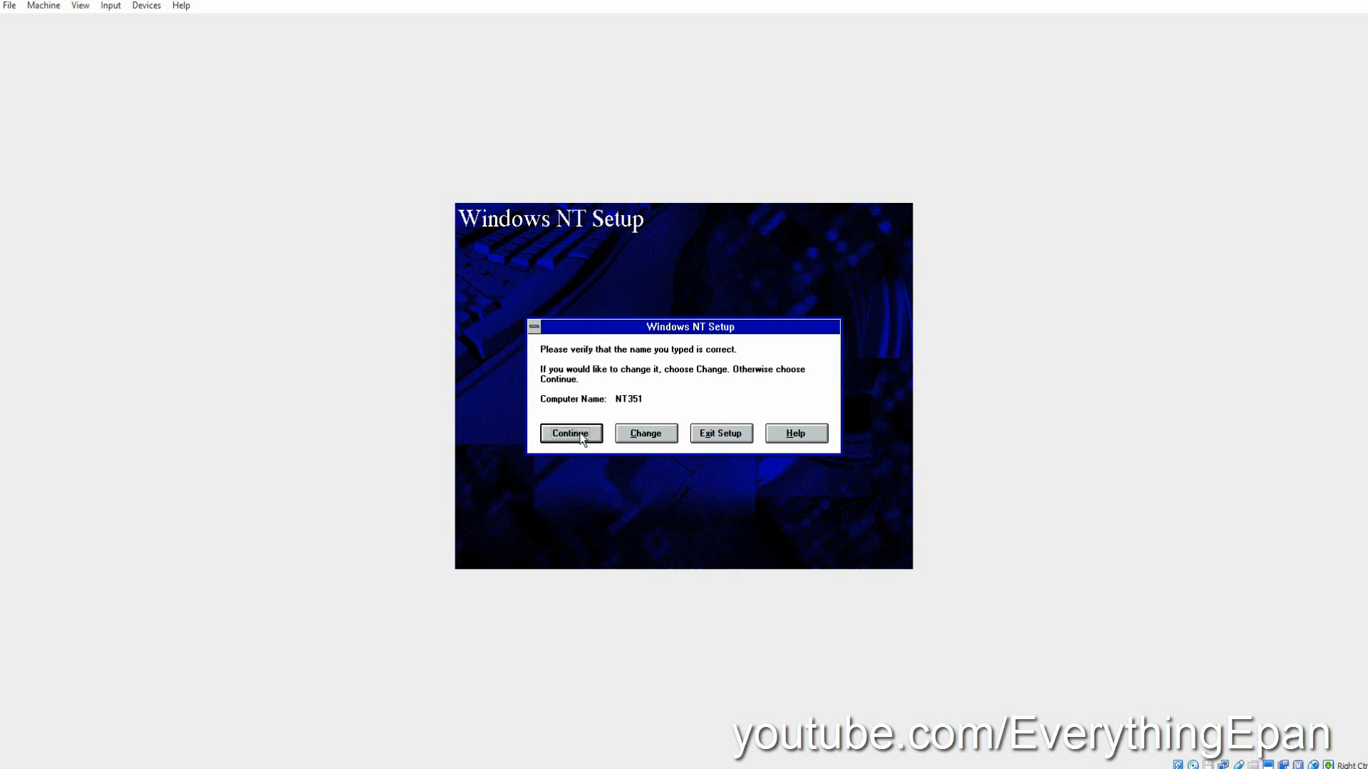
{"action": "left_click", "coordinate": [570, 434]}
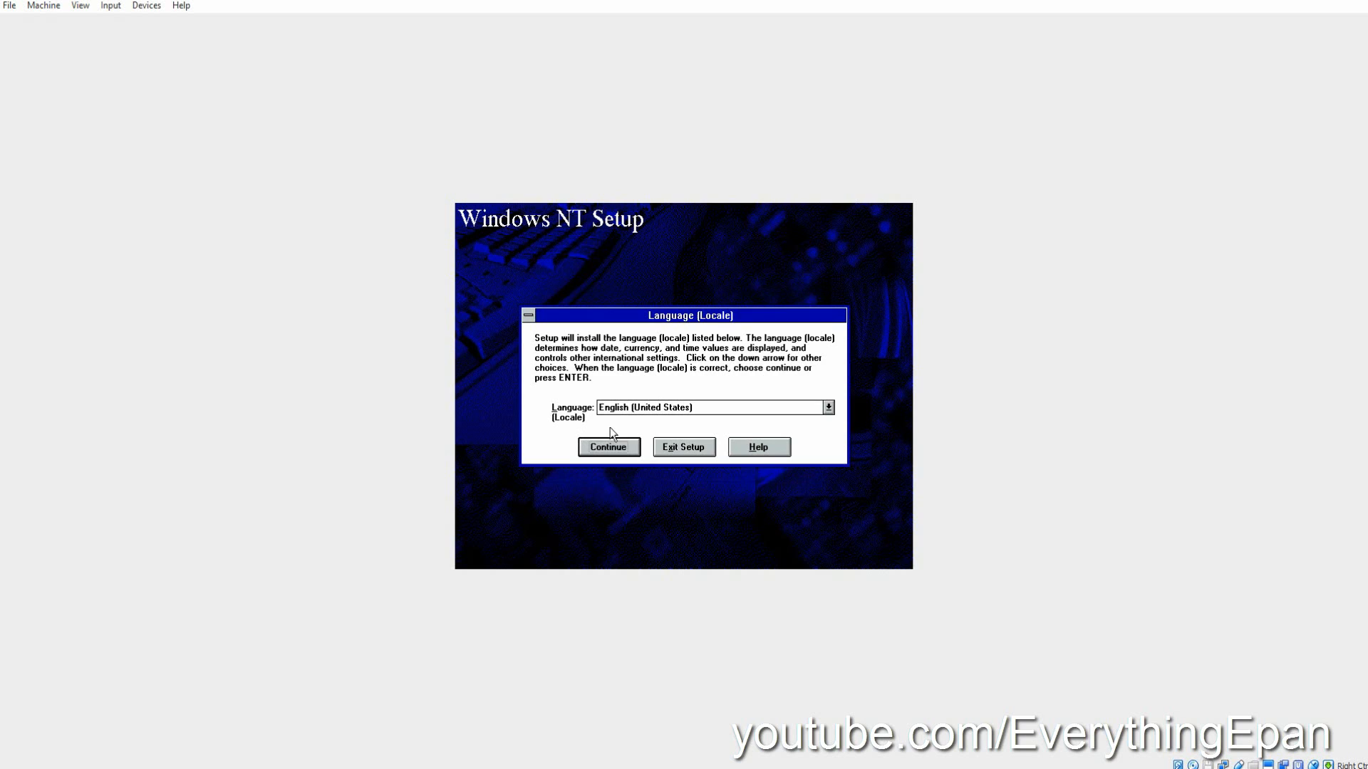
{"action": "left_click", "coordinate": [707, 407]}
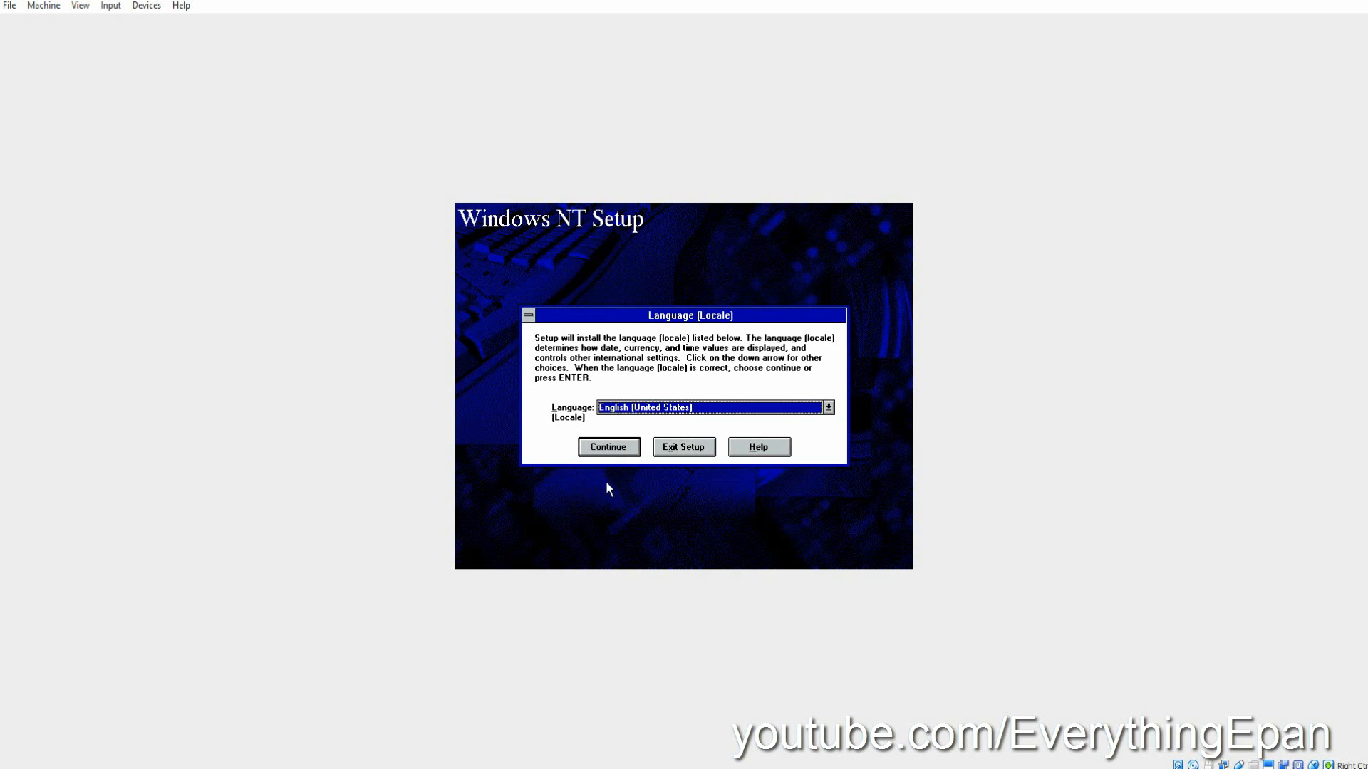
{"action": "left_click", "coordinate": [608, 446]}
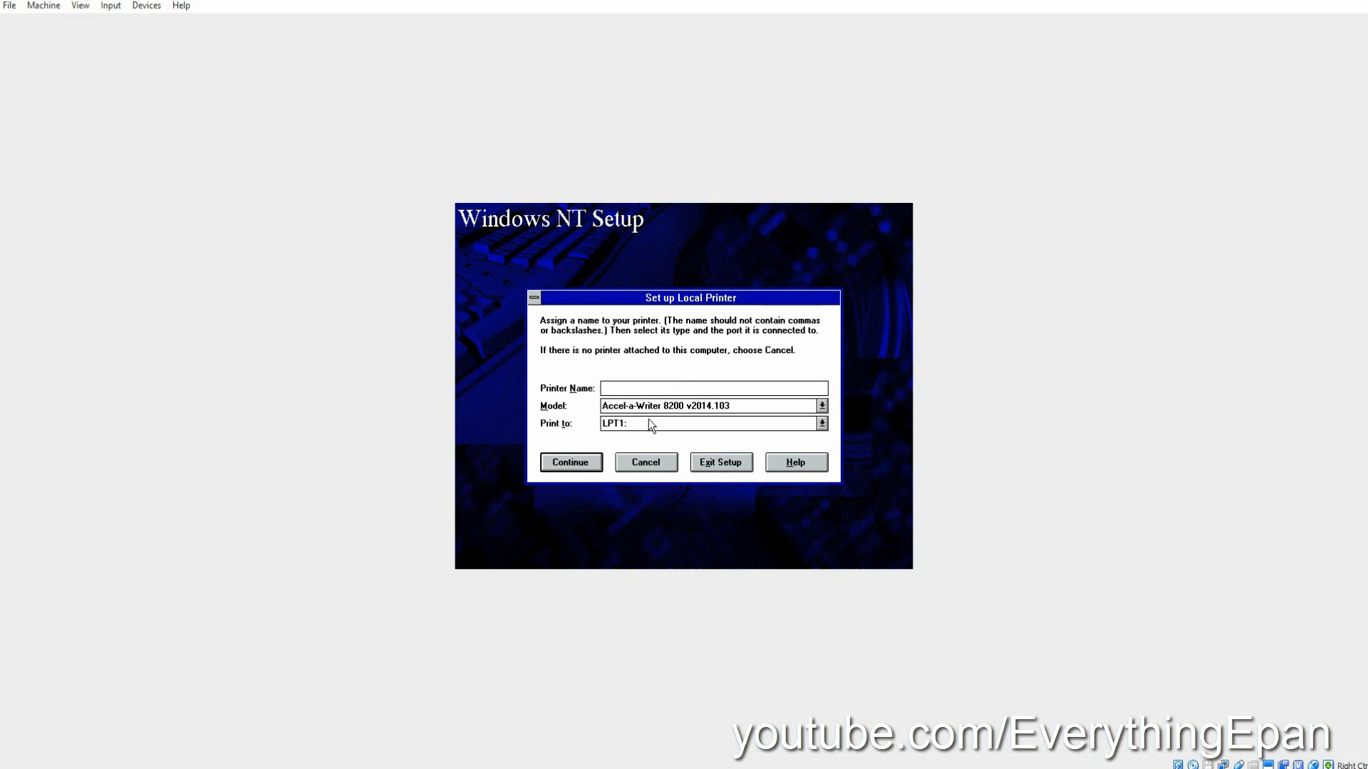
Skip local printer setup and accept the default AMD PCNET network adapter settings.
{"action": "left_click", "coordinate": [820, 407]}
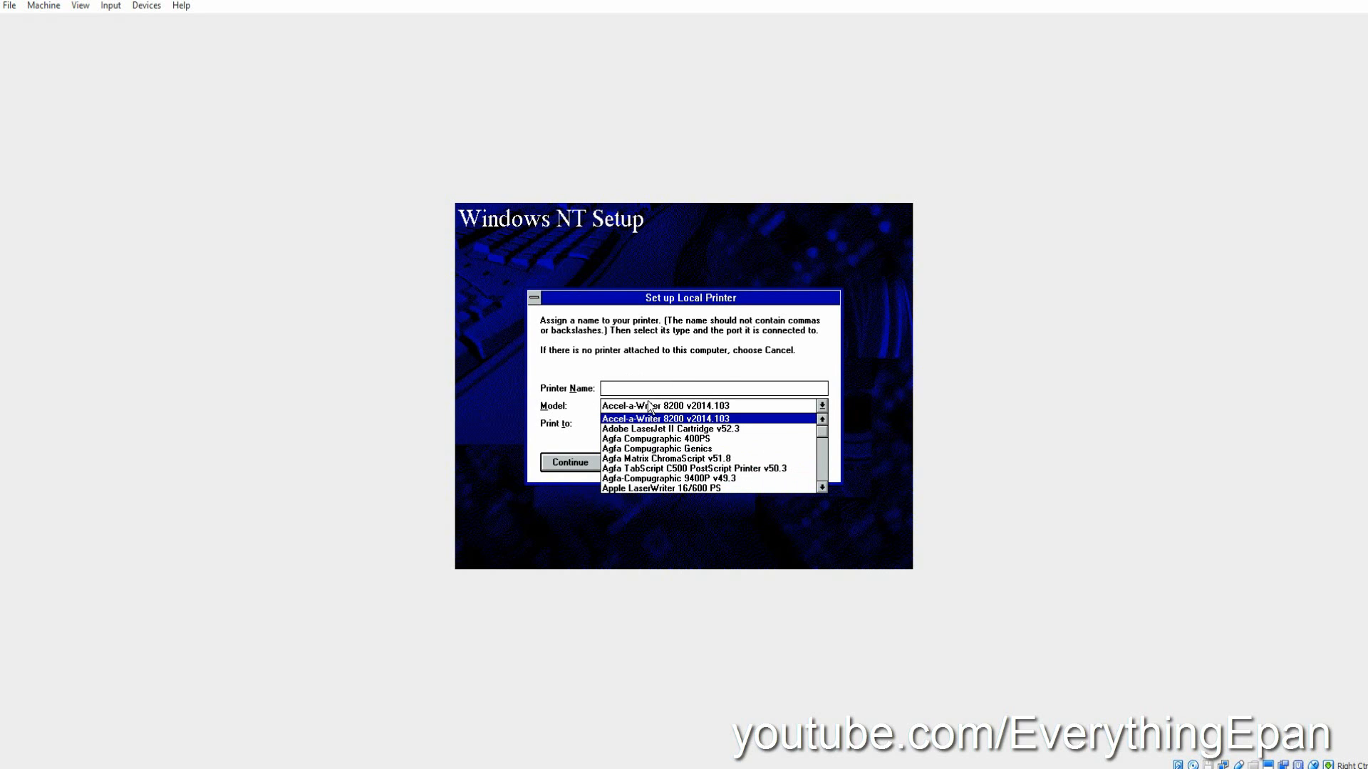
{"action": "left_click", "coordinate": [663, 417]}
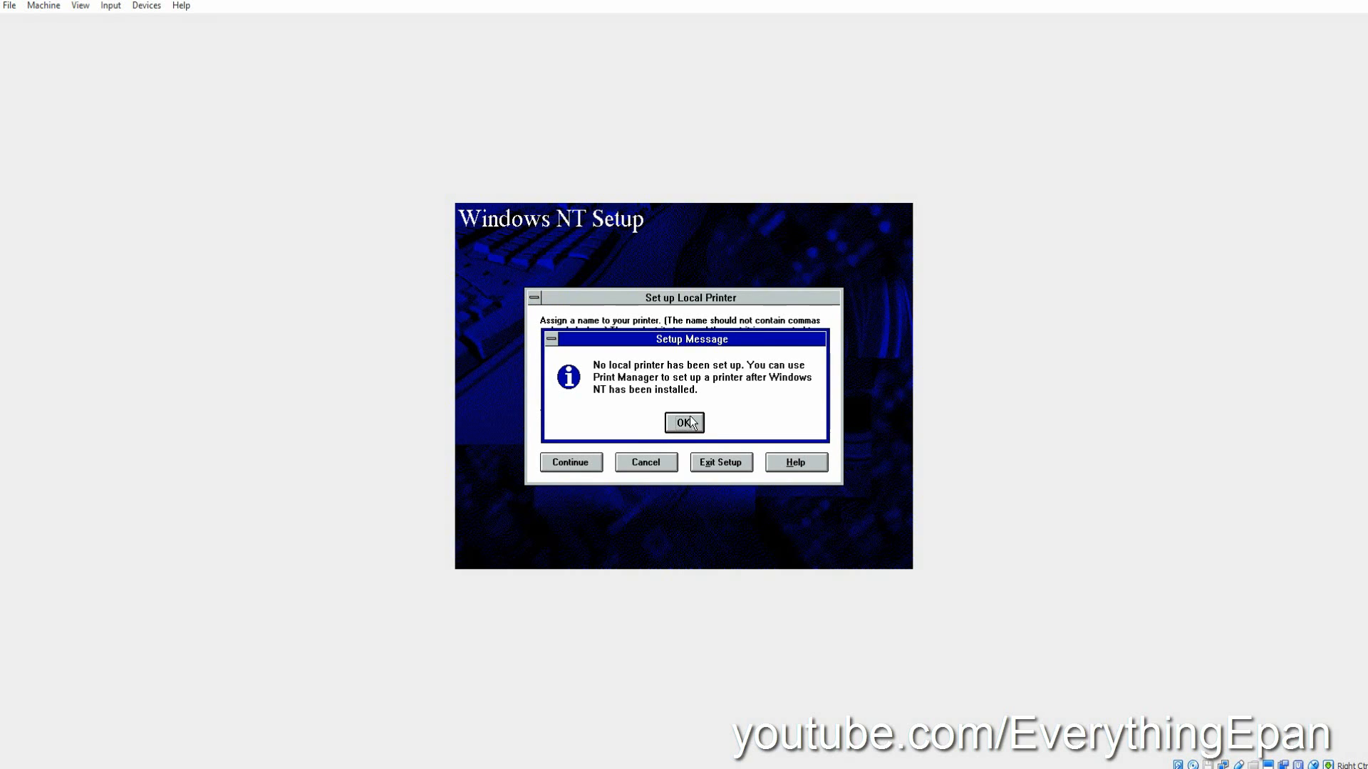
{"action": "left_click", "coordinate": [683, 422]}
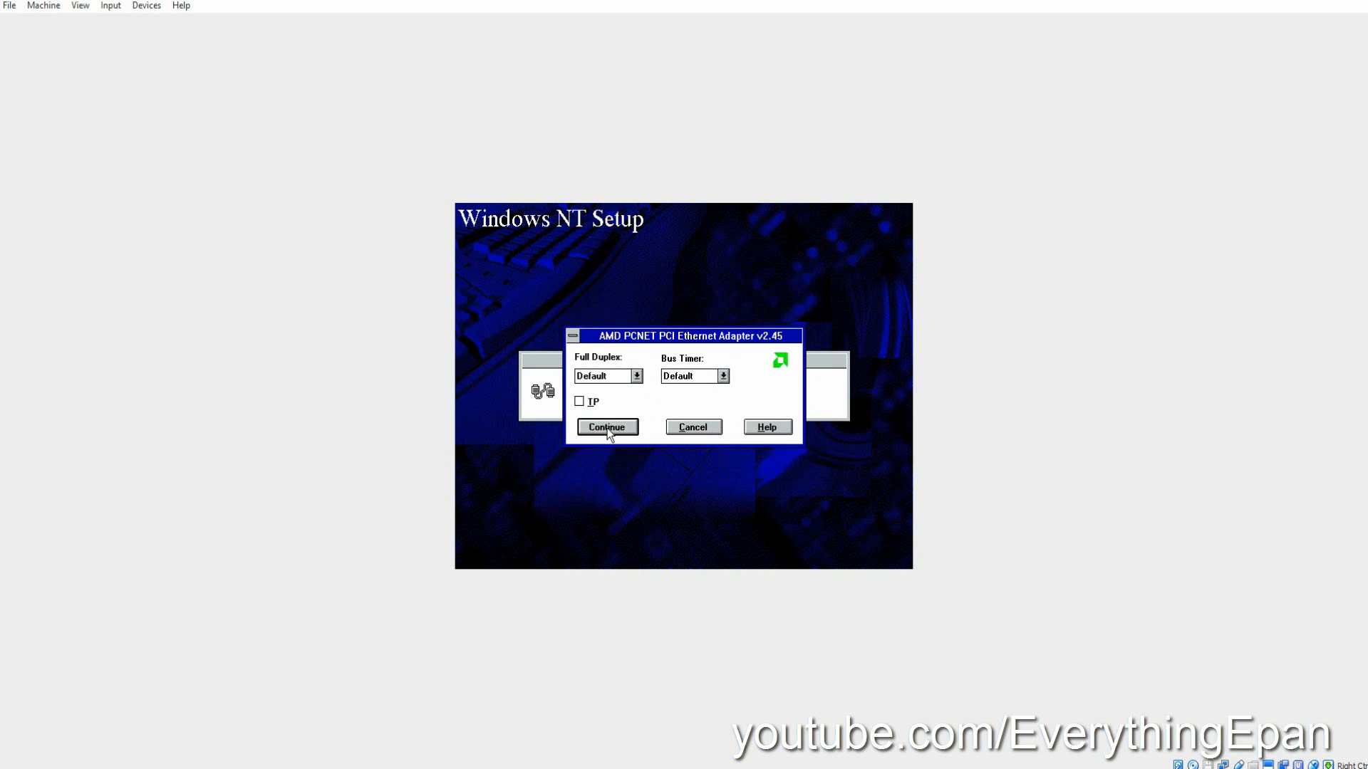
{"action": "left_click", "coordinate": [607, 426]}
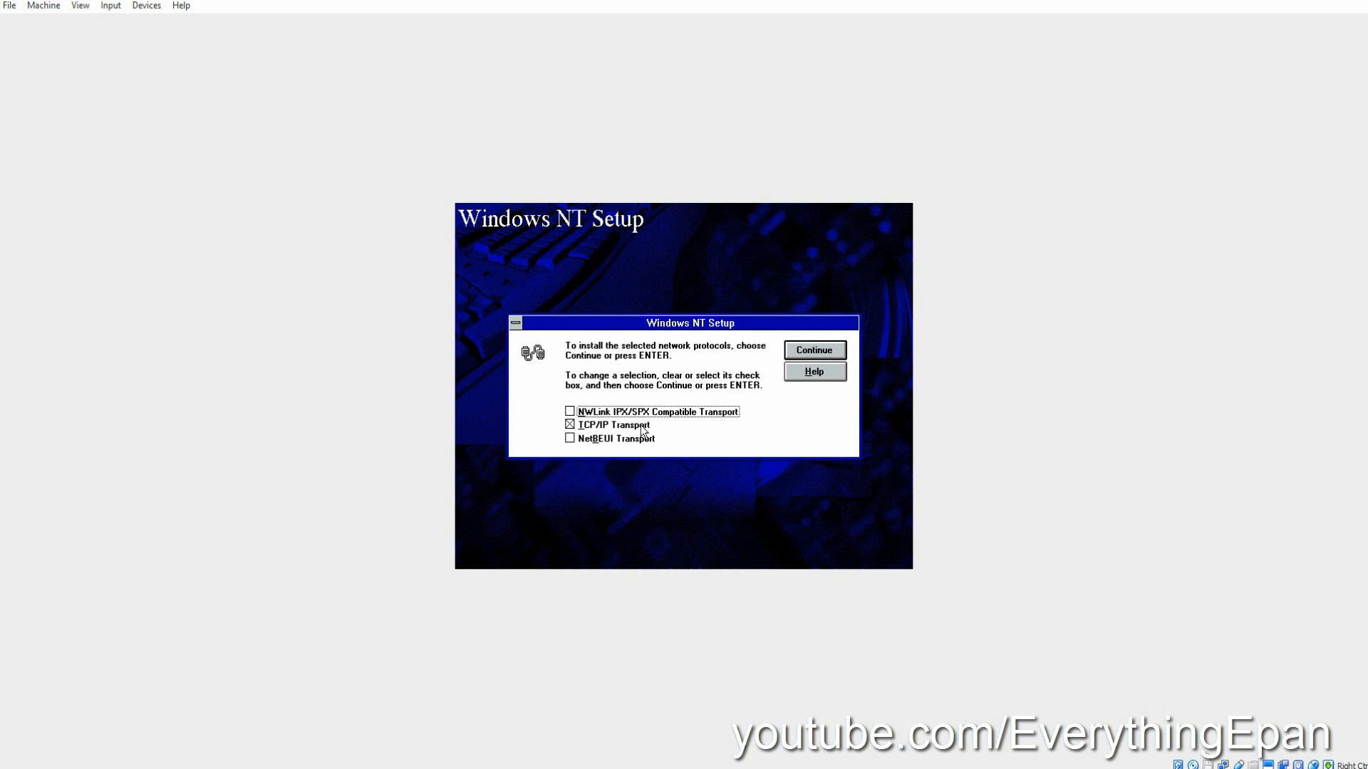
Install TCP/IP, dismiss the invalid address error and enable automatic DHCP configuration.
{"action": "left_click", "coordinate": [814, 350]}
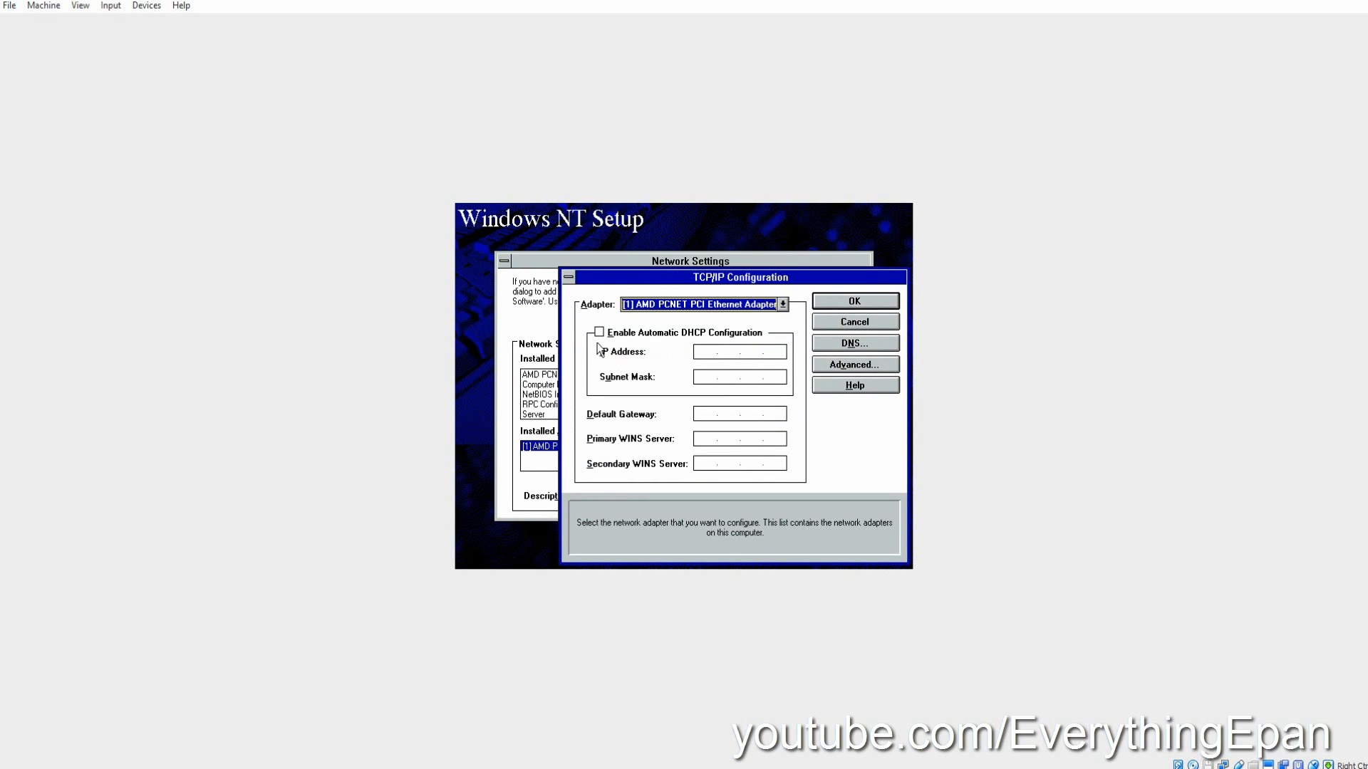
{"action": "left_click", "coordinate": [853, 300]}
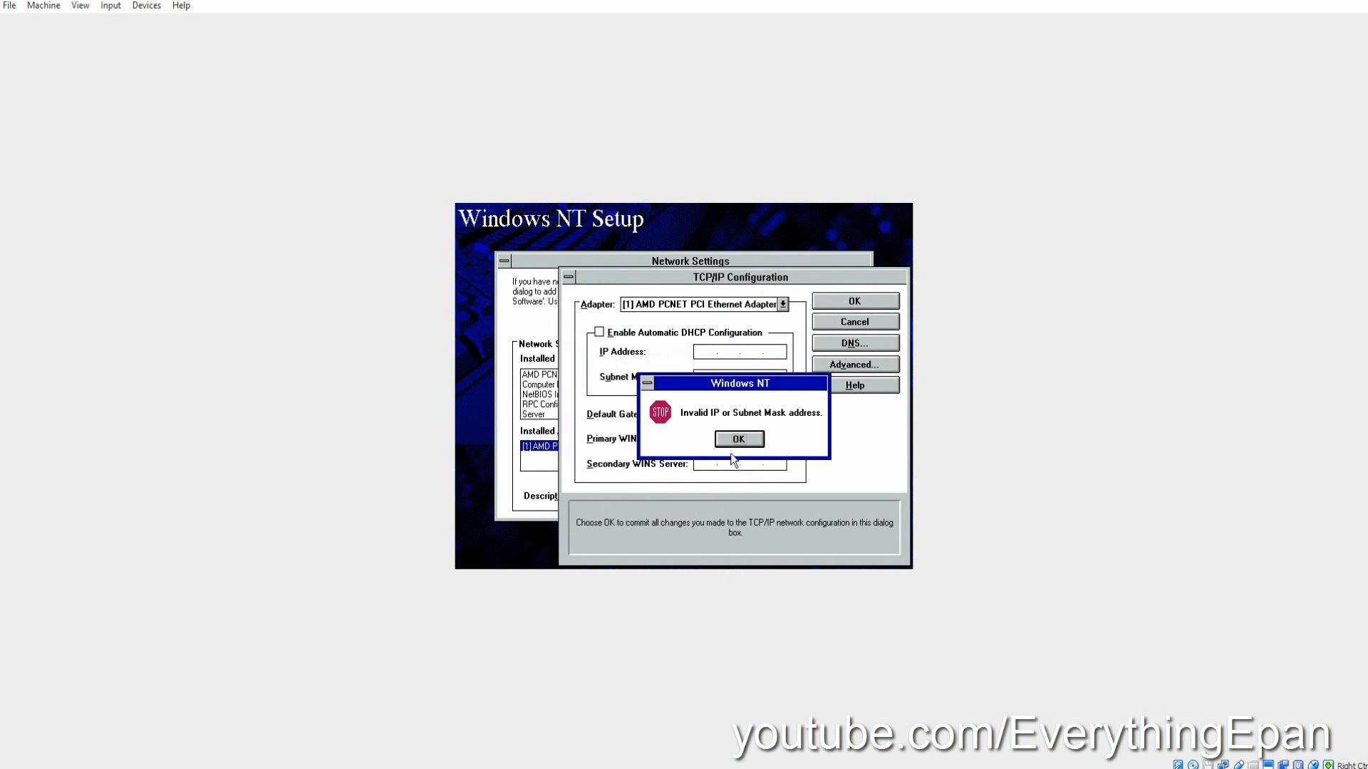
{"action": "left_click", "coordinate": [738, 437]}
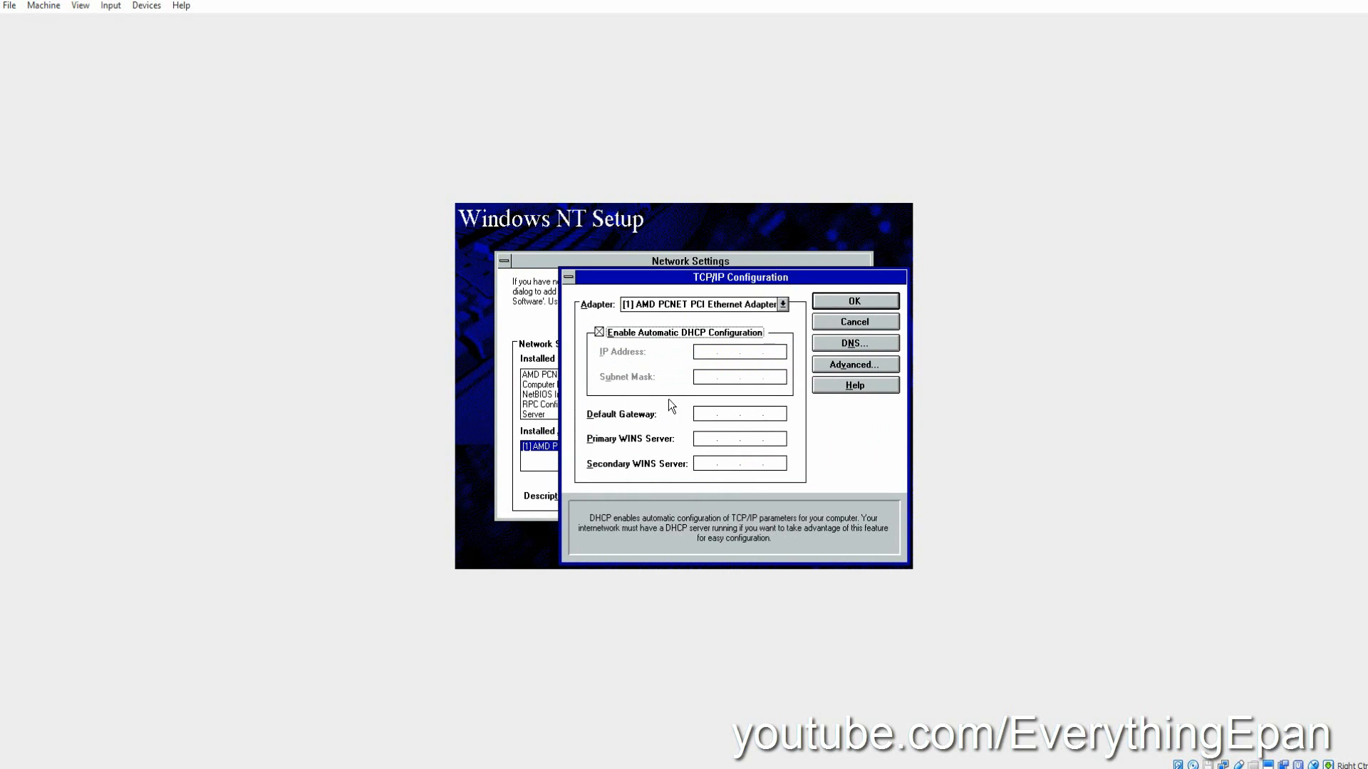
{"action": "left_click", "coordinate": [854, 300]}
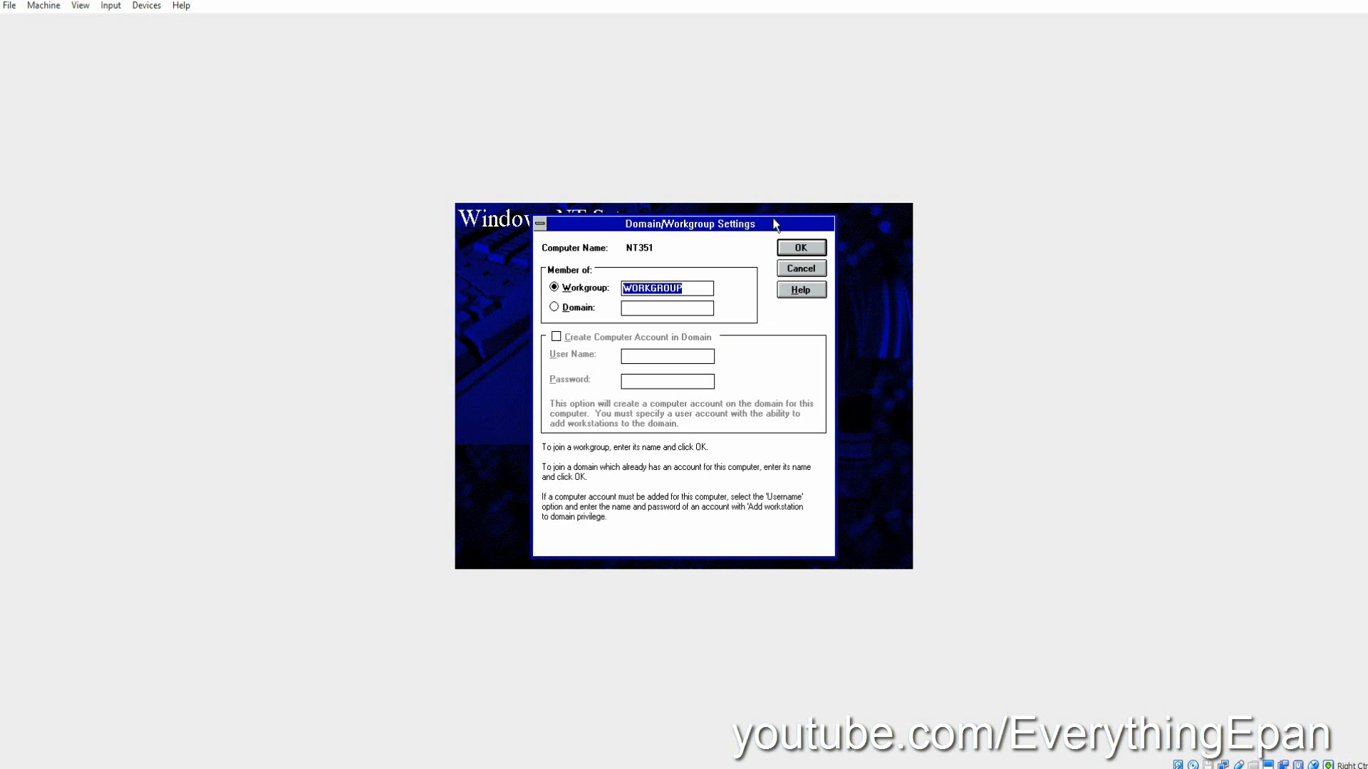
{"action": "mouse_move", "coordinate": [578, 302]}
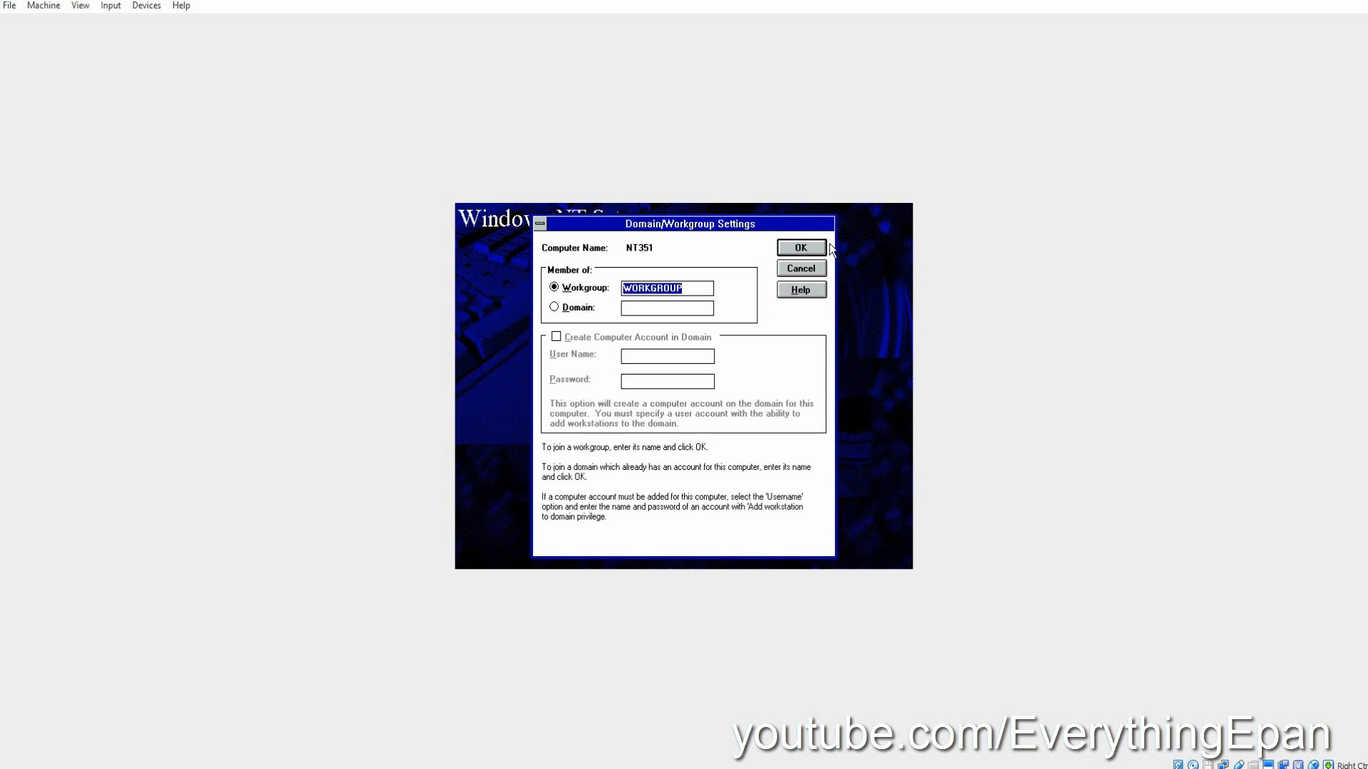
Join WORKGROUP, leave the administrator password blank and create the local account.
{"action": "left_click", "coordinate": [799, 246]}
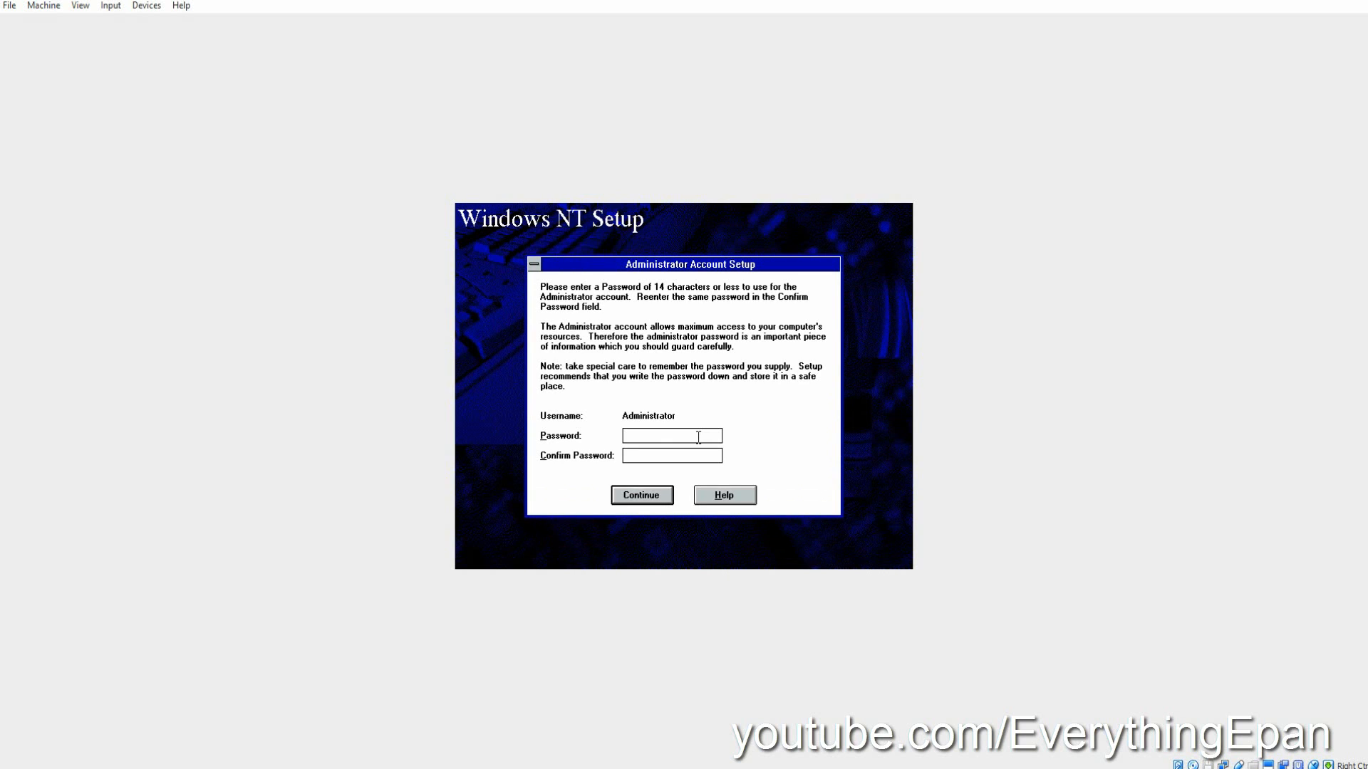
{"action": "left_click", "coordinate": [641, 495]}
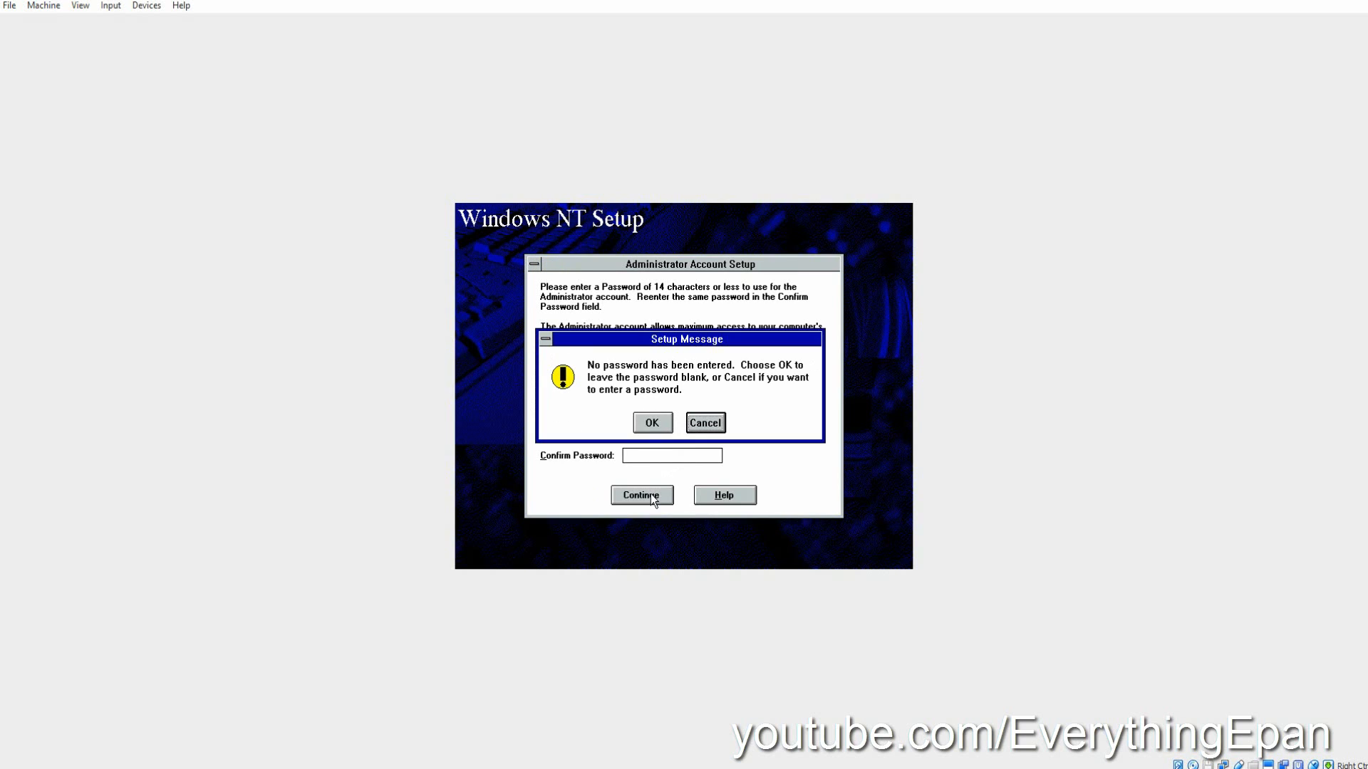
{"action": "left_click", "coordinate": [651, 421]}
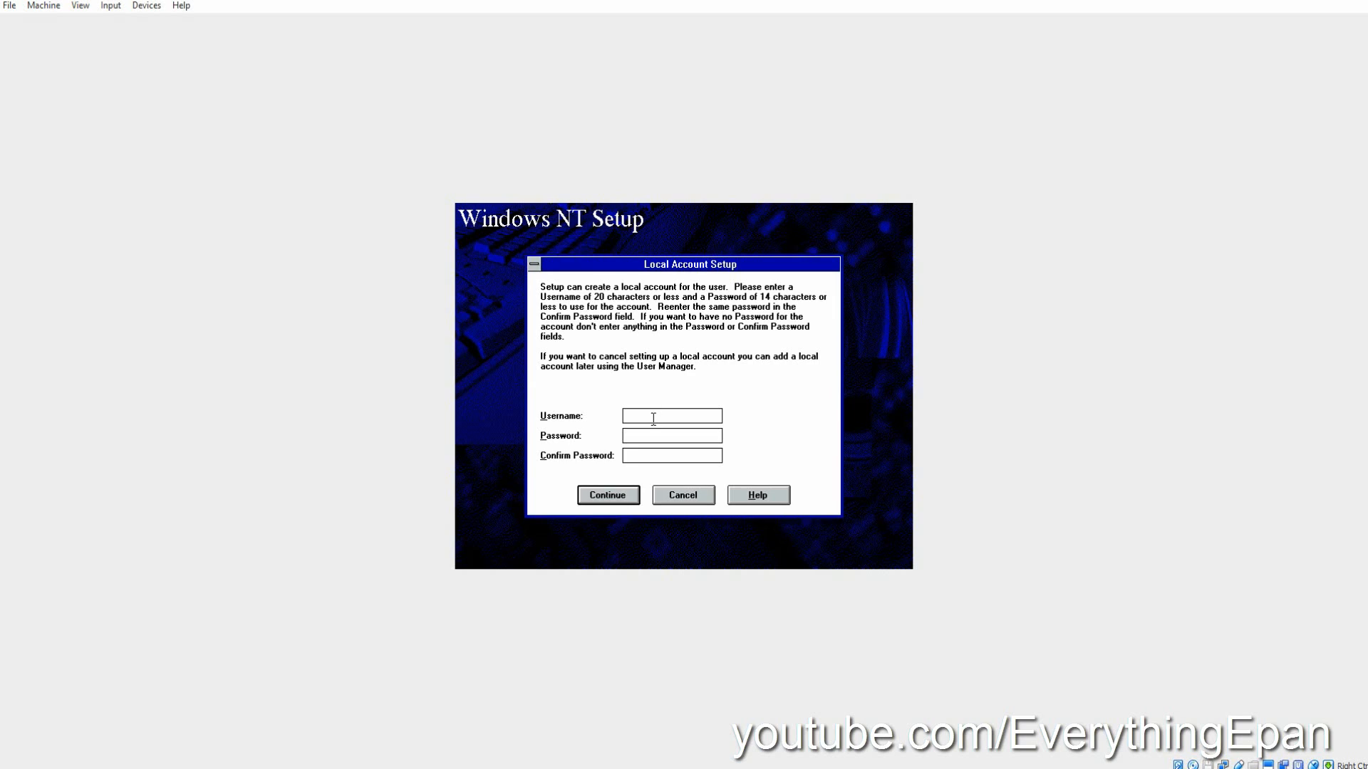
{"action": "mouse_move", "coordinate": [633, 480]}
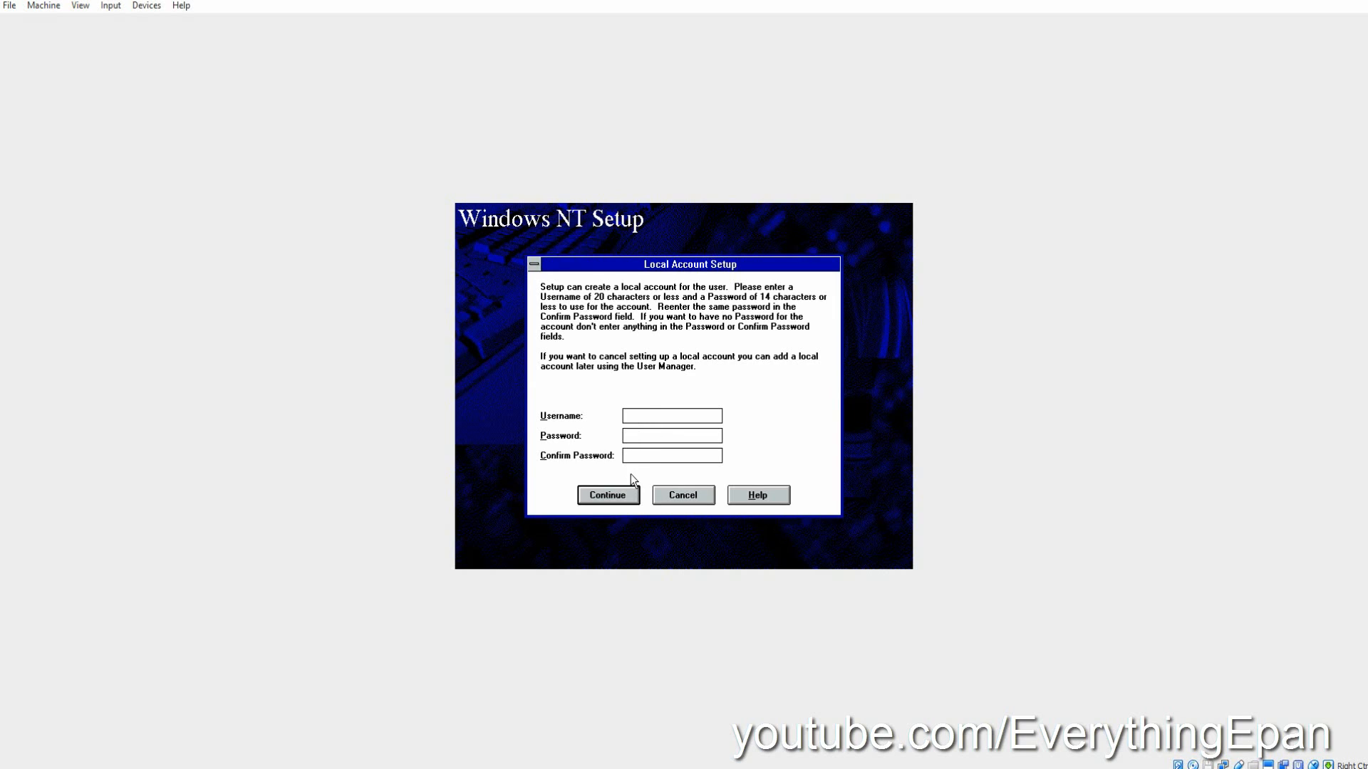
{"action": "type", "text": "EverythingEpan"}
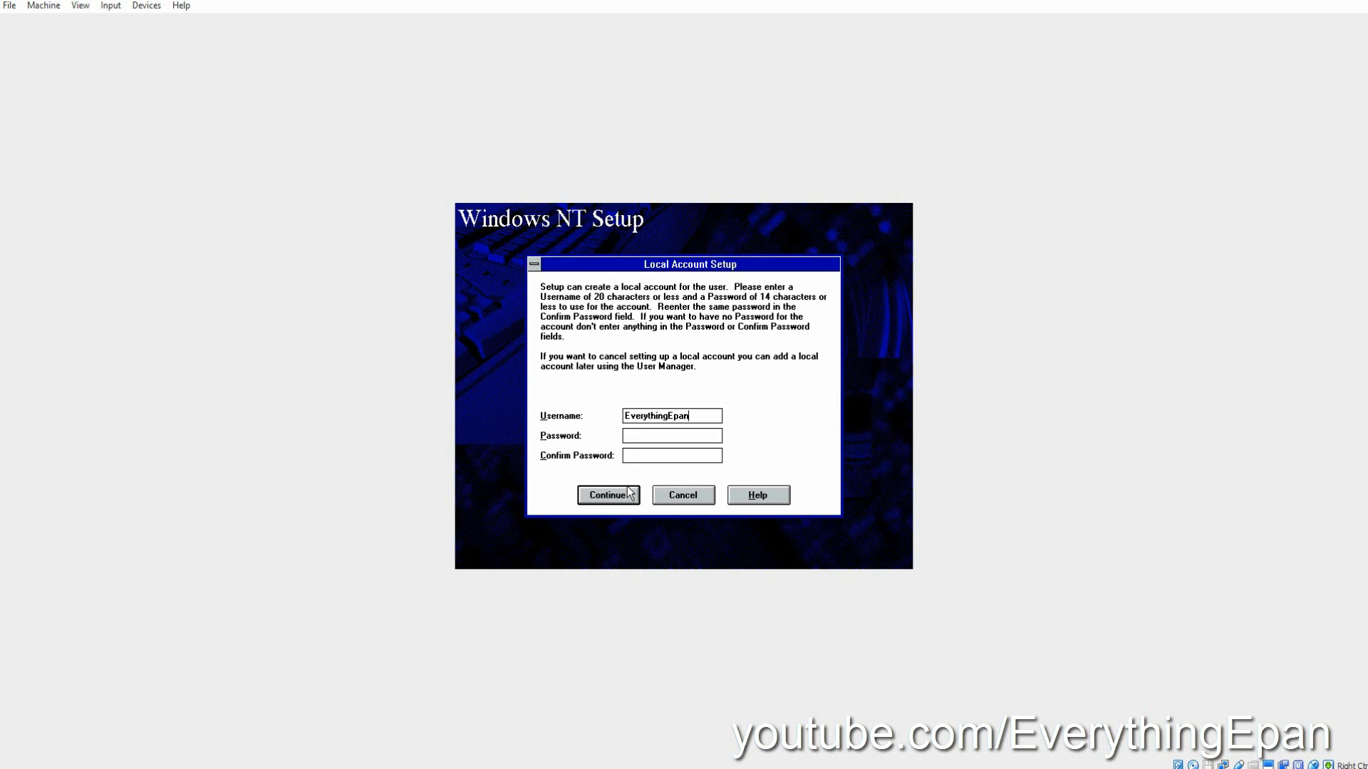
{"action": "left_click", "coordinate": [609, 495]}
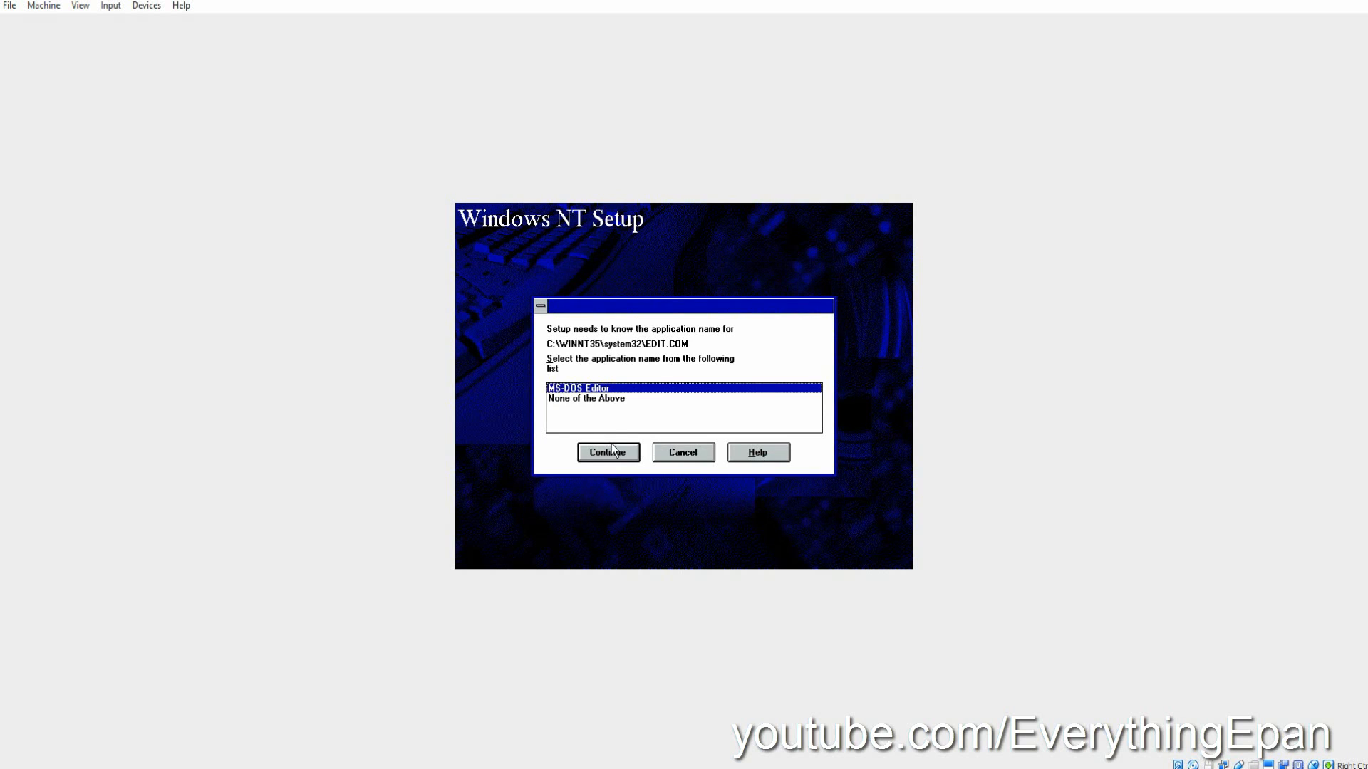
{"action": "left_click", "coordinate": [608, 452]}
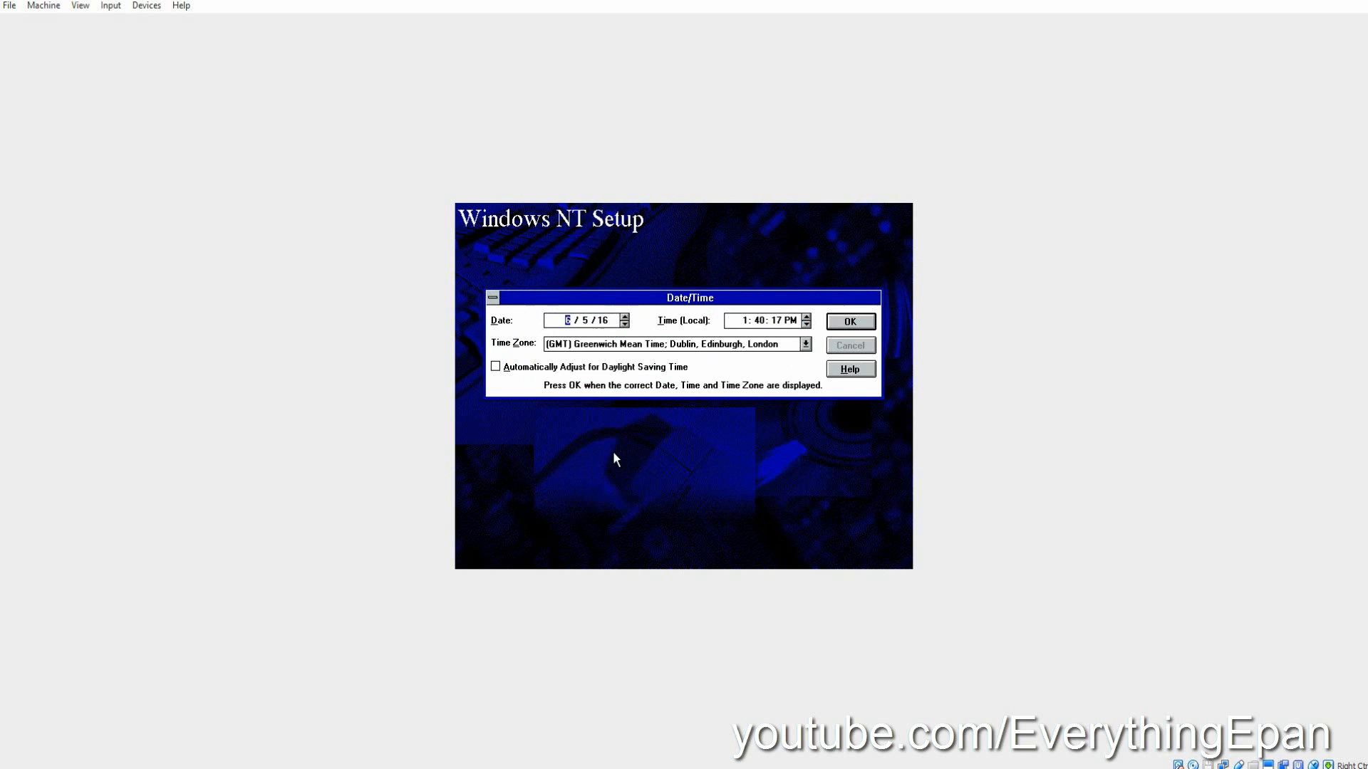
Choose (GMT-06:00) Central Time (US & Canada) as the time zone.
{"action": "left_click", "coordinate": [804, 344]}
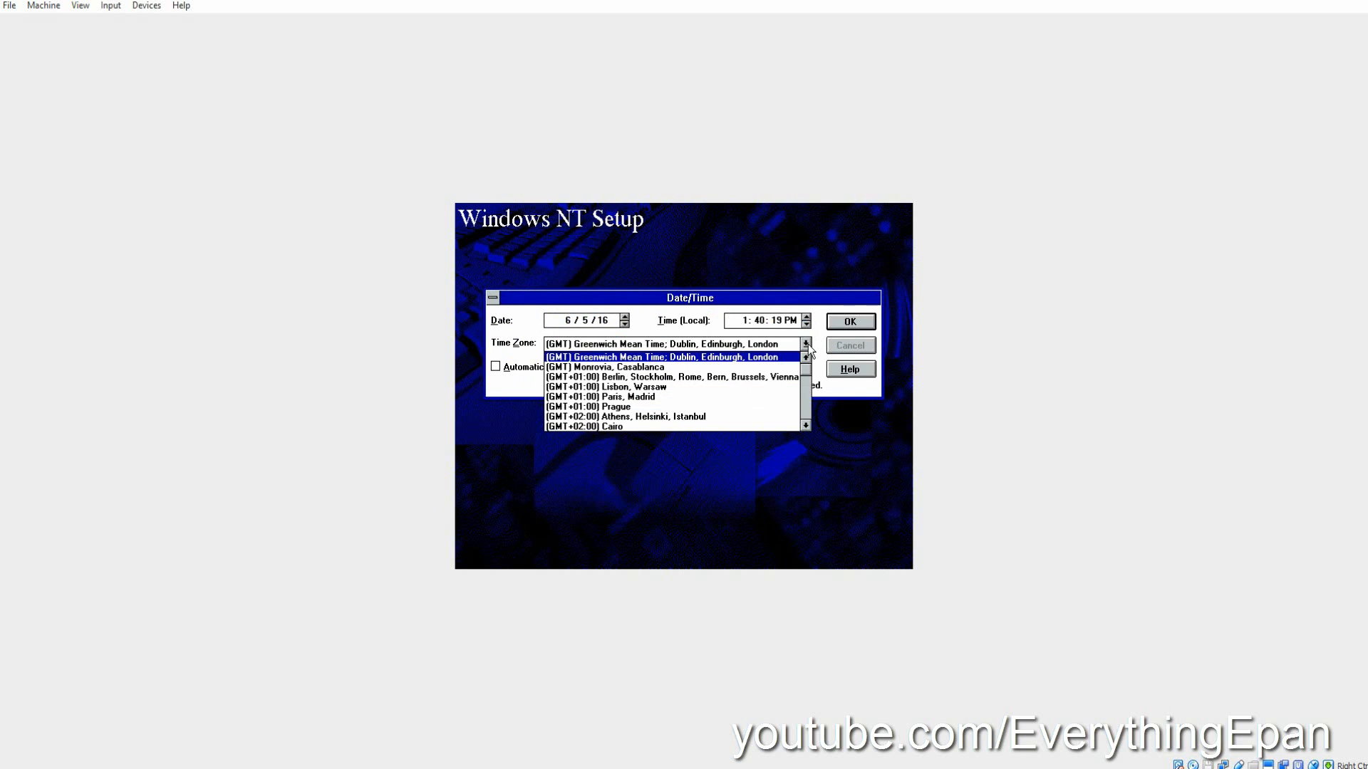
{"action": "left_click", "coordinate": [806, 426]}
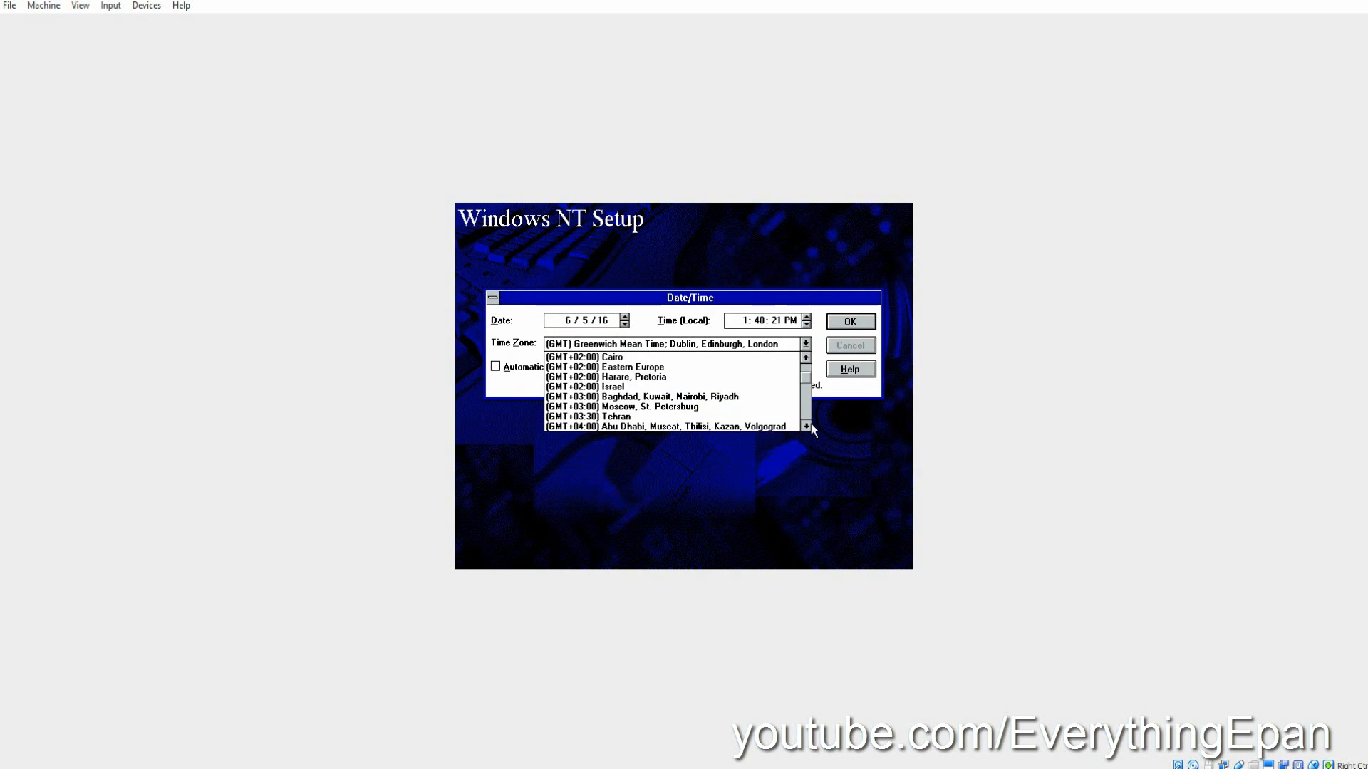
{"action": "left_click", "coordinate": [807, 426]}
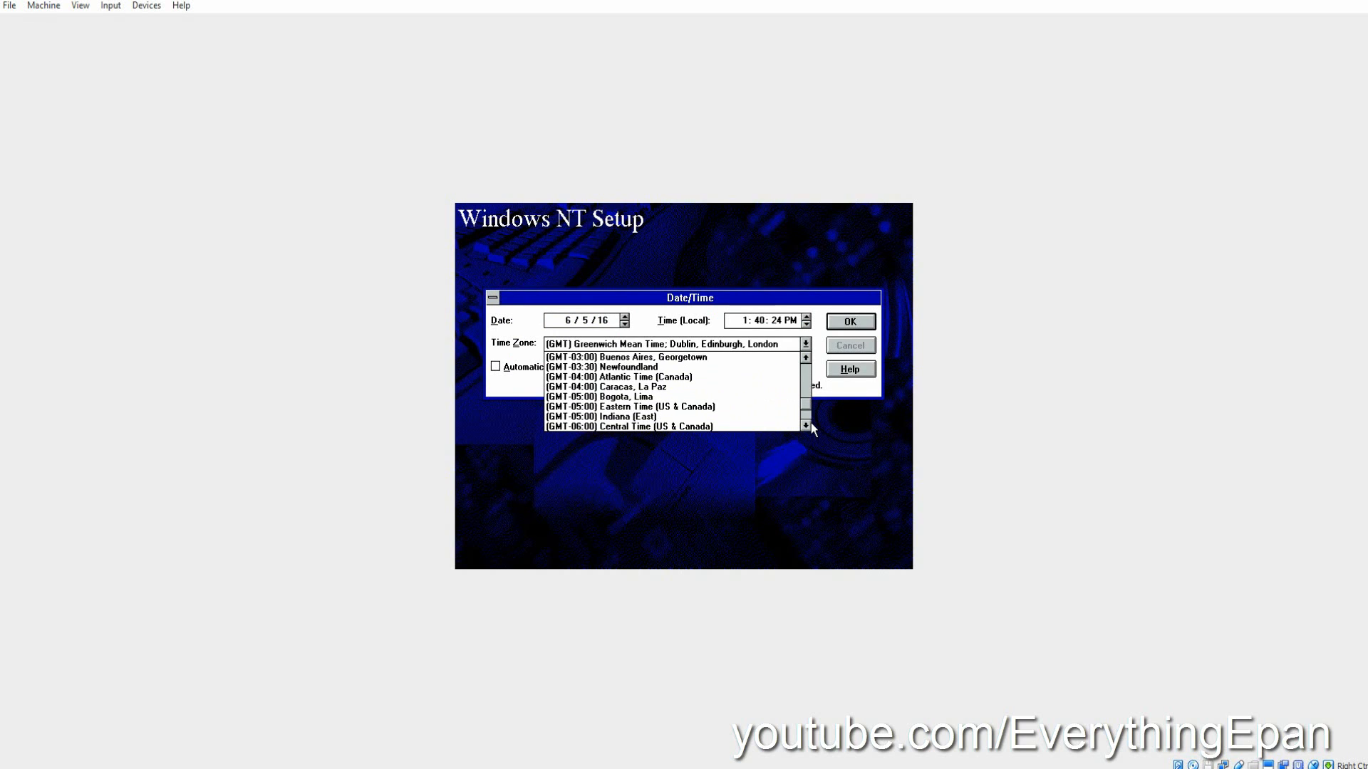
{"action": "left_click", "coordinate": [628, 426]}
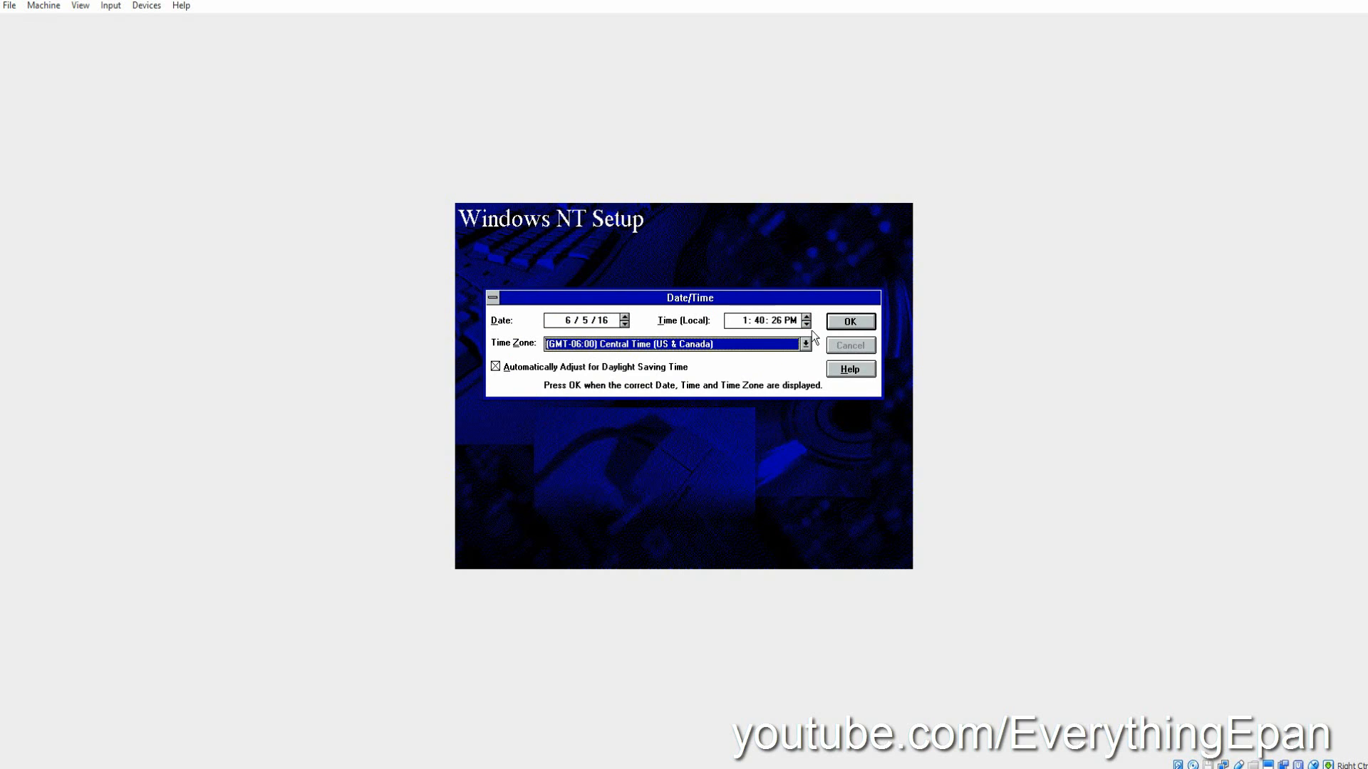
Accept date/time and default VGA display settings, and skip the emergency repair disk.
{"action": "left_click", "coordinate": [848, 321]}
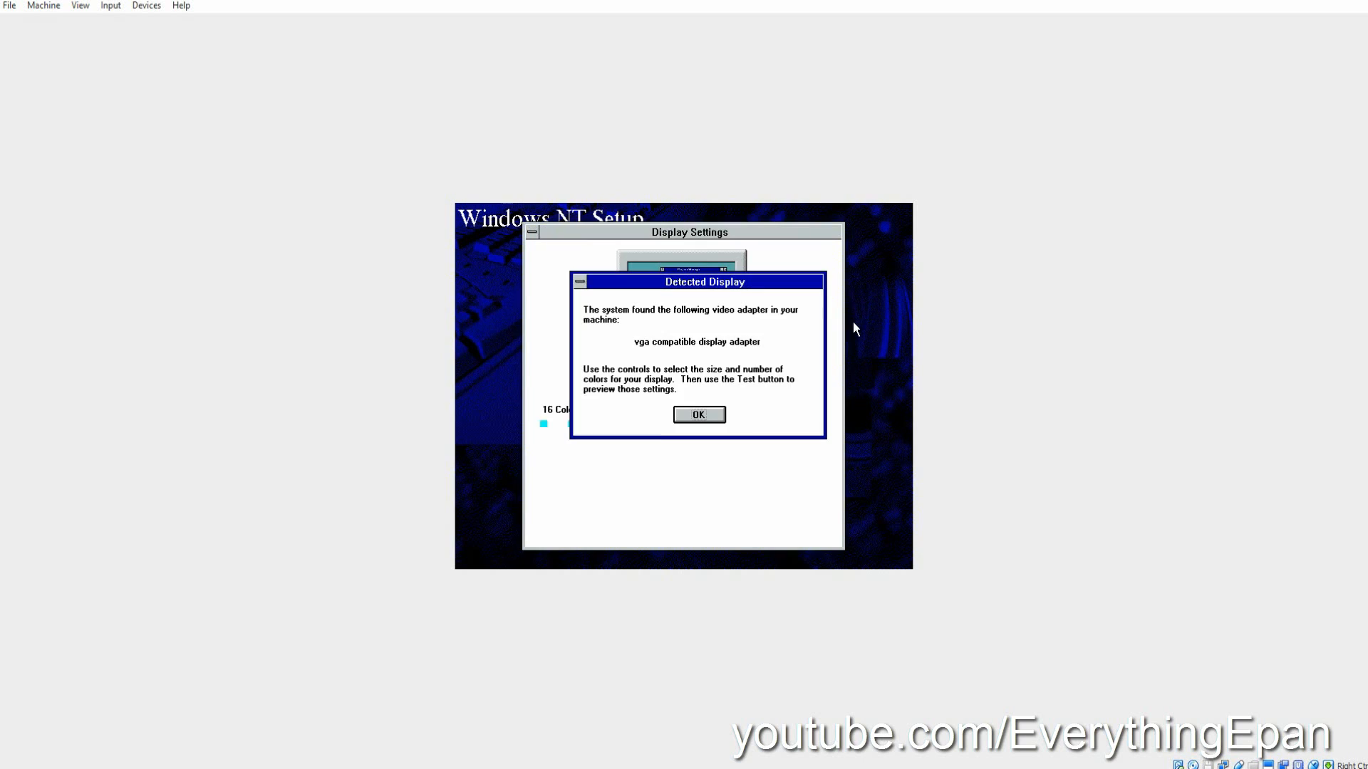
{"action": "left_click", "coordinate": [698, 415]}
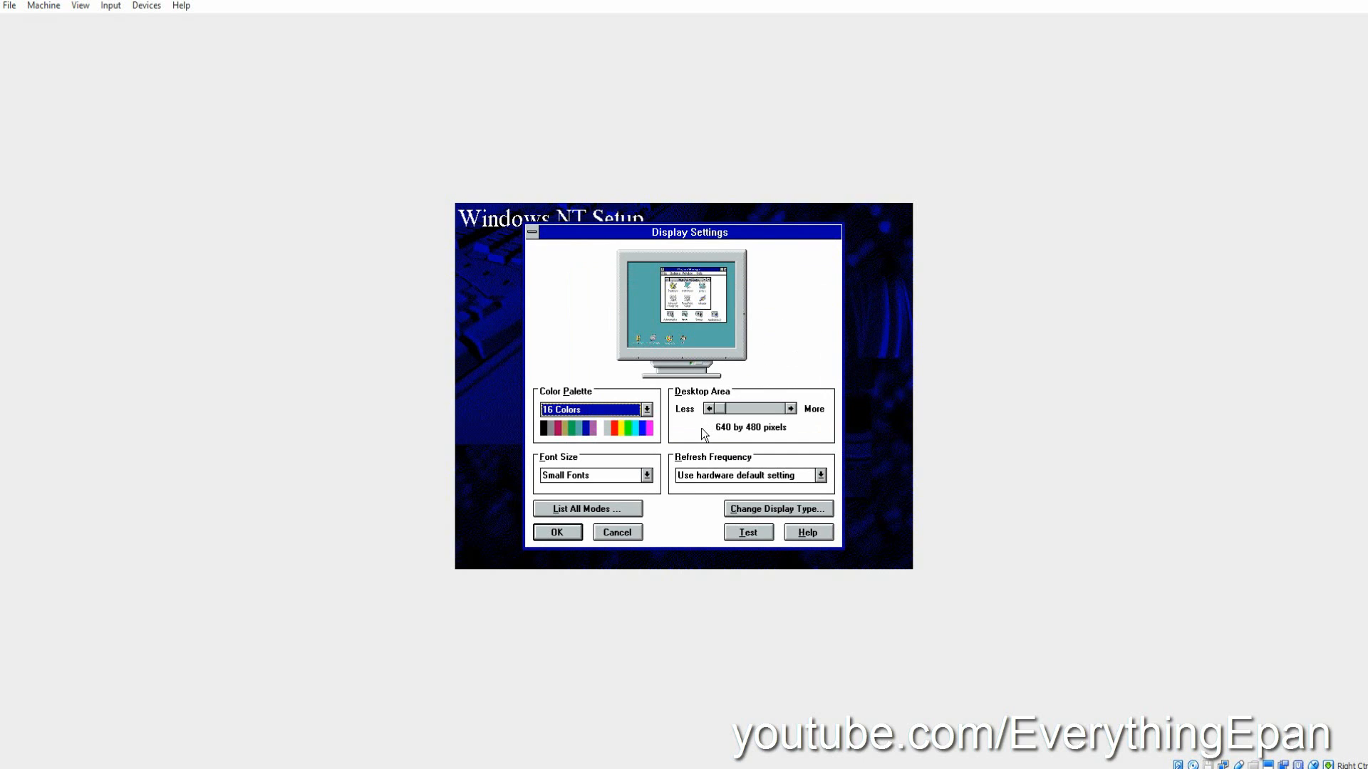
{"action": "mouse_move", "coordinate": [567, 480]}
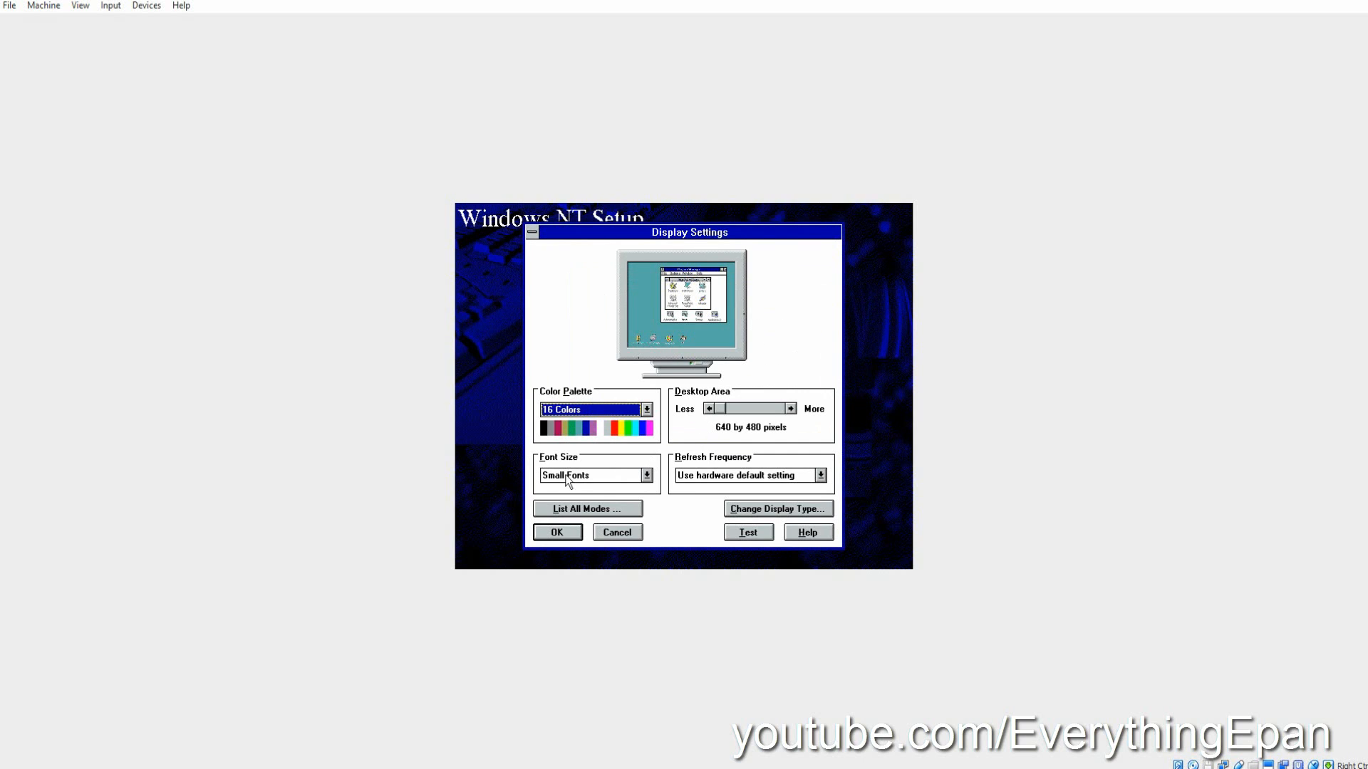
{"action": "left_click", "coordinate": [557, 531]}
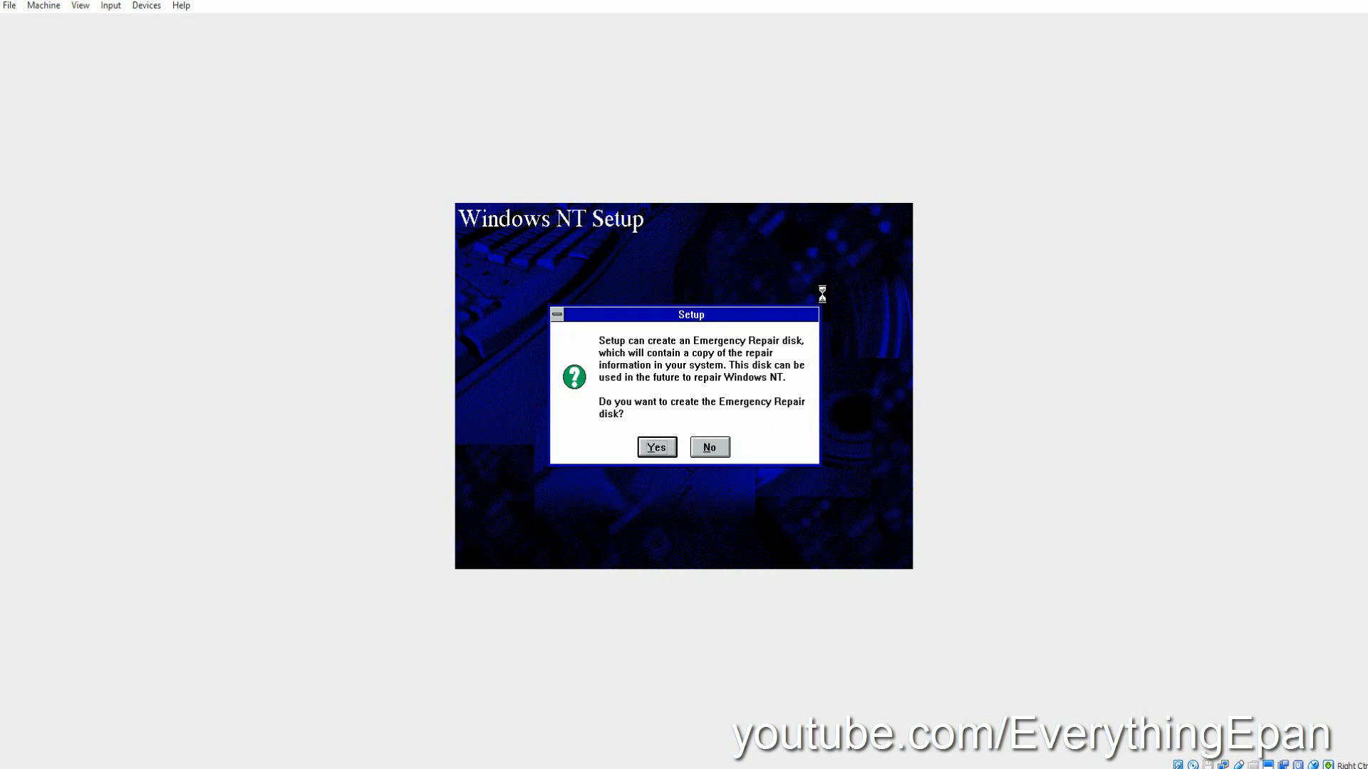
{"action": "mouse_move", "coordinate": [777, 450]}
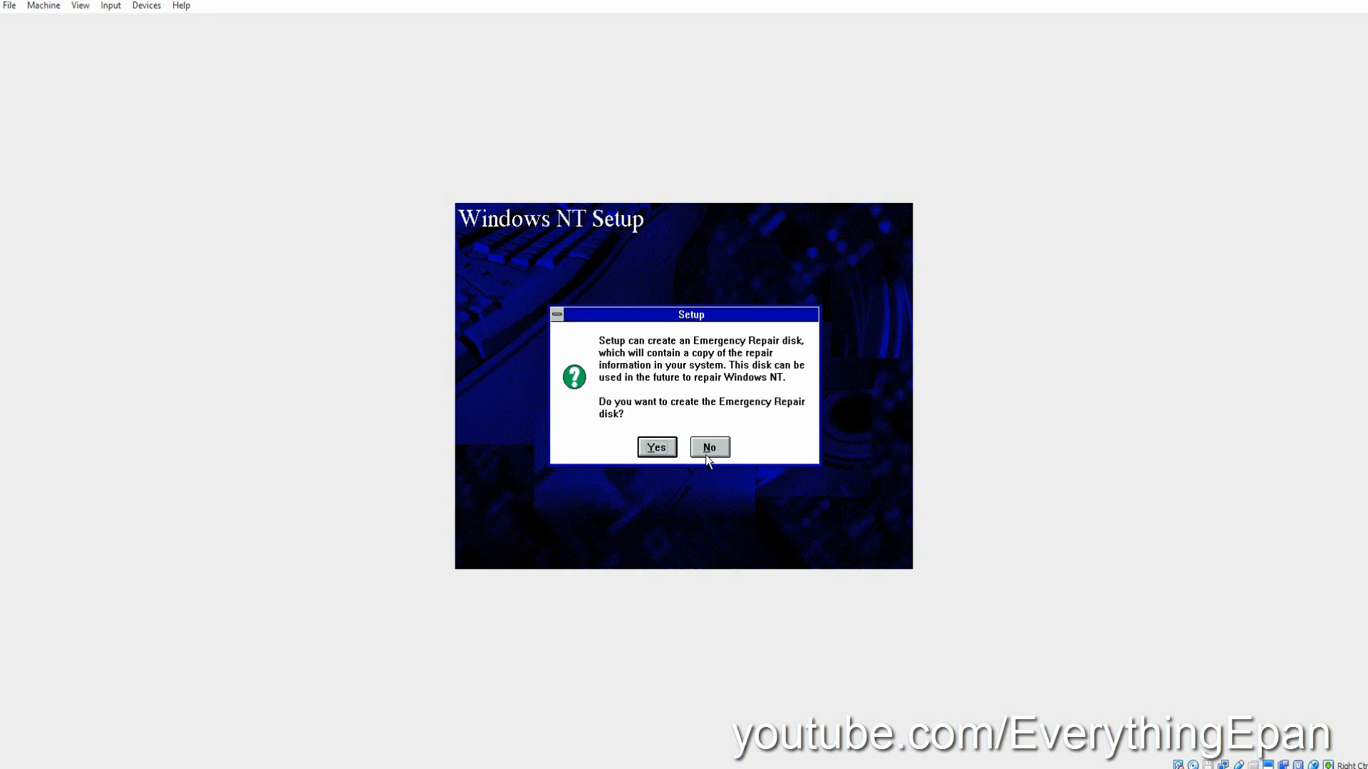
{"action": "left_click", "coordinate": [710, 446]}
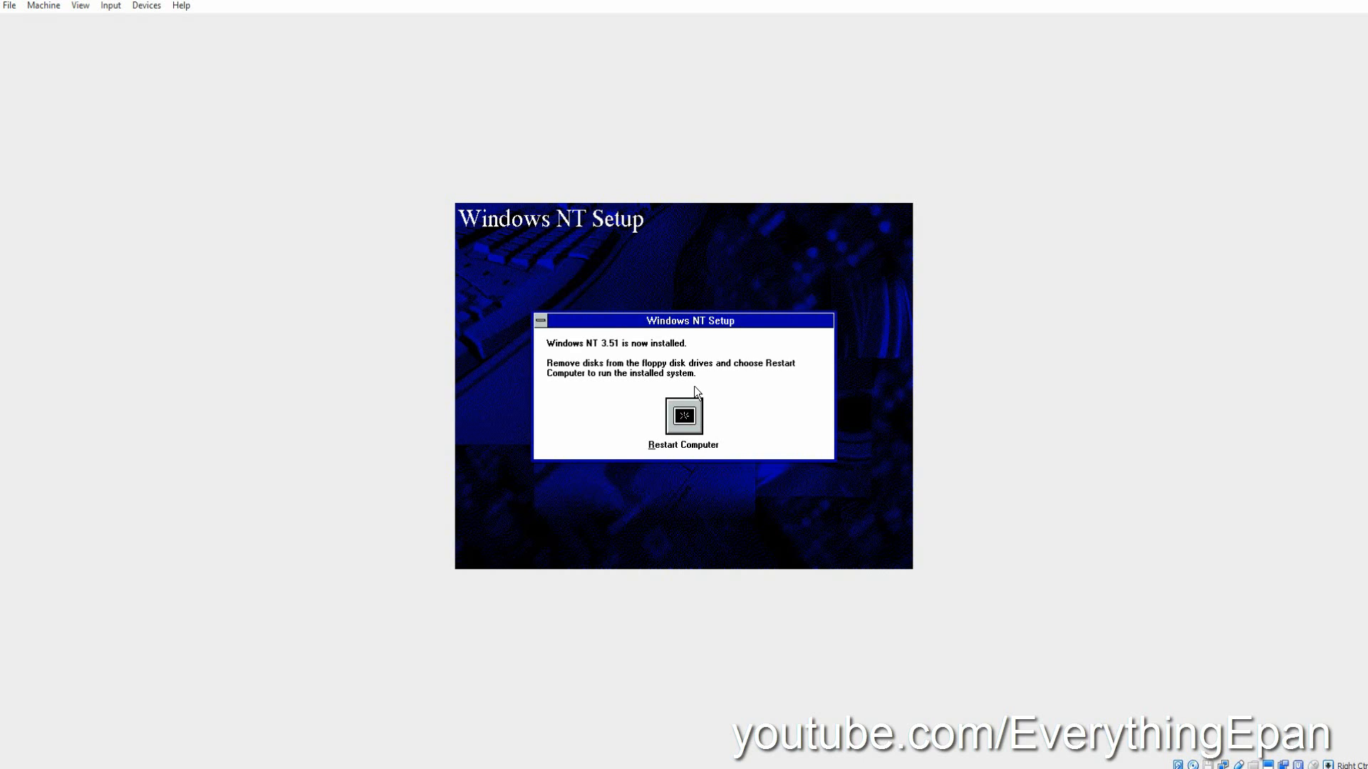
{"action": "left_click", "coordinate": [1178, 764]}
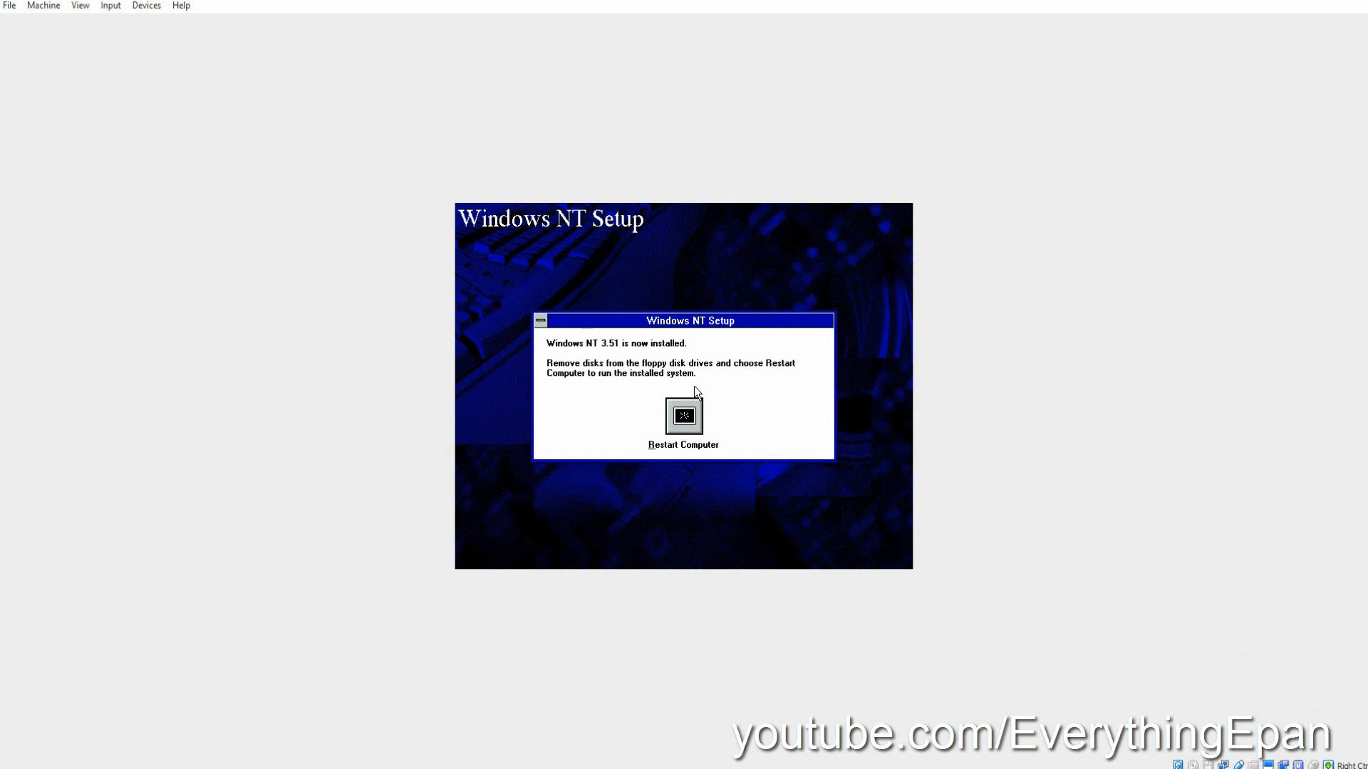
Restart and boot the Windows NT Workstation 3.51 entry from the OS Loader menu.
{"action": "left_click", "coordinate": [682, 414]}
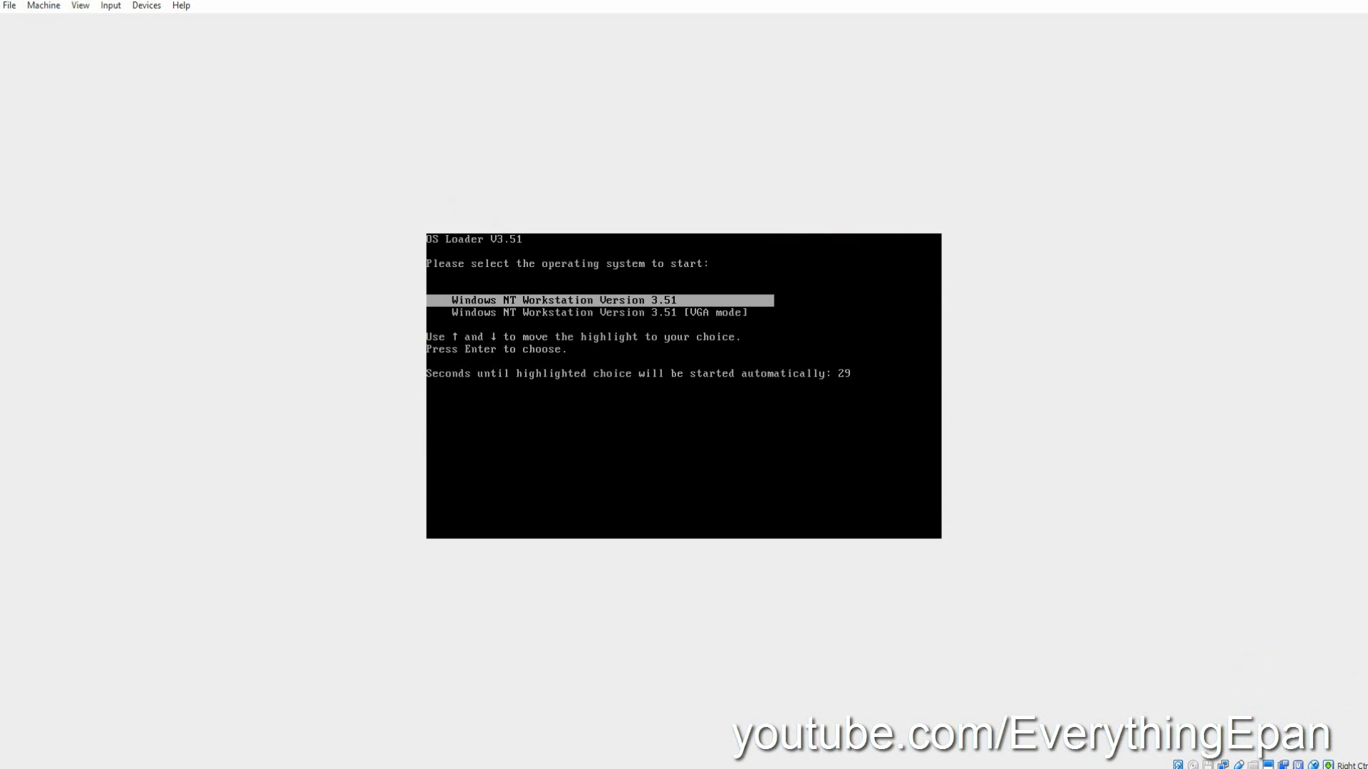
{"action": "key", "text": "enter"}
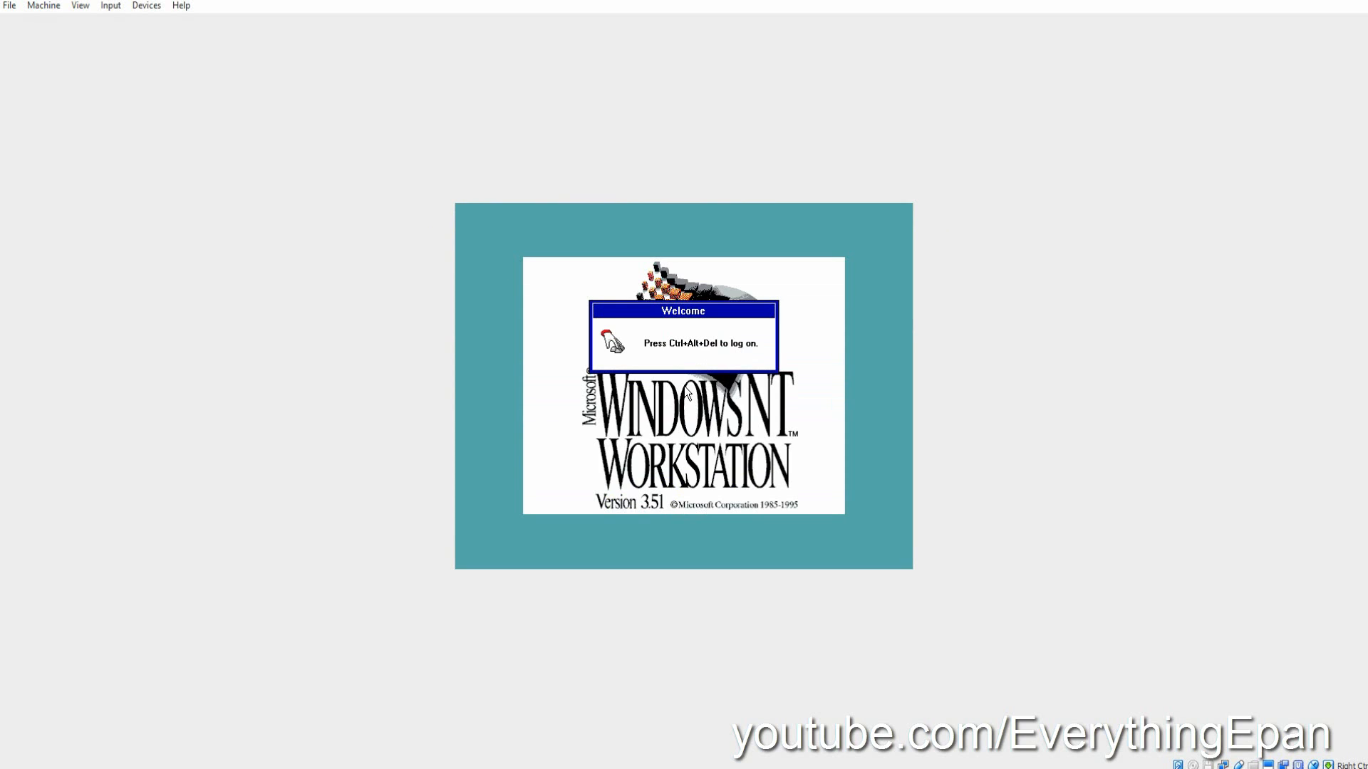
{"action": "mouse_move", "coordinate": [606, 295]}
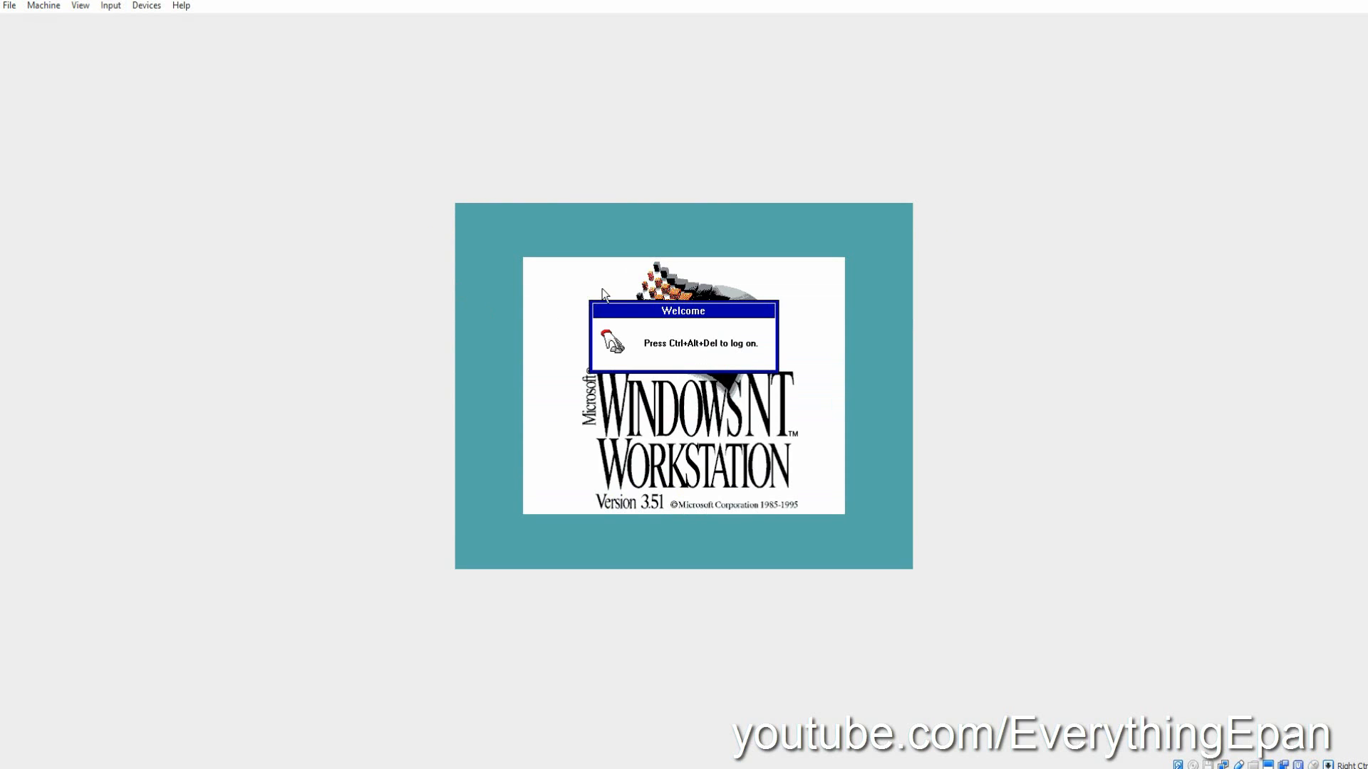
Send Ctrl-Alt-Del via Input > Keyboard and log on, reaching Program Manager's Main group.
{"action": "left_click", "coordinate": [110, 6]}
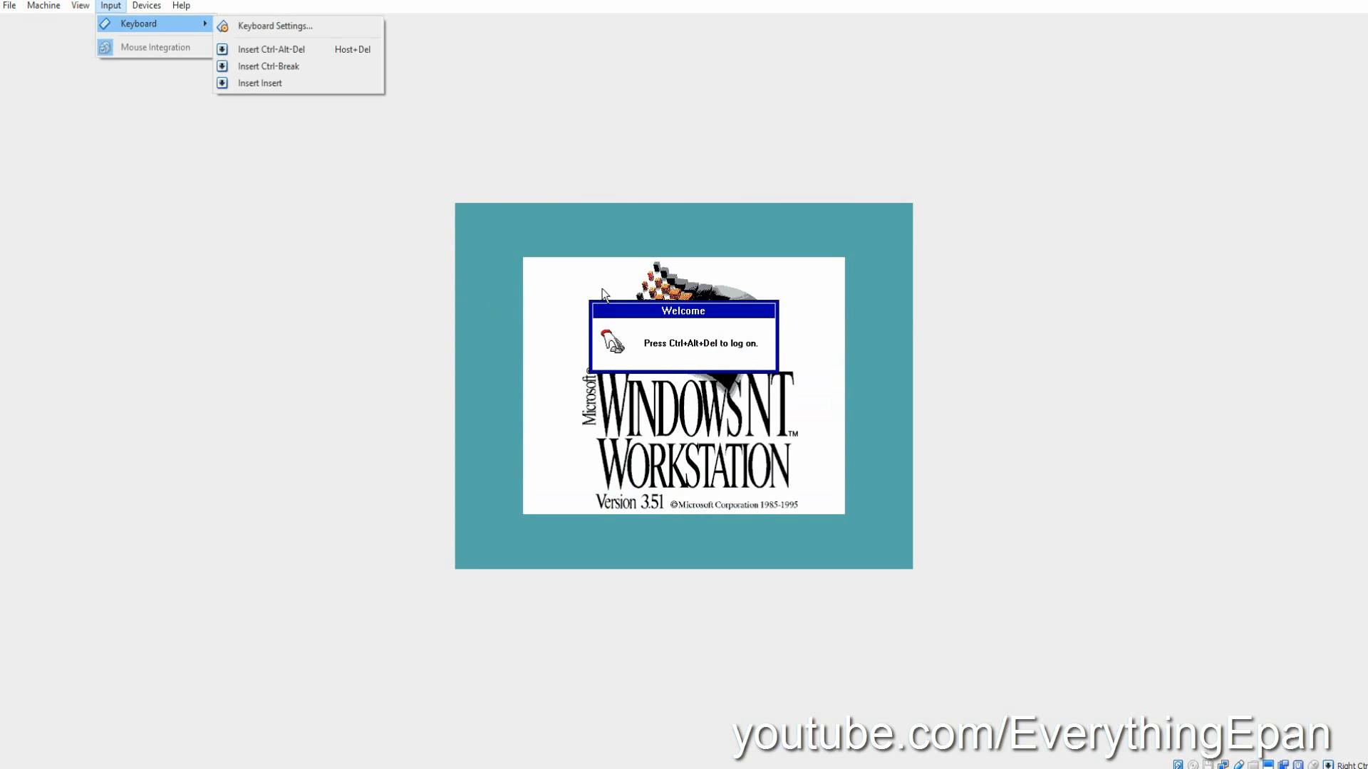
{"action": "mouse_move", "coordinate": [271, 49]}
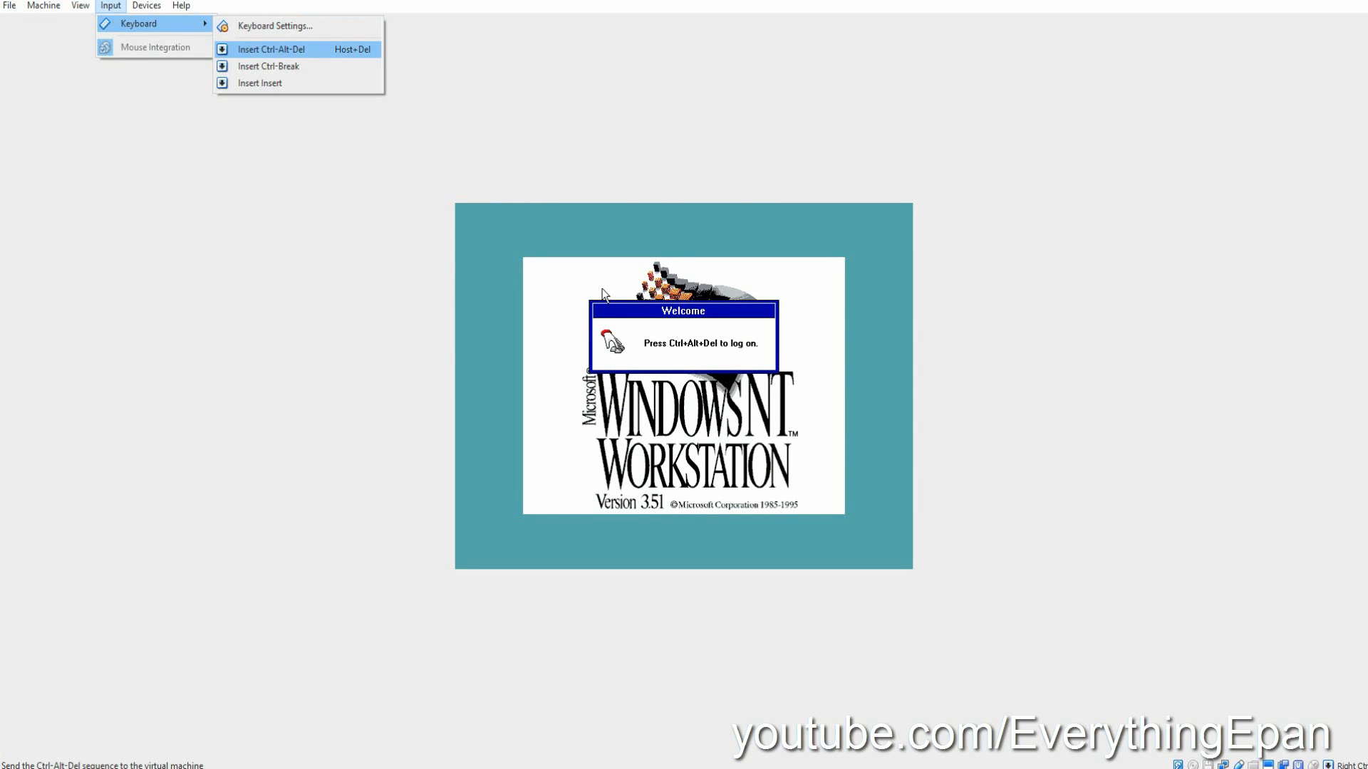
{"action": "left_click", "coordinate": [271, 48]}
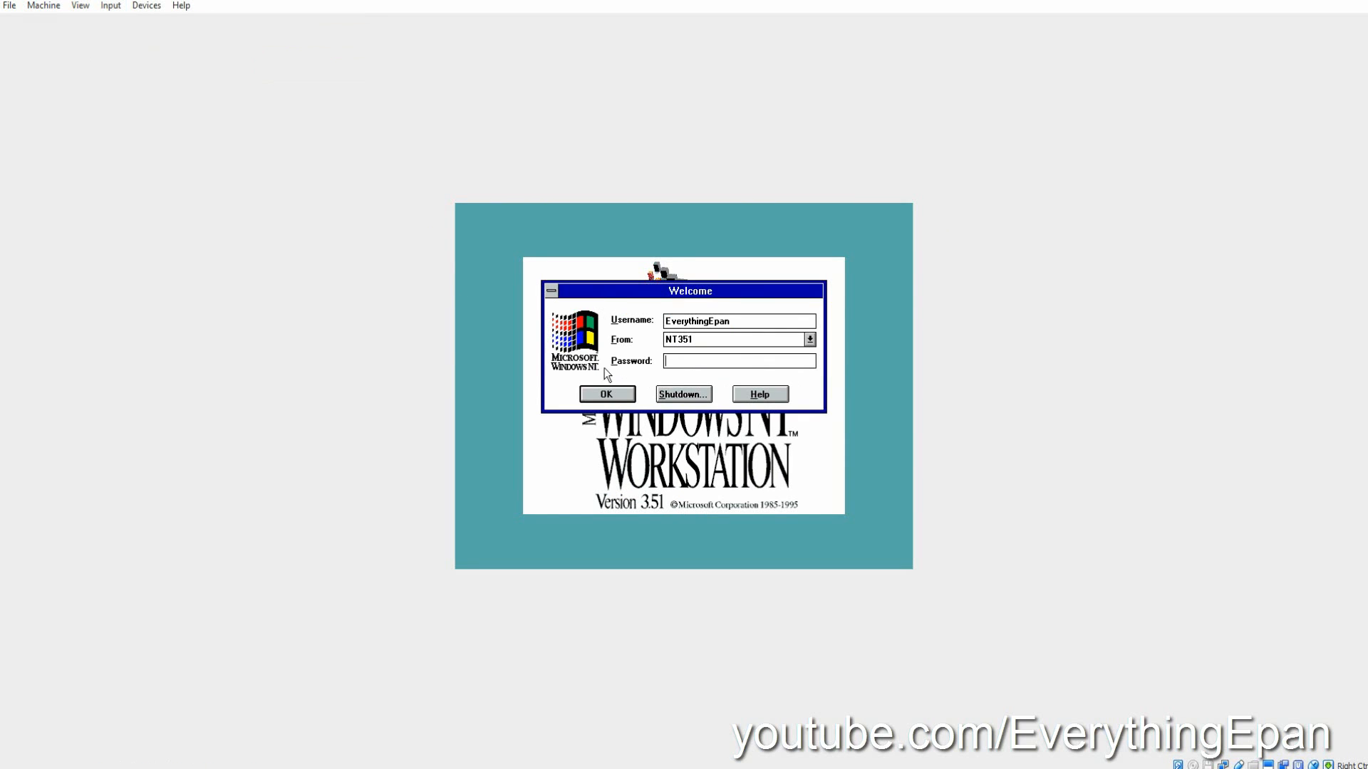
{"action": "mouse_move", "coordinate": [624, 389]}
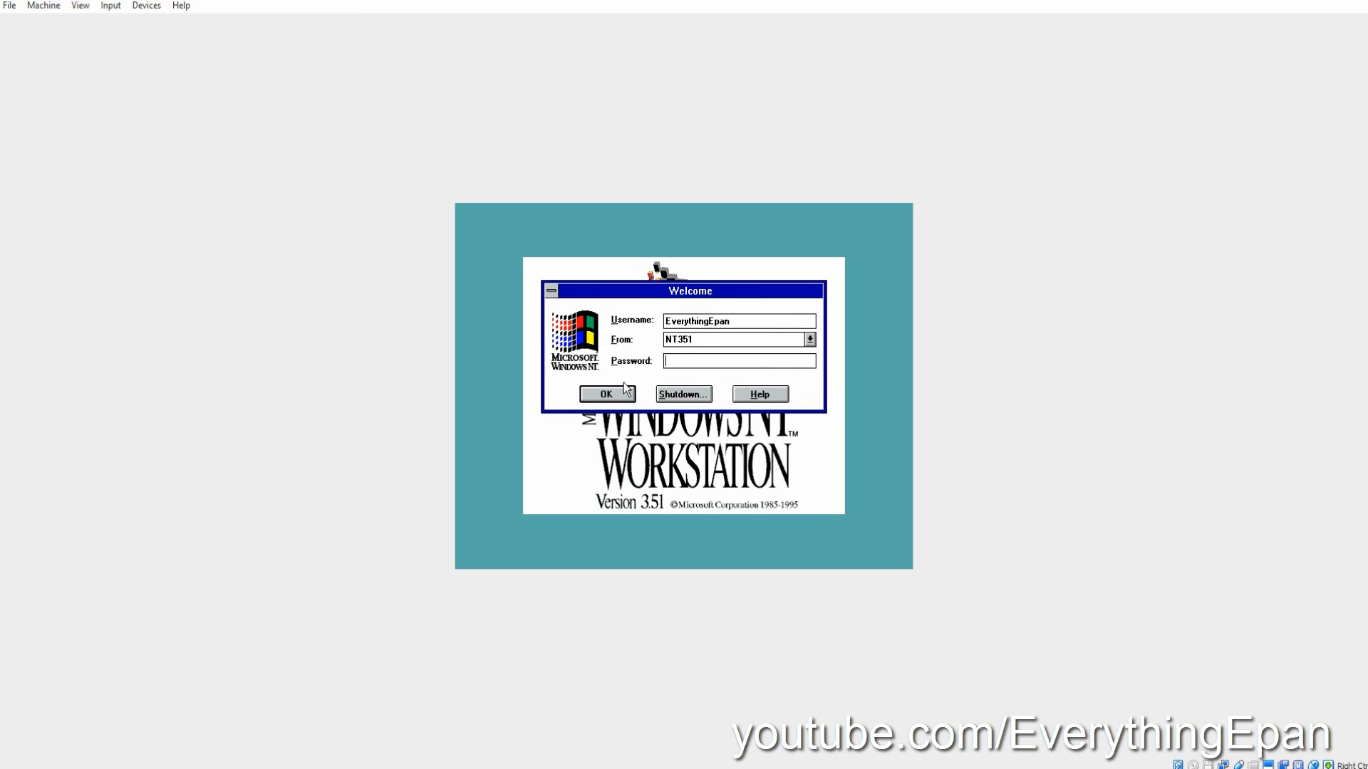
{"action": "left_click", "coordinate": [607, 393]}
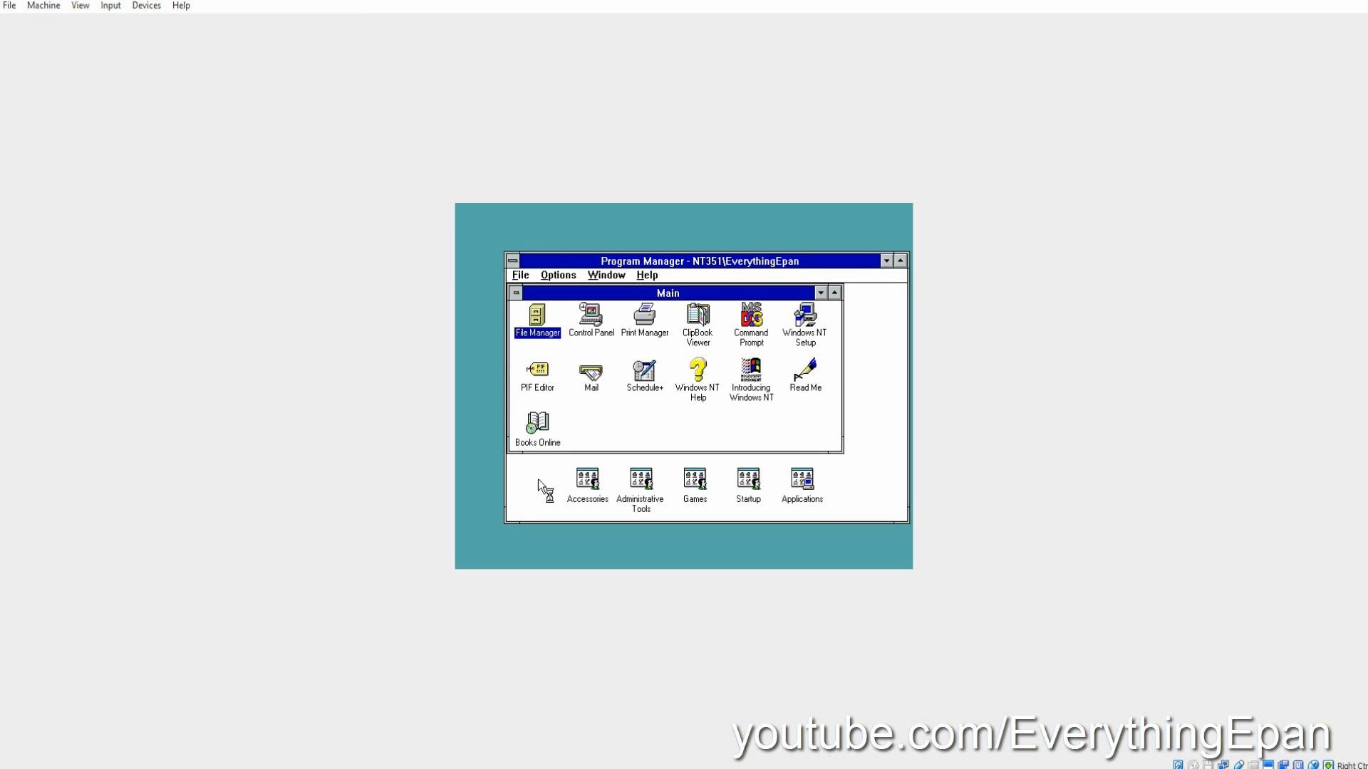
{"action": "mouse_move", "coordinate": [885, 398]}
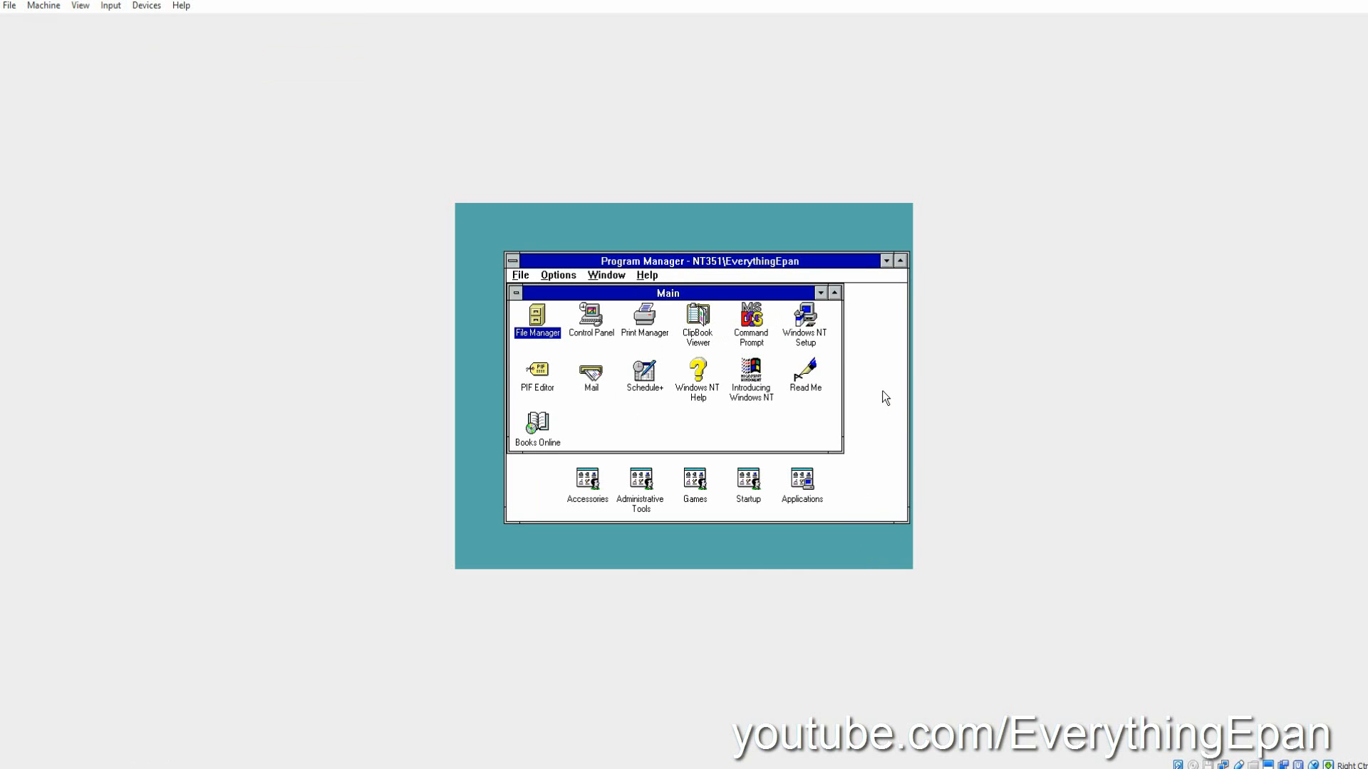